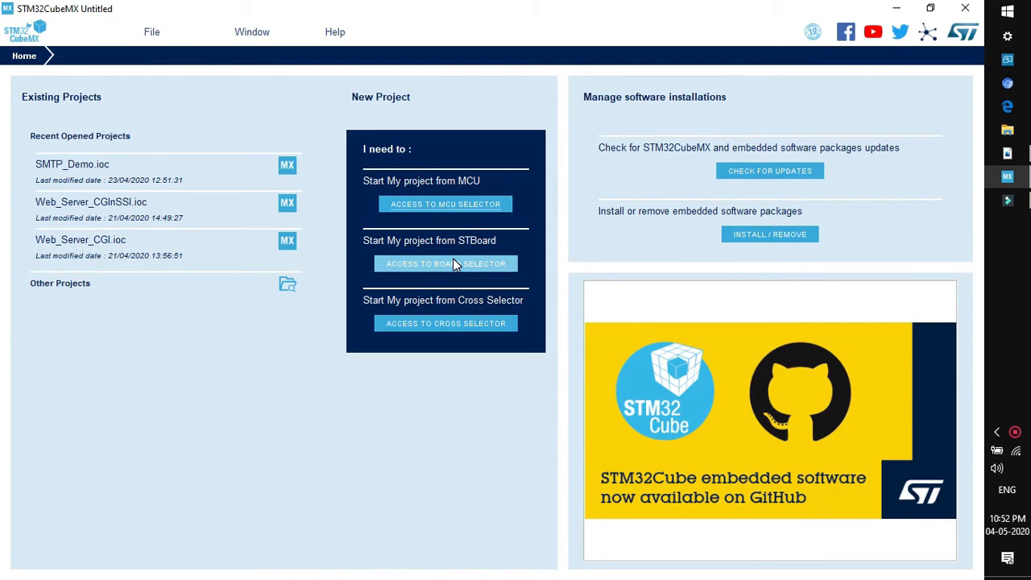
- Start a new board project, filter parts by 'NUCLEO' and select the NUCLEO-F401RE board
{"action": "left_click", "coordinate": [445, 264]}
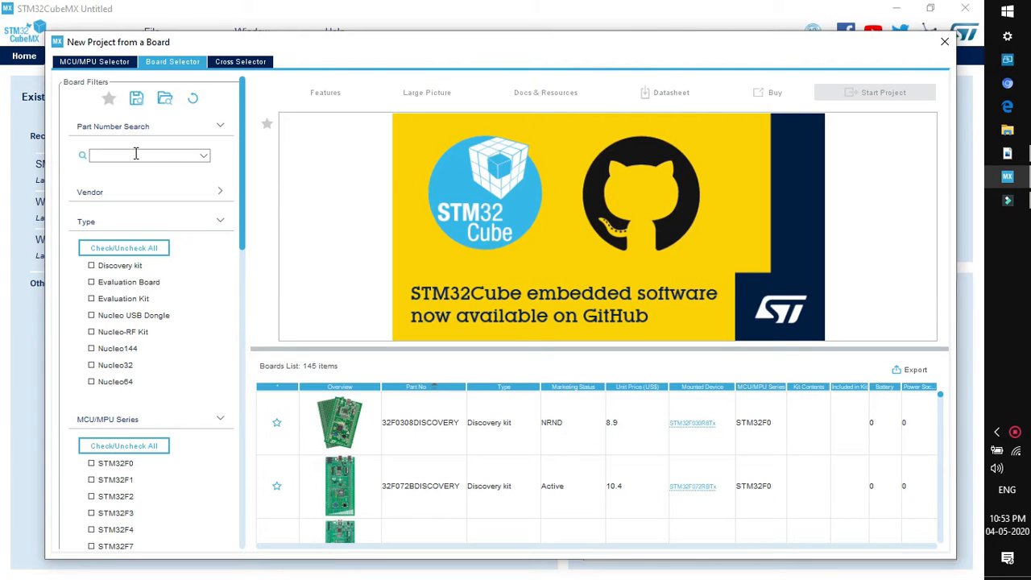
{"action": "type", "text": "NUCLEO-F4"}
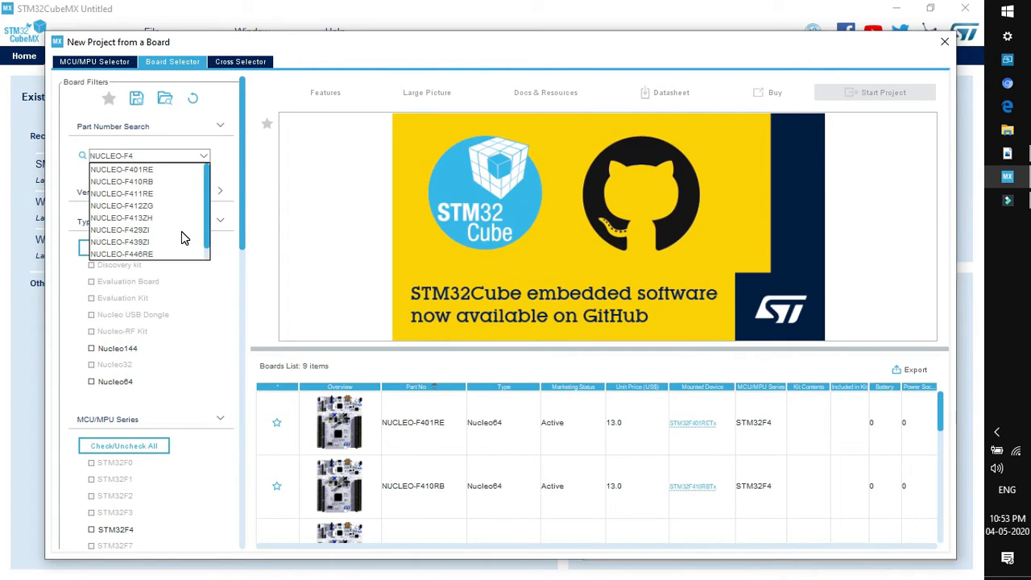
{"action": "left_click", "coordinate": [121, 169]}
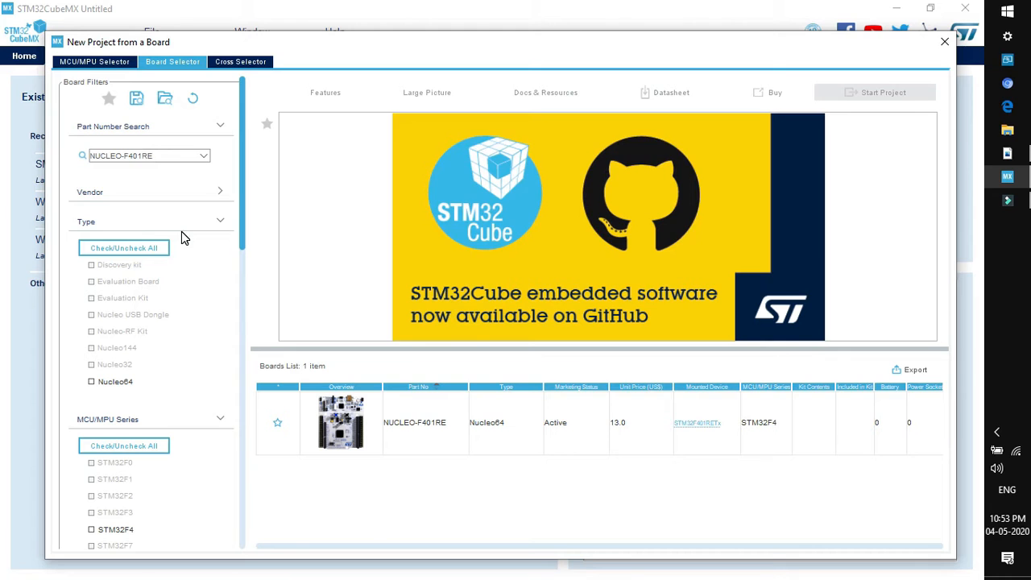
{"action": "left_click", "coordinate": [416, 422]}
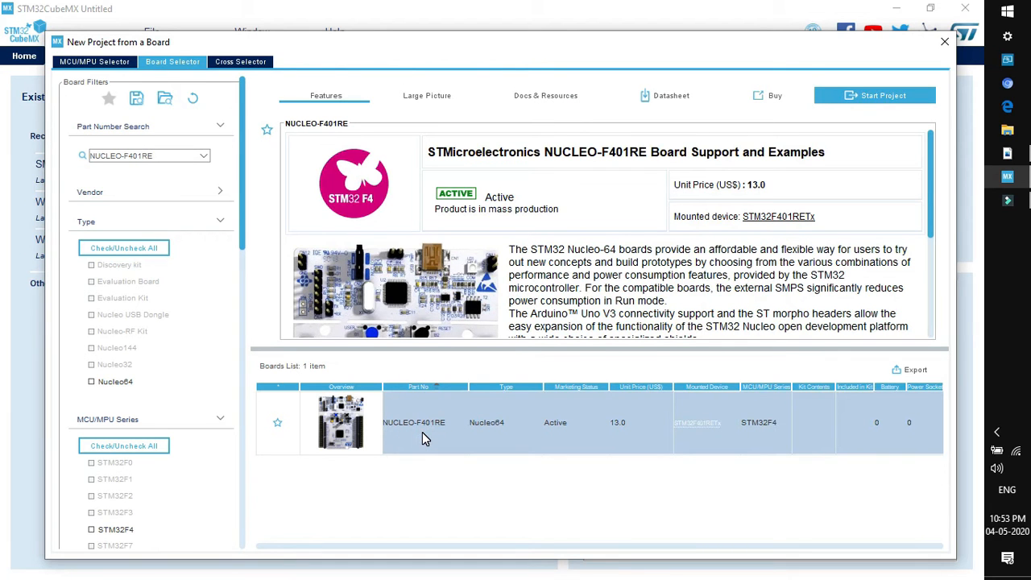
{"action": "mouse_move", "coordinate": [532, 441]}
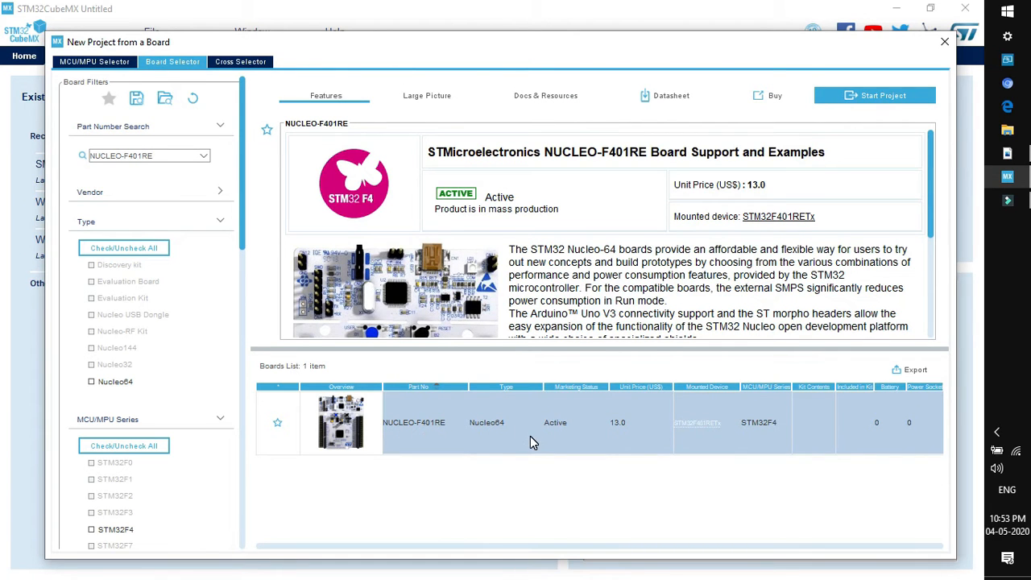
{"action": "mouse_move", "coordinate": [873, 96]}
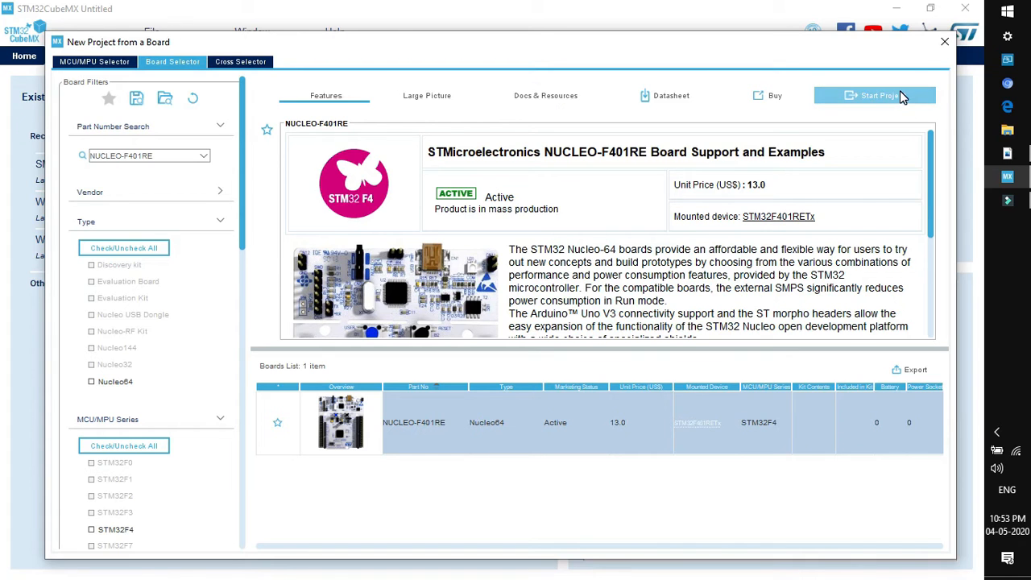
- Start the NUCLEO-F401RE project with all peripherals initialized to default modes
{"action": "left_click", "coordinate": [874, 95]}
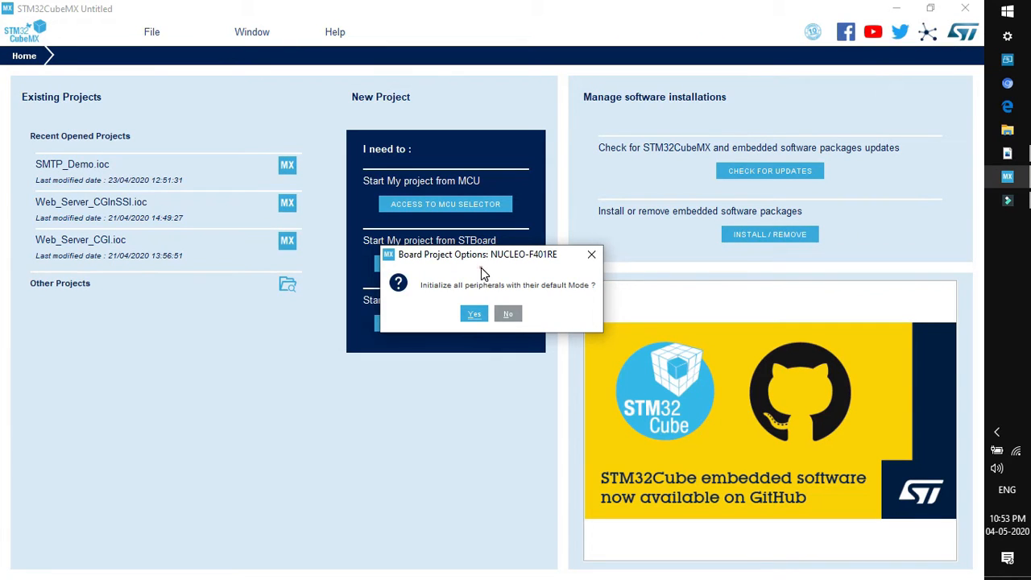
{"action": "mouse_move", "coordinate": [477, 284]}
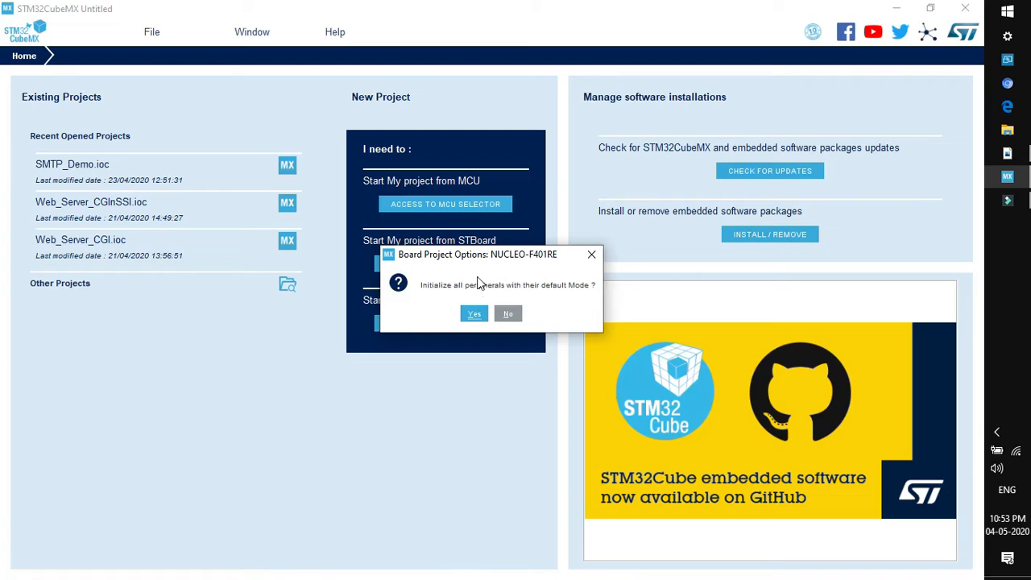
{"action": "mouse_move", "coordinate": [503, 277]}
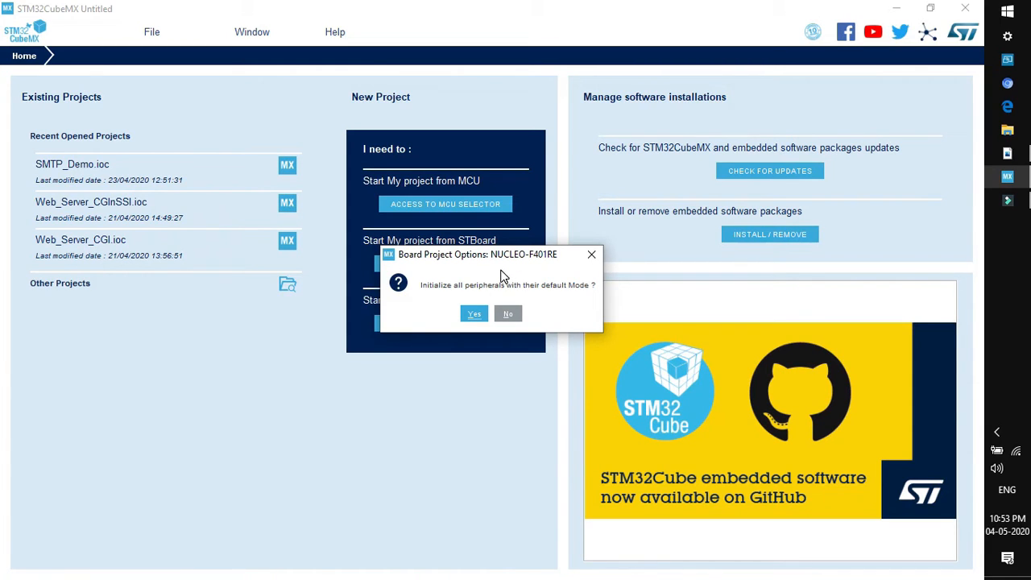
{"action": "left_click", "coordinate": [474, 313]}
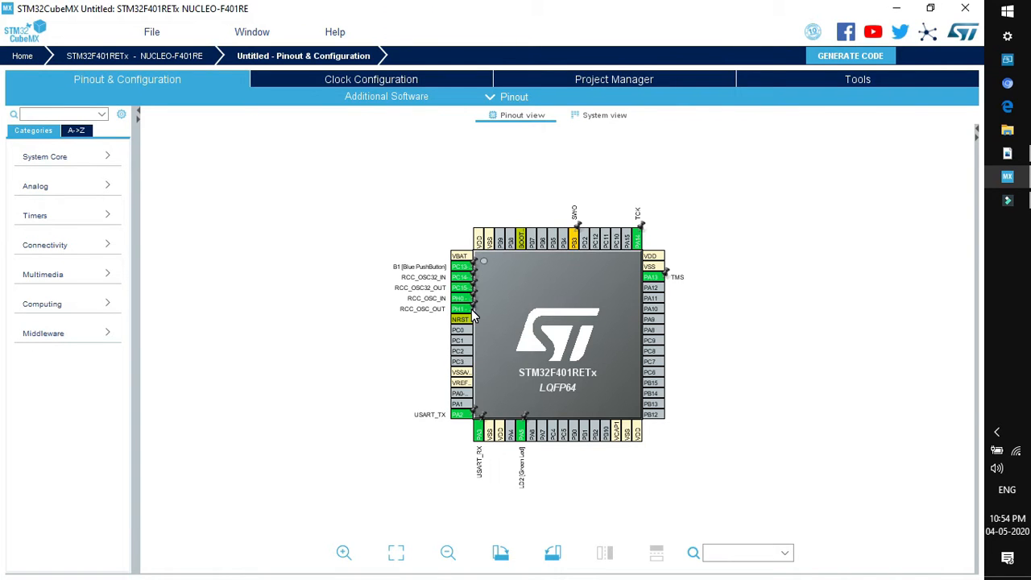
{"action": "mouse_move", "coordinate": [532, 330]}
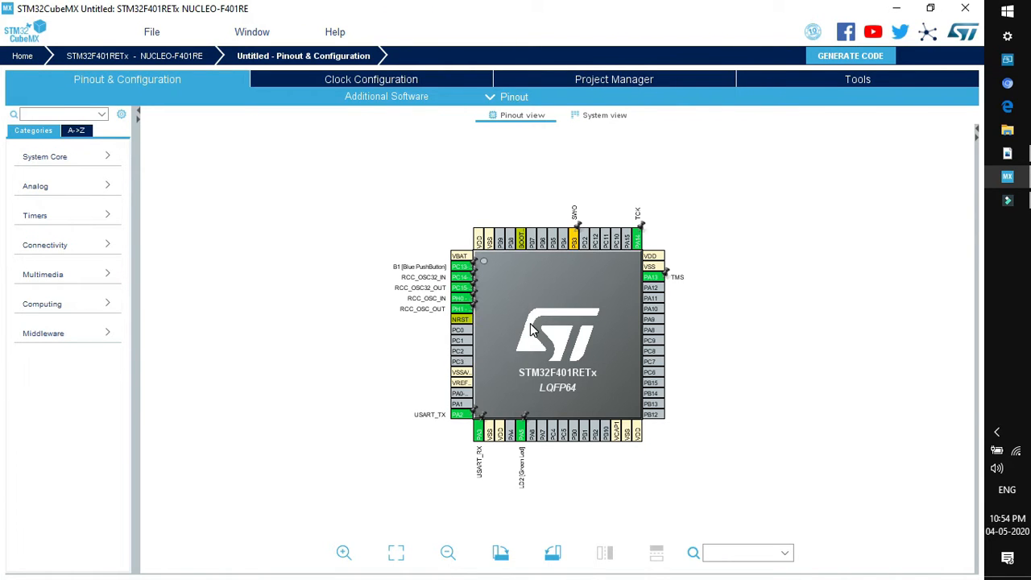
{"action": "left_click", "coordinate": [448, 553]}
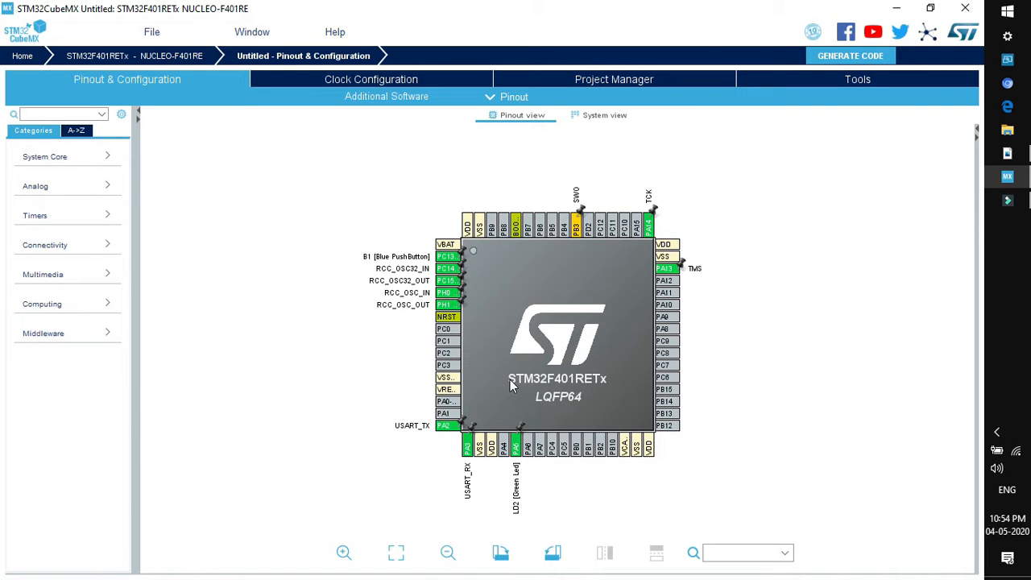
{"action": "mouse_move", "coordinate": [604, 394]}
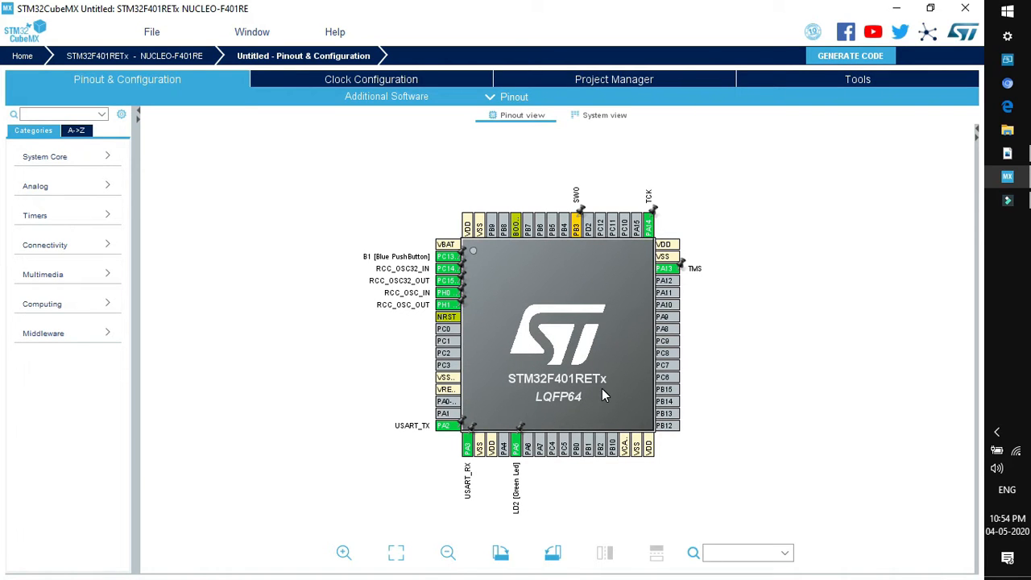
{"action": "mouse_move", "coordinate": [556, 392]}
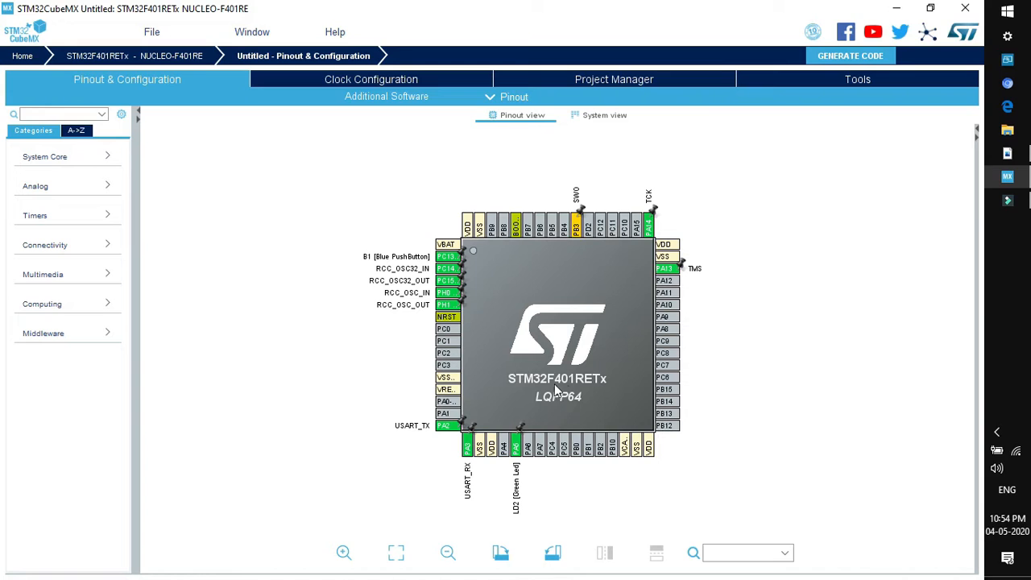
{"action": "mouse_move", "coordinate": [648, 358]}
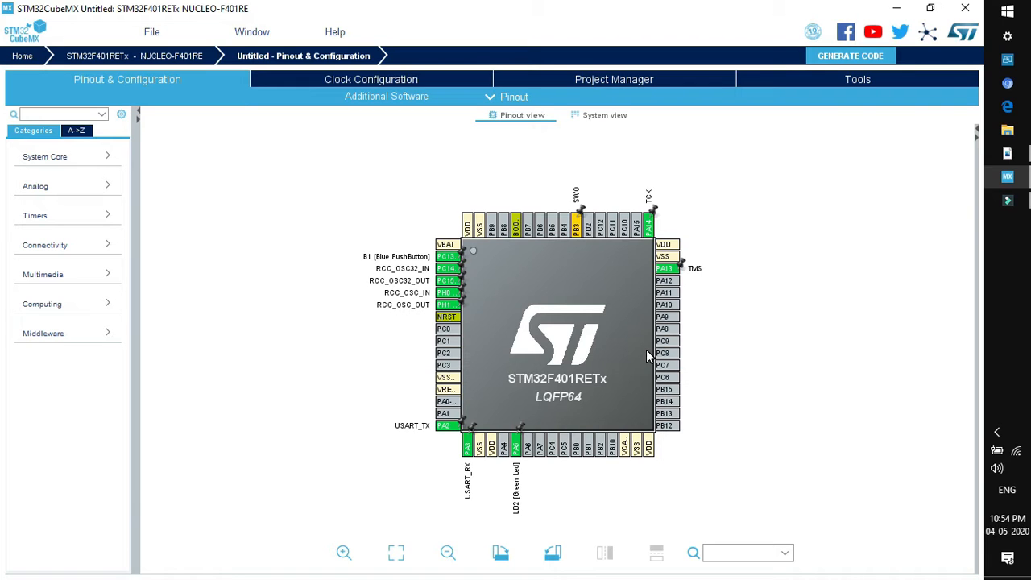
{"action": "mouse_move", "coordinate": [539, 132]}
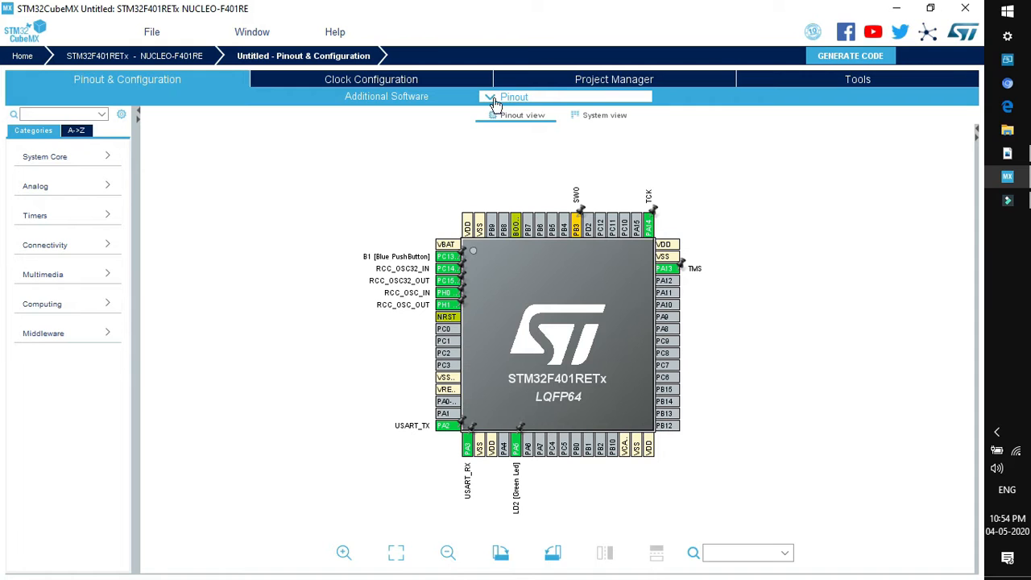
- Clear all pin assignments from the STM32F401RETx pinout via Clear Pinouts
{"action": "left_click", "coordinate": [514, 97]}
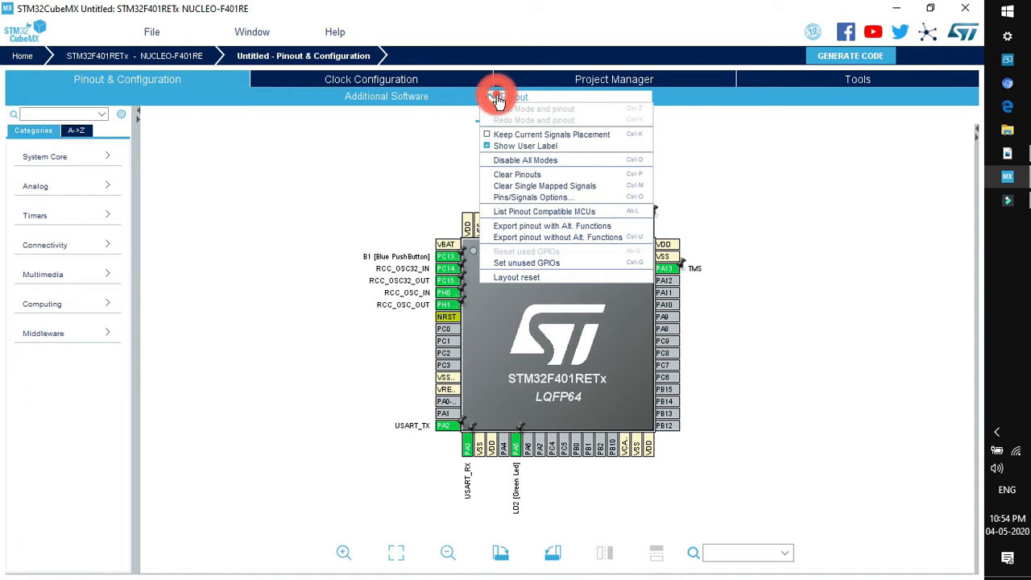
{"action": "left_click", "coordinate": [518, 174]}
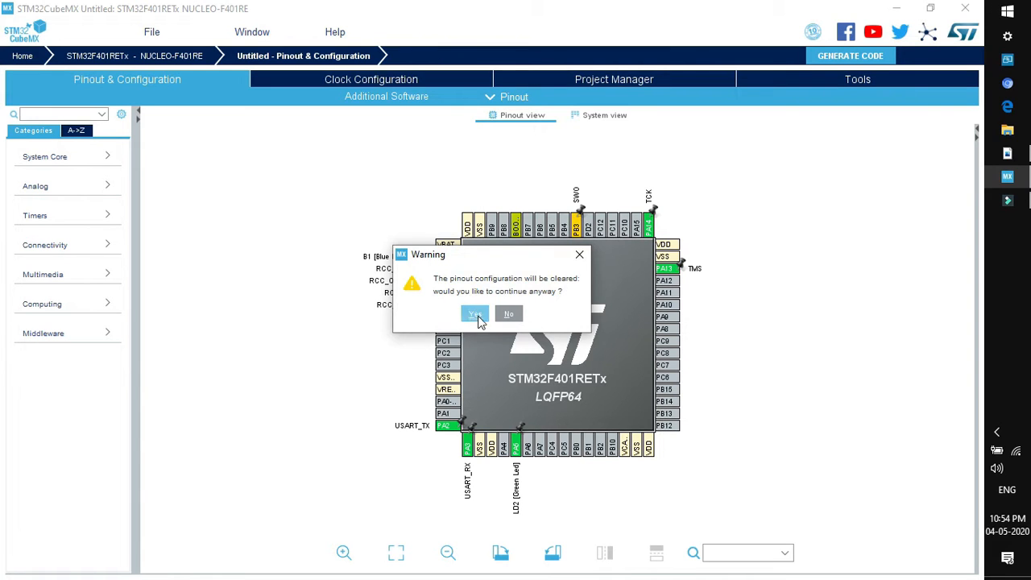
{"action": "left_click", "coordinate": [474, 312]}
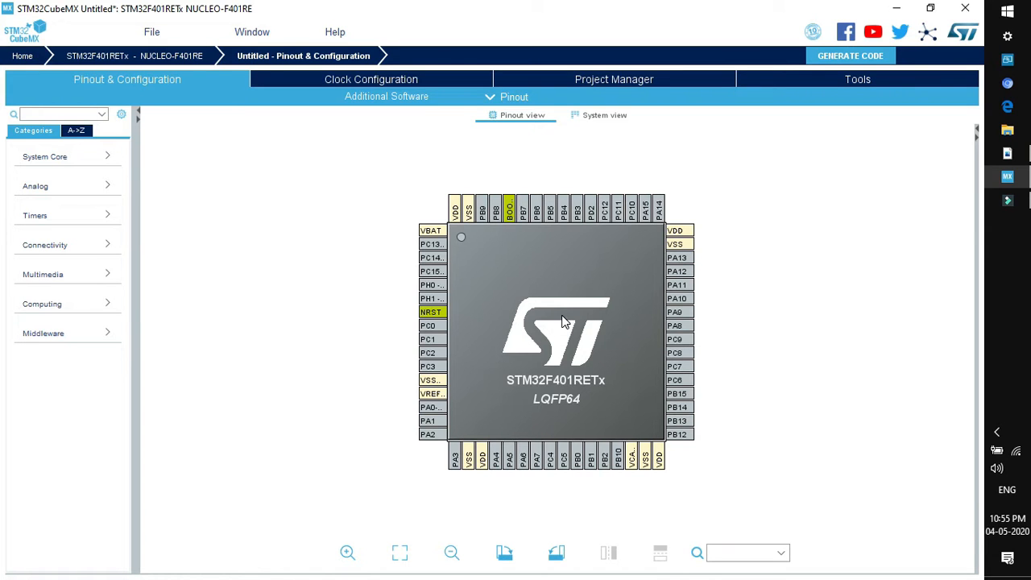
{"action": "mouse_move", "coordinate": [925, 193]}
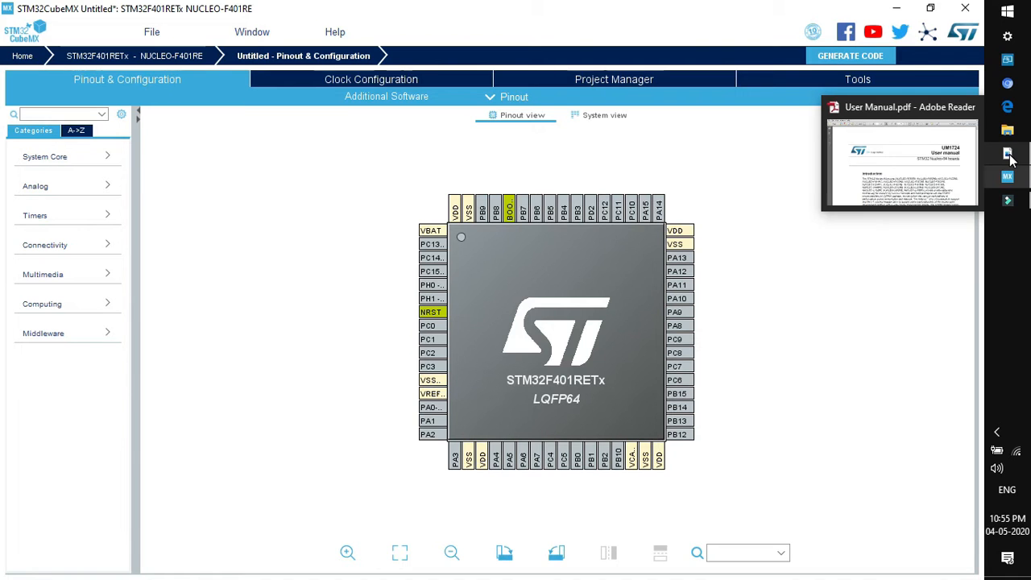
- Bring up the board User Manual and scroll to section 6.4 LEDs describing LD2 on PA5
{"action": "left_click", "coordinate": [901, 153]}
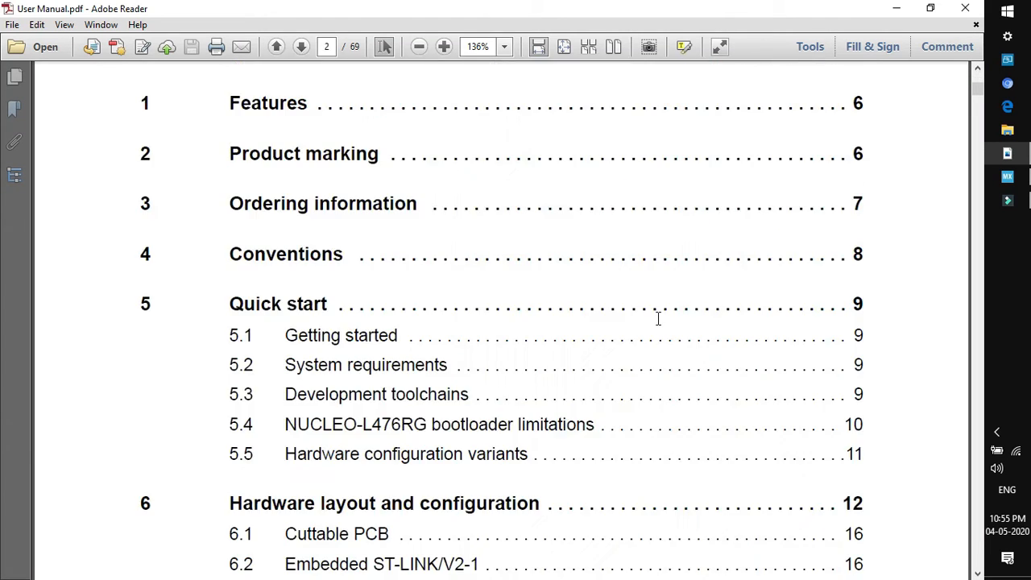
{"action": "scroll", "scroll_direction": "down", "scroll_amount": 3}
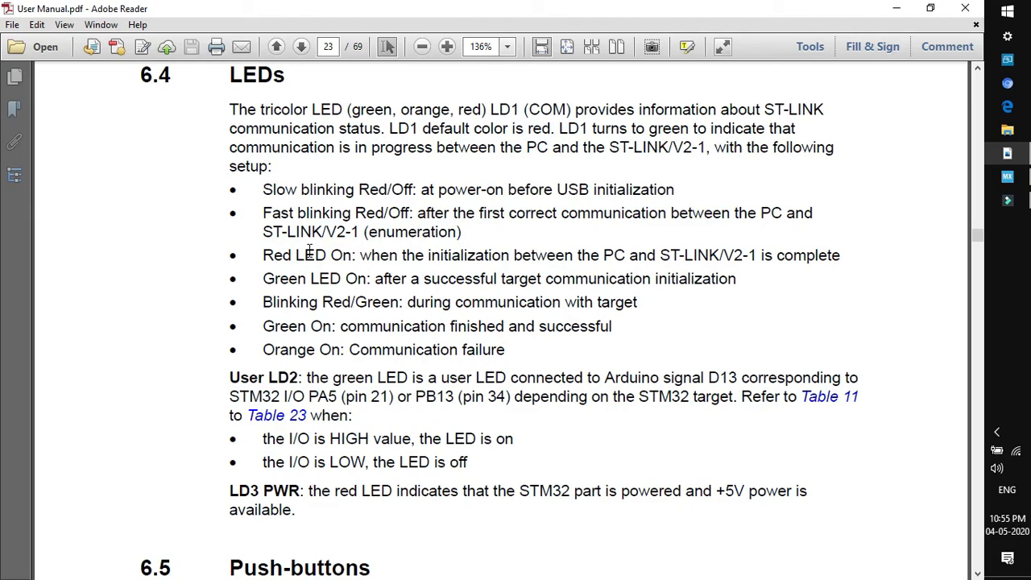
{"action": "mouse_move", "coordinate": [281, 398]}
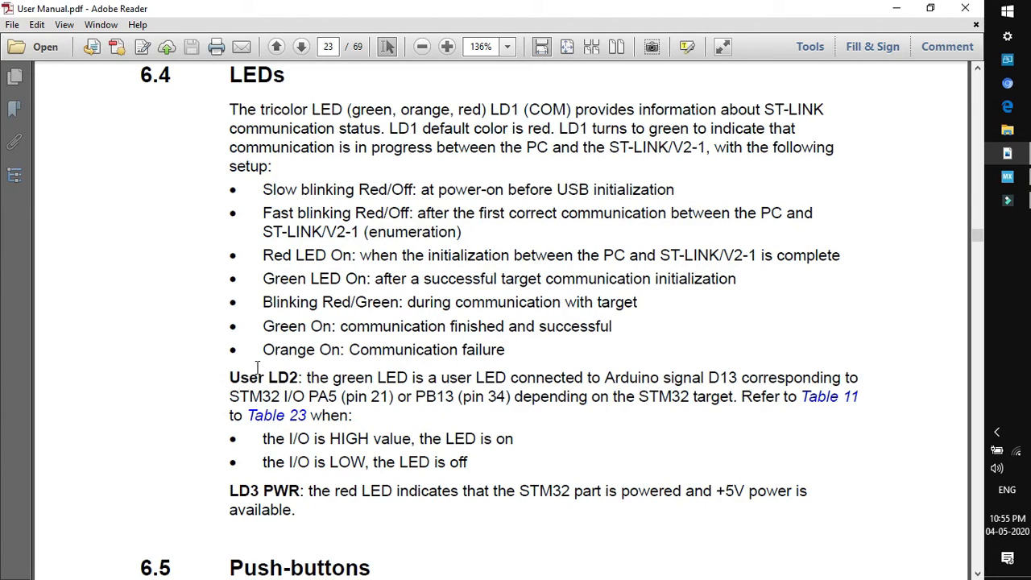
{"action": "mouse_move", "coordinate": [355, 373]}
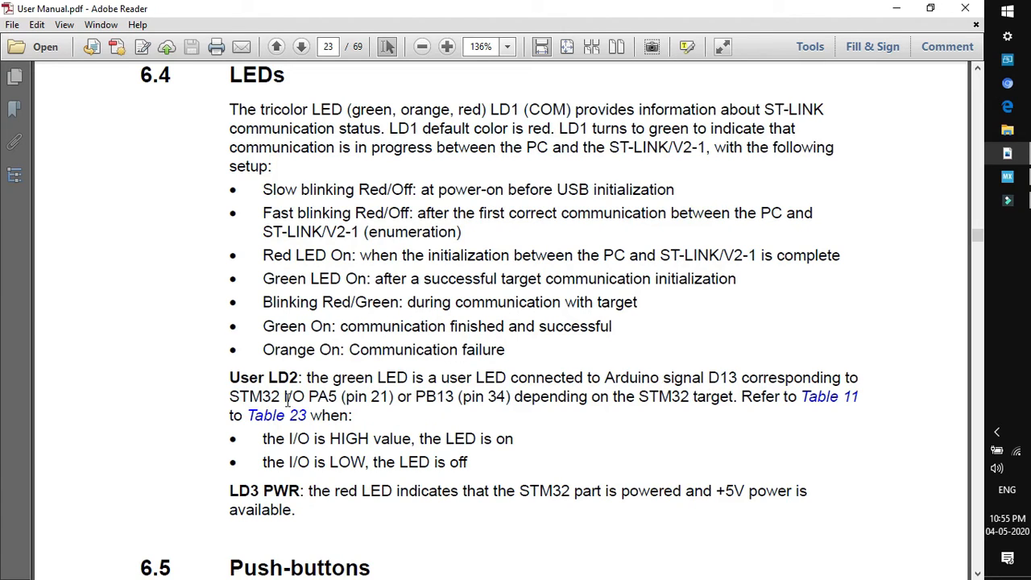
{"action": "mouse_move", "coordinate": [325, 395]}
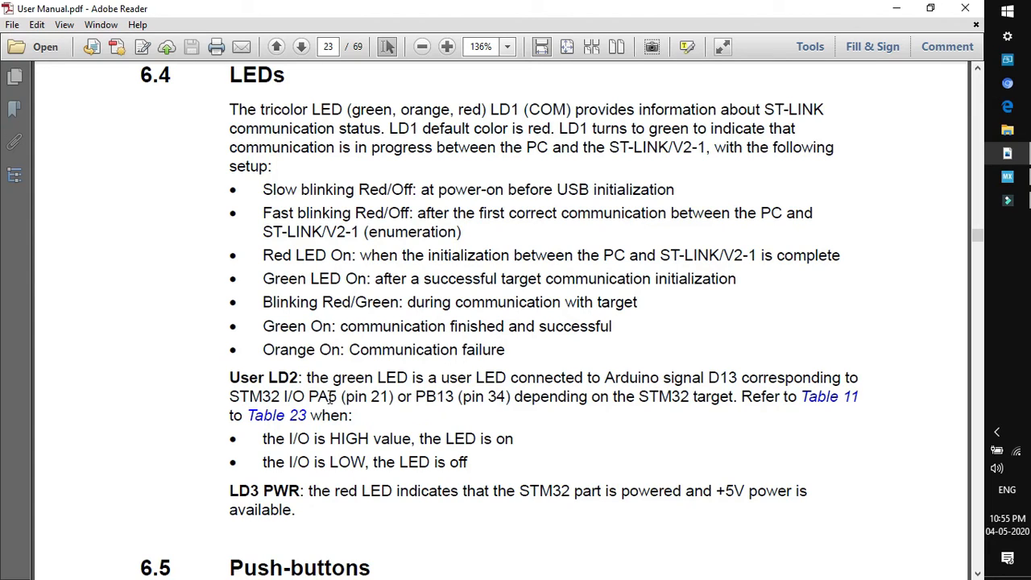
{"action": "mouse_move", "coordinate": [300, 398]}
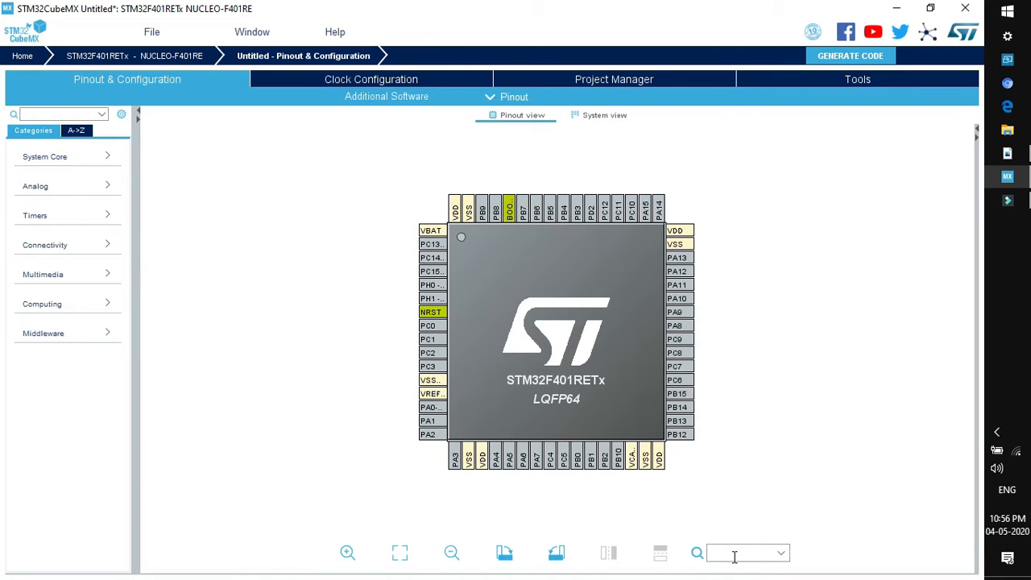
- Search the pinout for PA5 and show its list of possible signal functions
{"action": "type", "text": "PA5"}
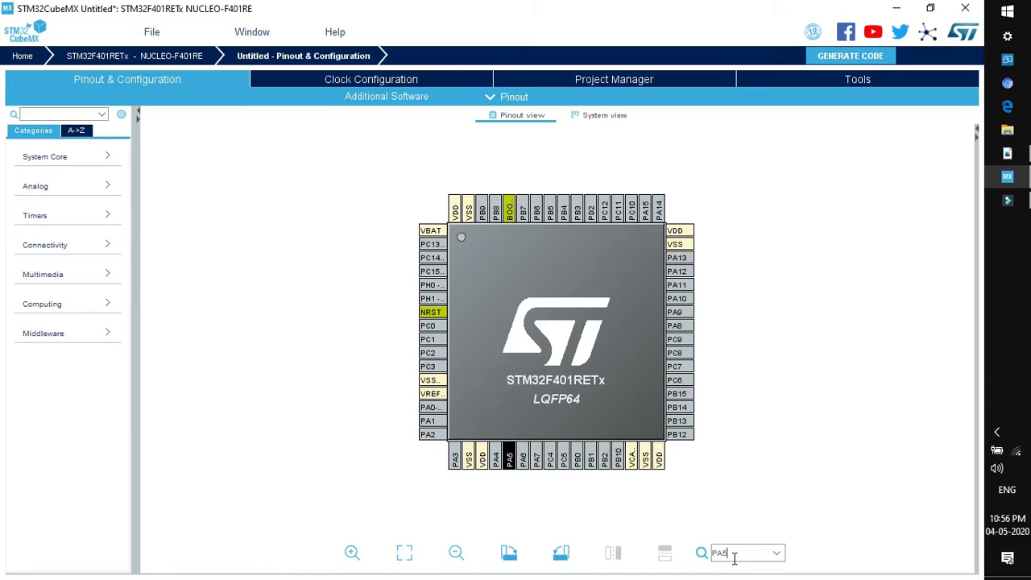
{"action": "left_click", "coordinate": [509, 458]}
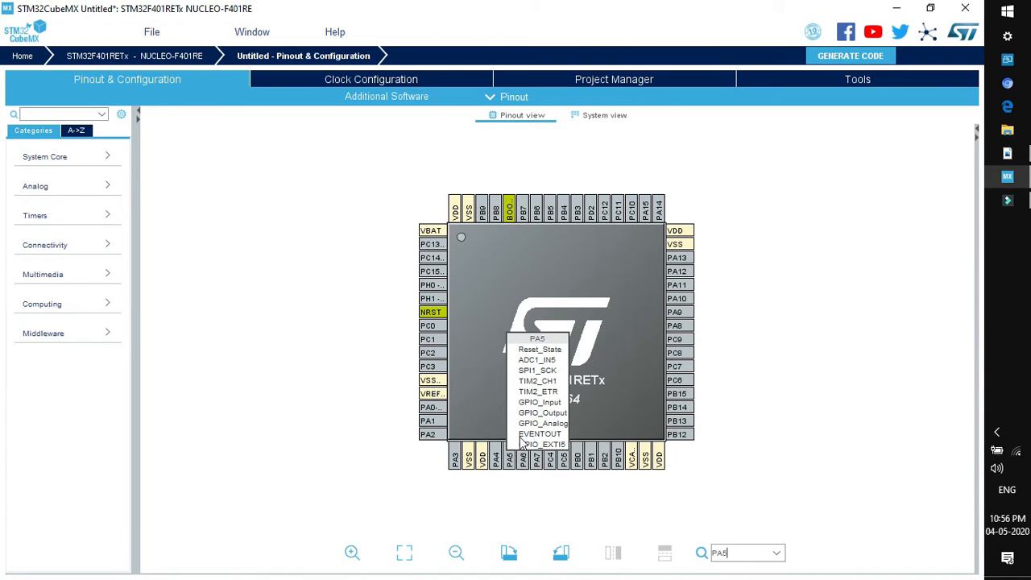
{"action": "mouse_move", "coordinate": [525, 364]}
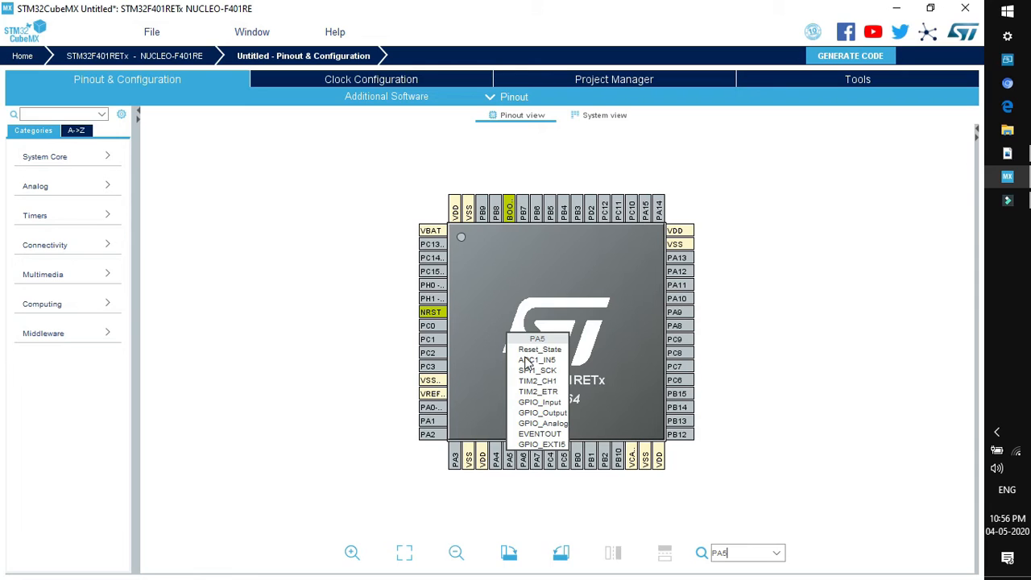
{"action": "mouse_move", "coordinate": [538, 393]}
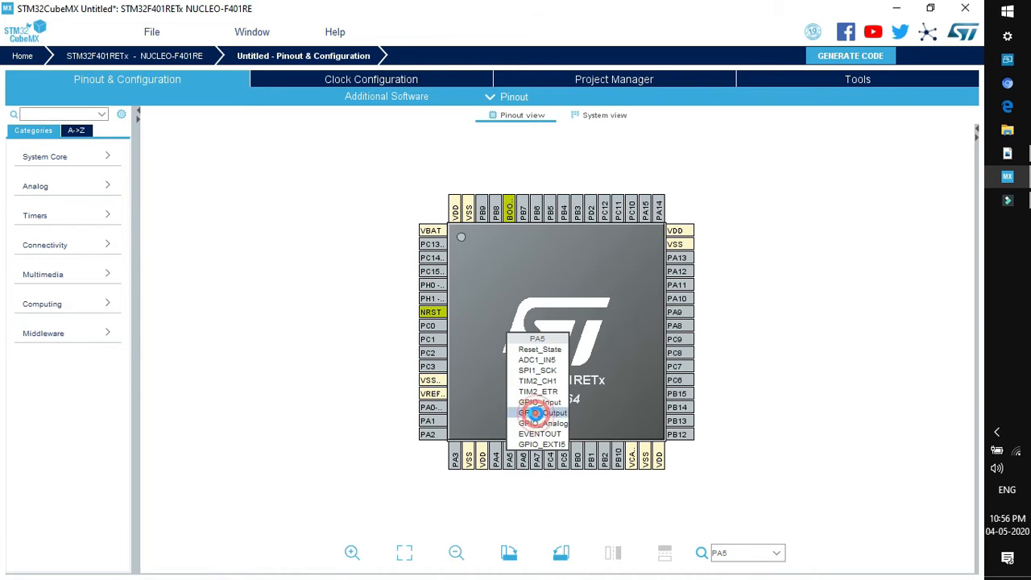
- Make PA5 a GPIO_Output pin and give it the user label GREEN_LED
{"action": "left_click", "coordinate": [541, 413]}
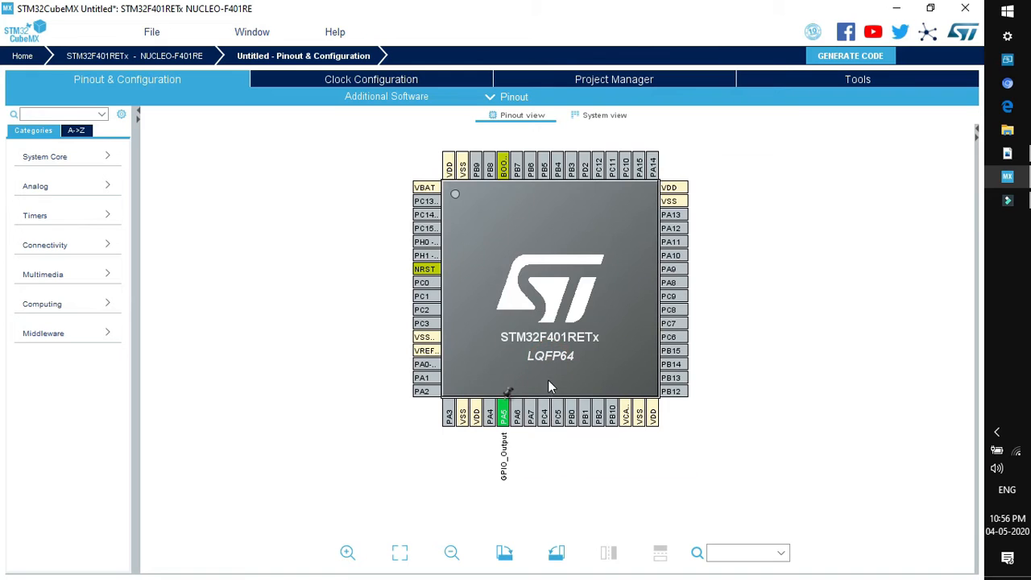
{"action": "mouse_move", "coordinate": [546, 451]}
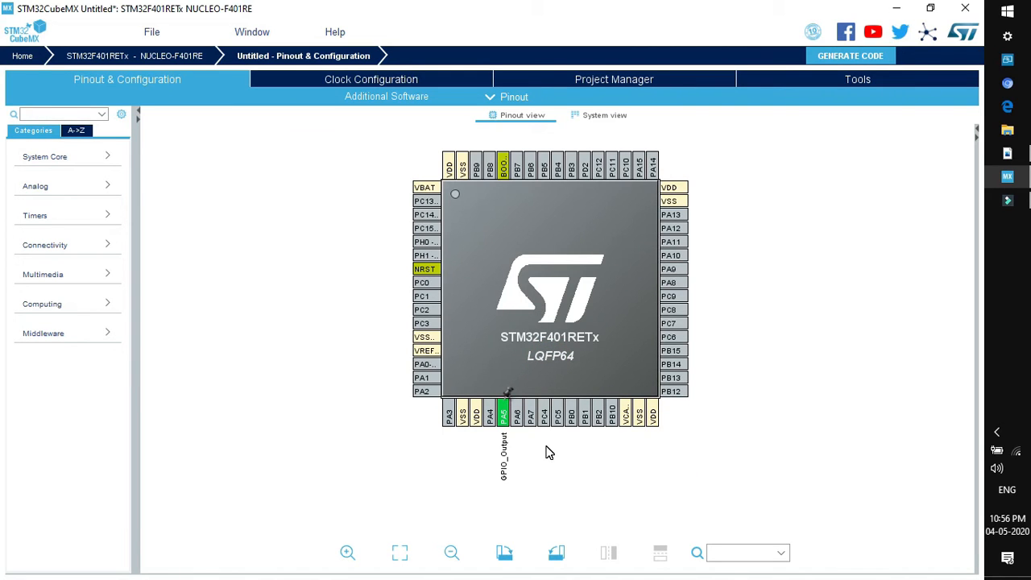
{"action": "right_click", "coordinate": [502, 413]}
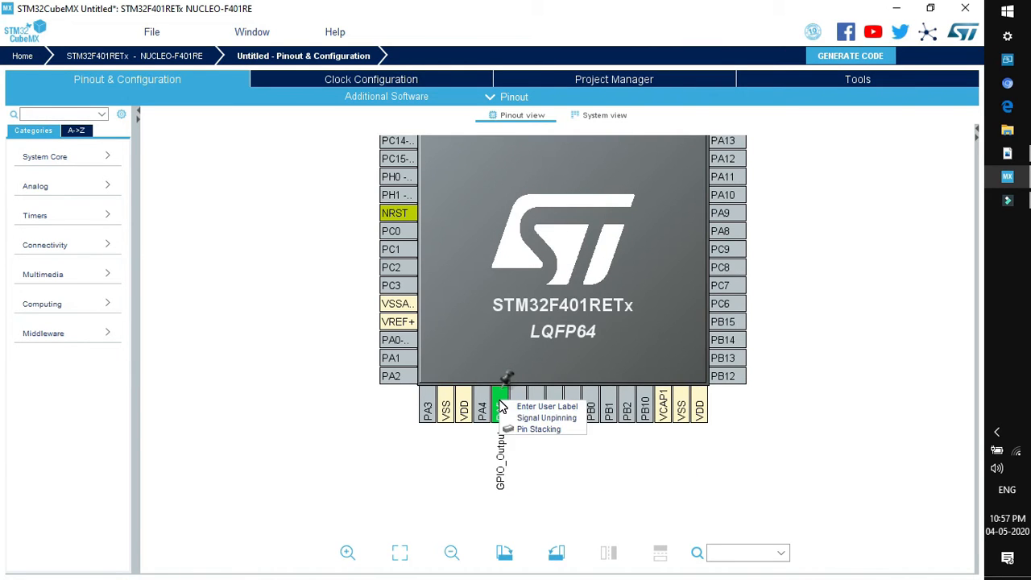
{"action": "left_click", "coordinate": [547, 406]}
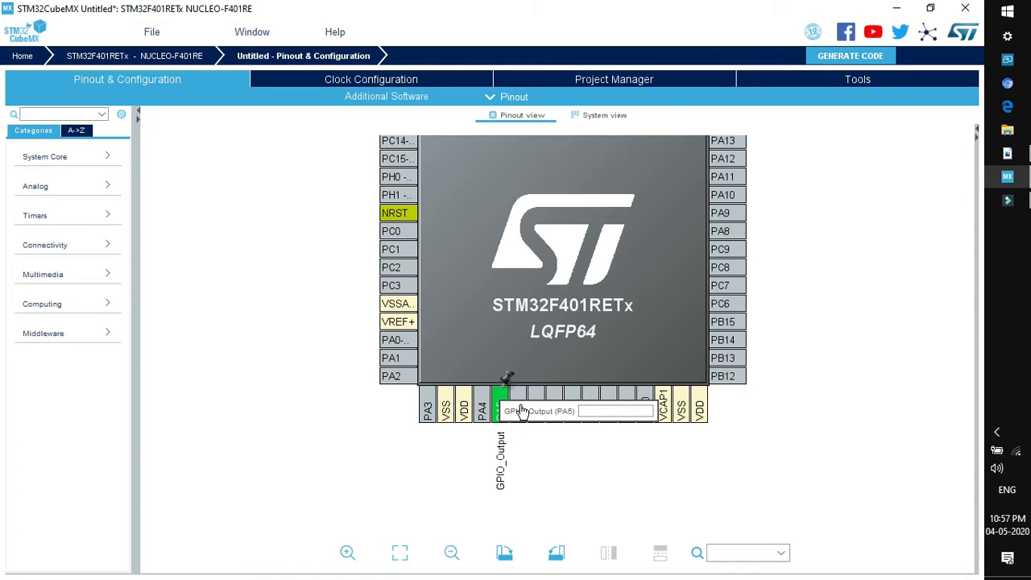
{"action": "type", "text": "GREEN"}
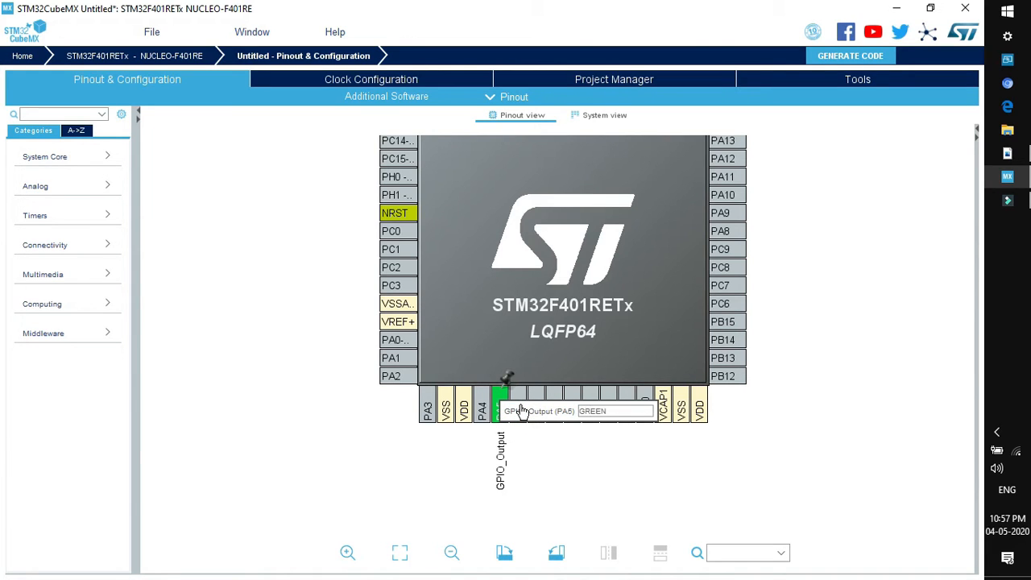
{"action": "left_click", "coordinate": [616, 410]}
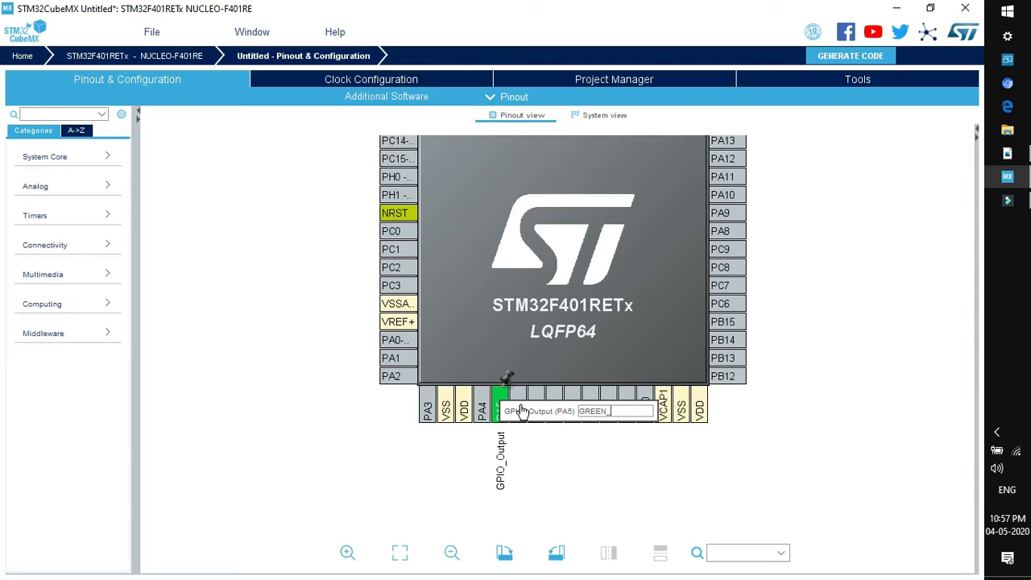
{"action": "key", "text": "Return"}
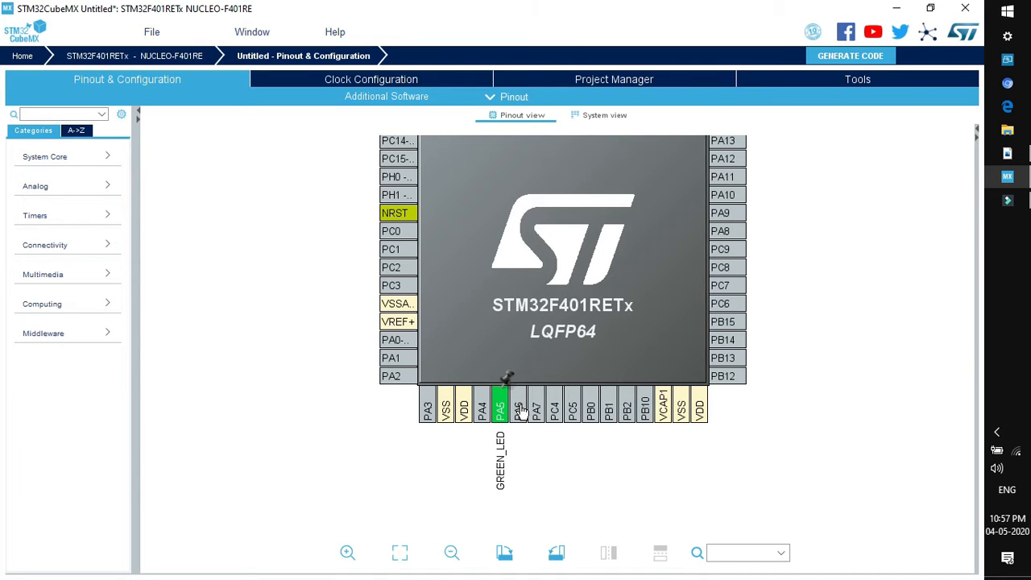
- List the peripherals alphabetically using the A->Z view
{"action": "left_click", "coordinate": [75, 130]}
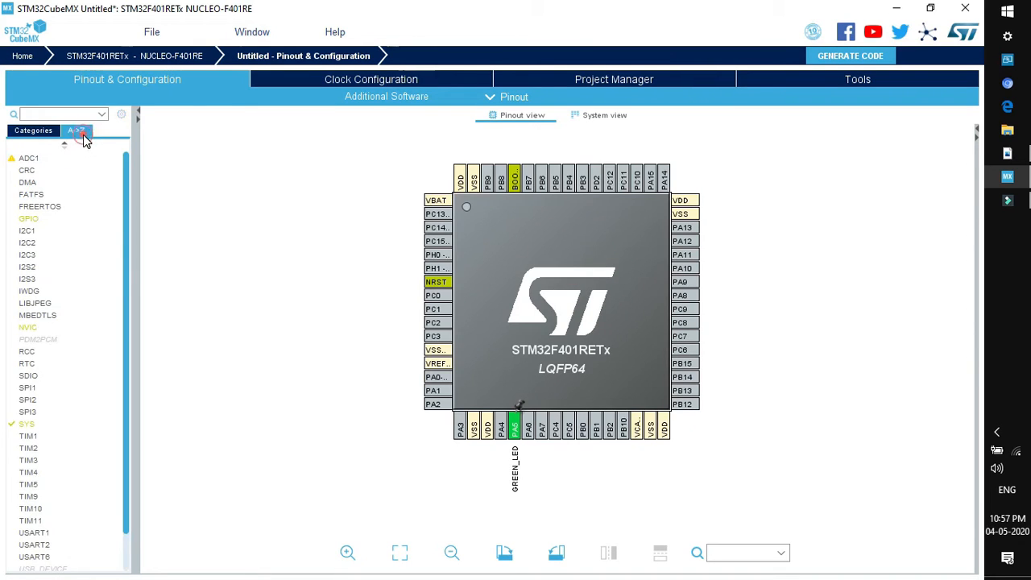
{"action": "mouse_move", "coordinate": [26, 254]}
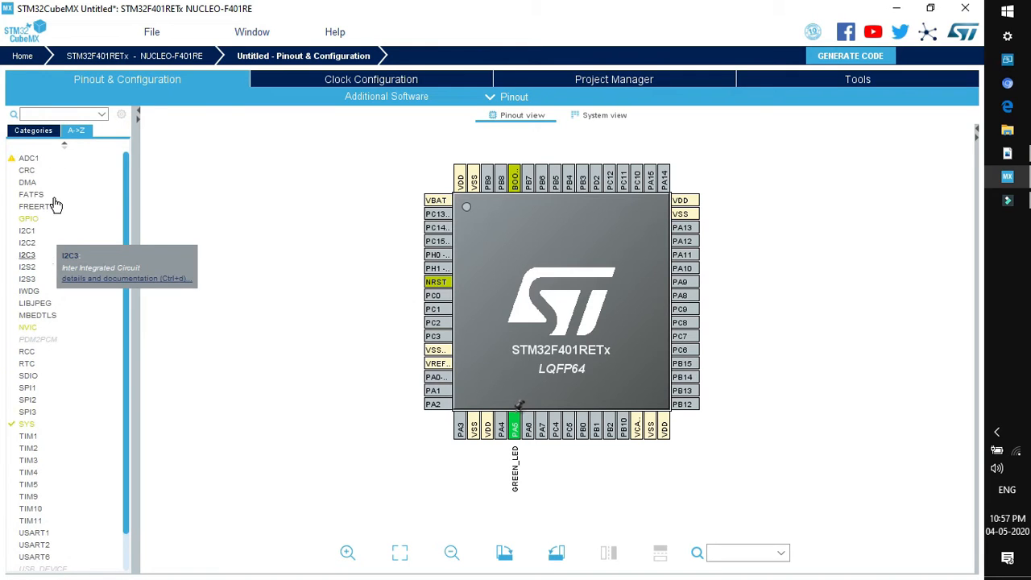
{"action": "mouse_move", "coordinate": [448, 419]}
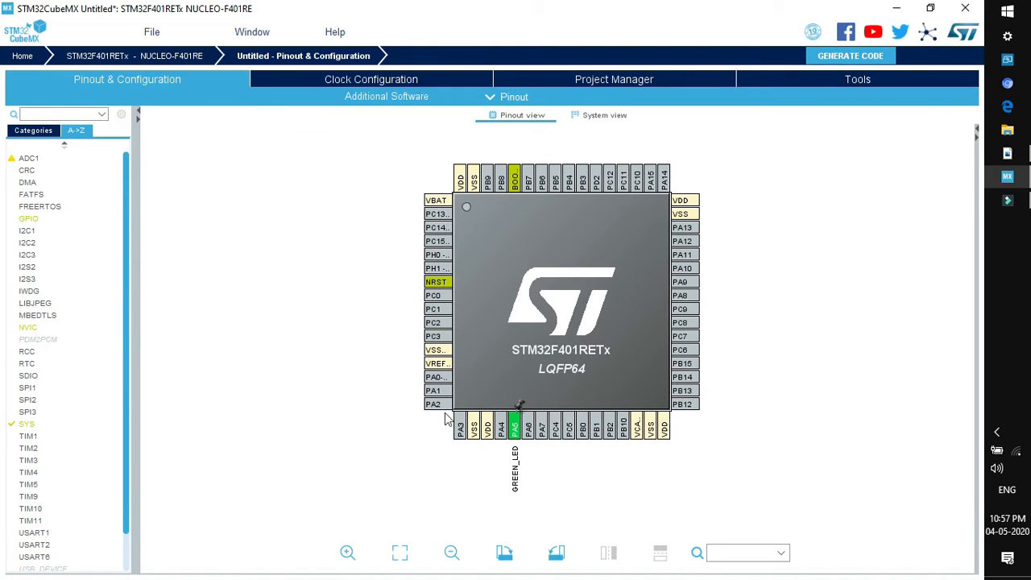
{"action": "mouse_move", "coordinate": [25, 358]}
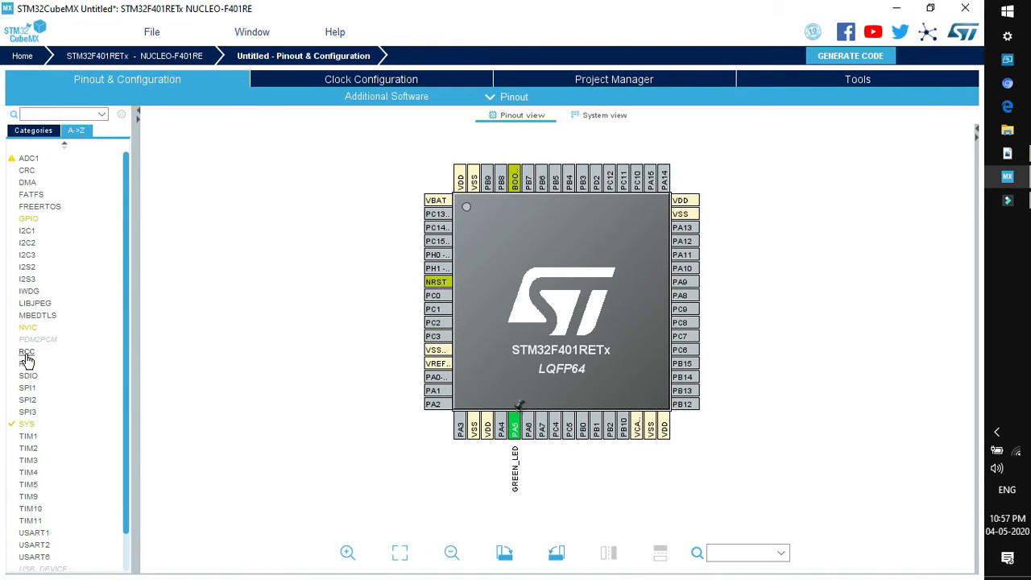
{"action": "mouse_move", "coordinate": [27, 358]}
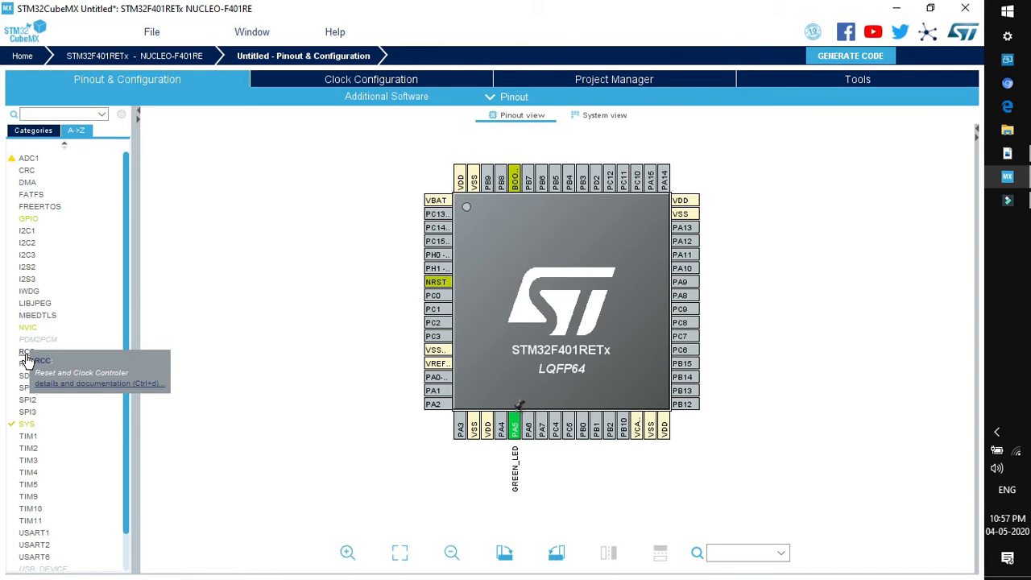
- Set the RCC High Speed Clock (HSE) to BYPASS Clock Source
{"action": "left_click", "coordinate": [36, 351]}
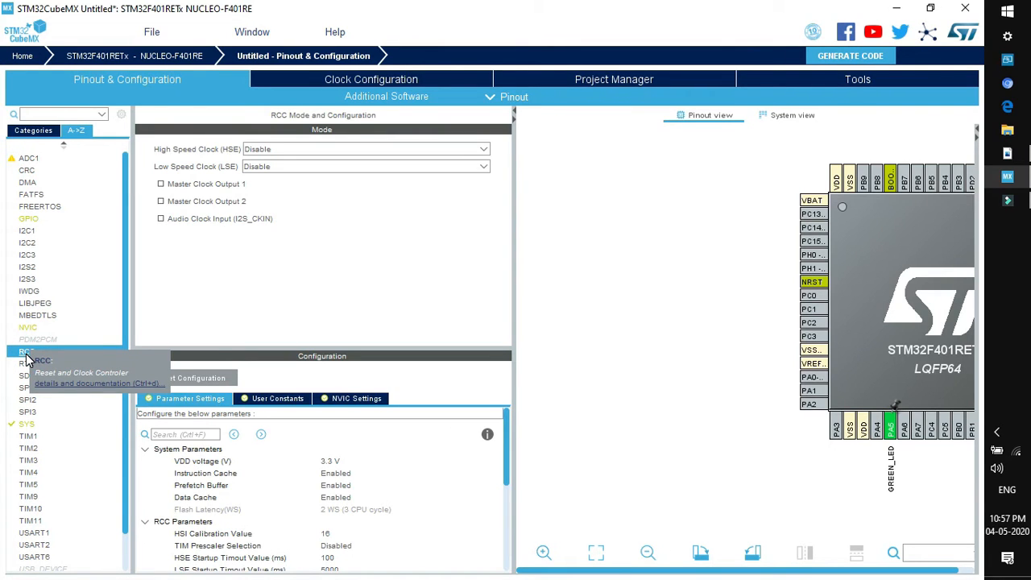
{"action": "mouse_move", "coordinate": [293, 155]}
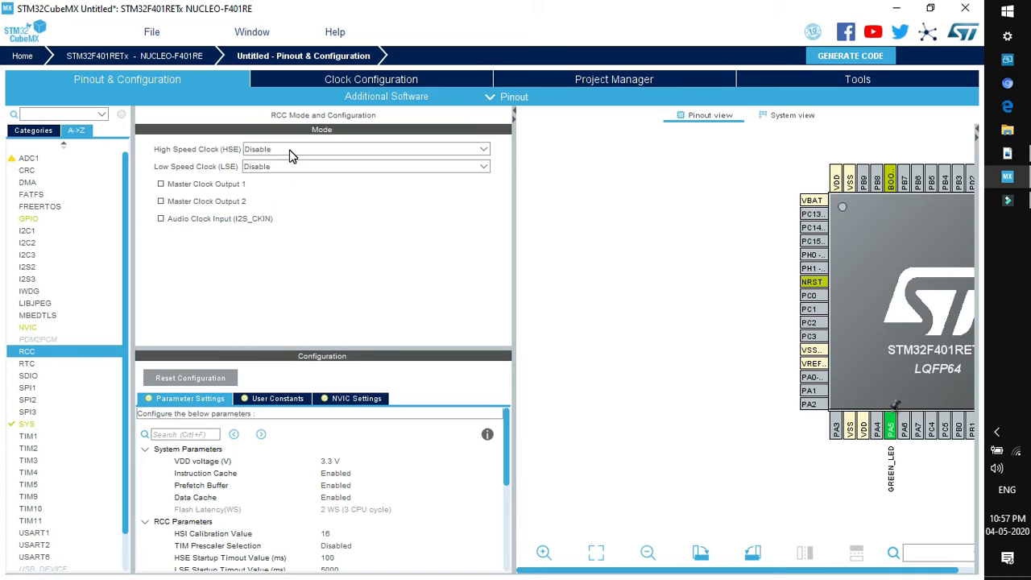
{"action": "mouse_move", "coordinate": [155, 184]}
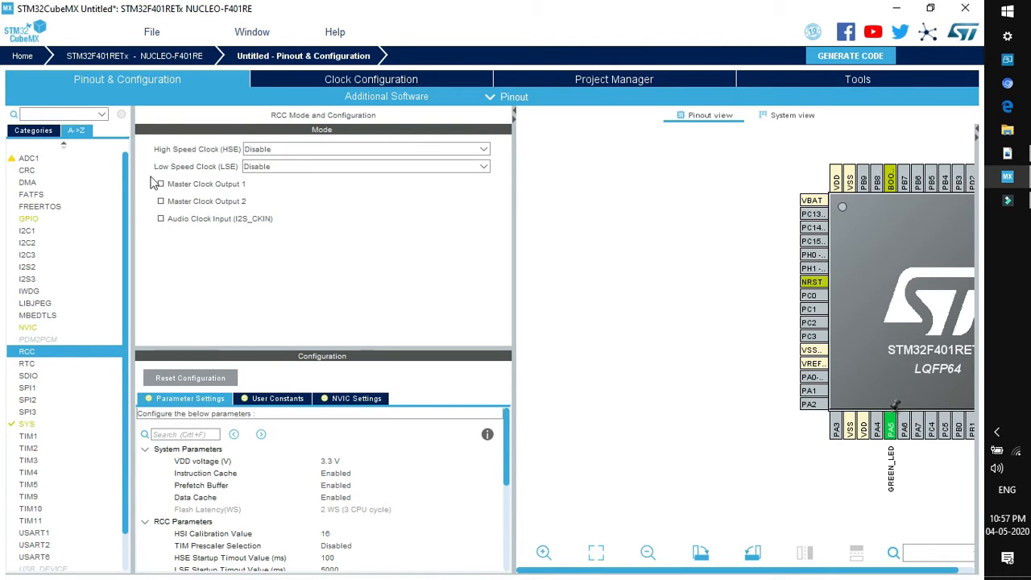
{"action": "mouse_move", "coordinate": [229, 164]}
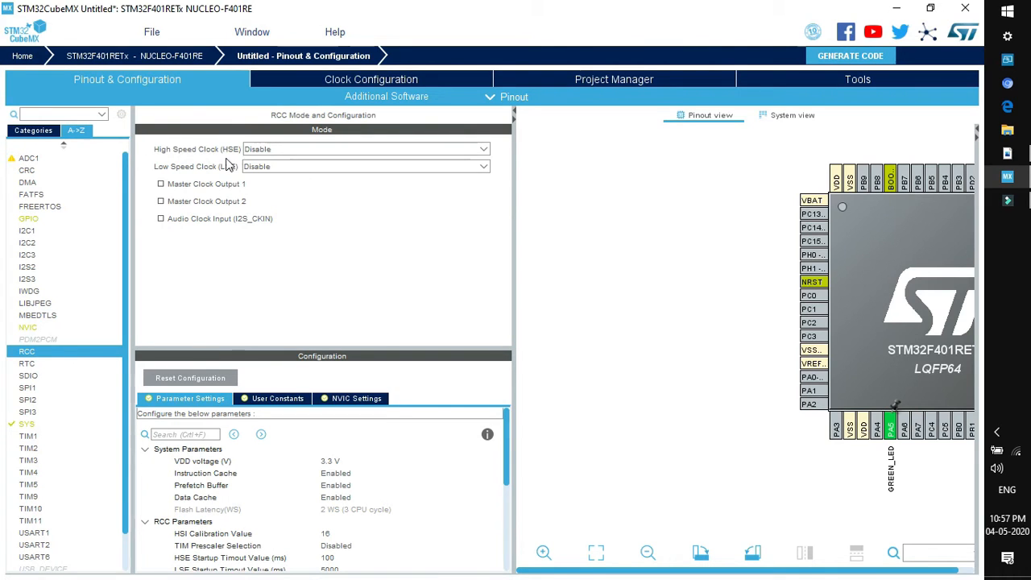
{"action": "mouse_move", "coordinate": [232, 171]}
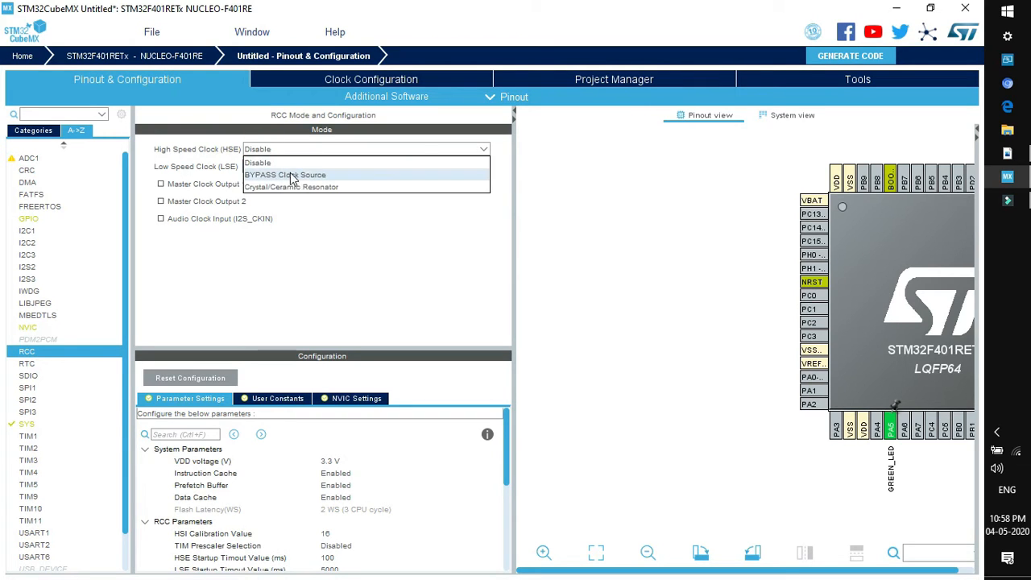
{"action": "left_click", "coordinate": [286, 174]}
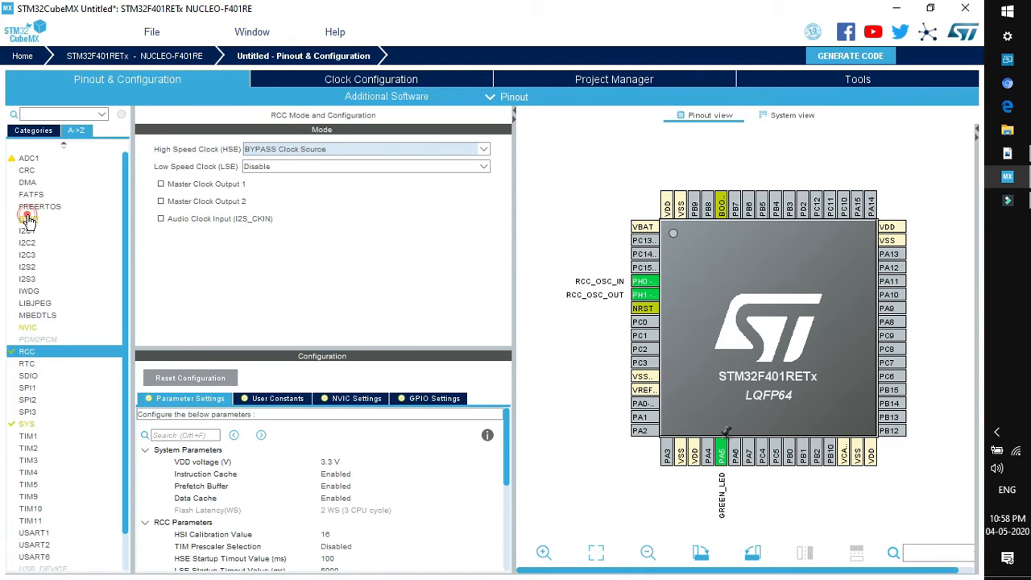
- Review PA5's GPIO settings: push-pull, low level, no pull, low speed, label GREEN_LED
{"action": "left_click", "coordinate": [29, 219]}
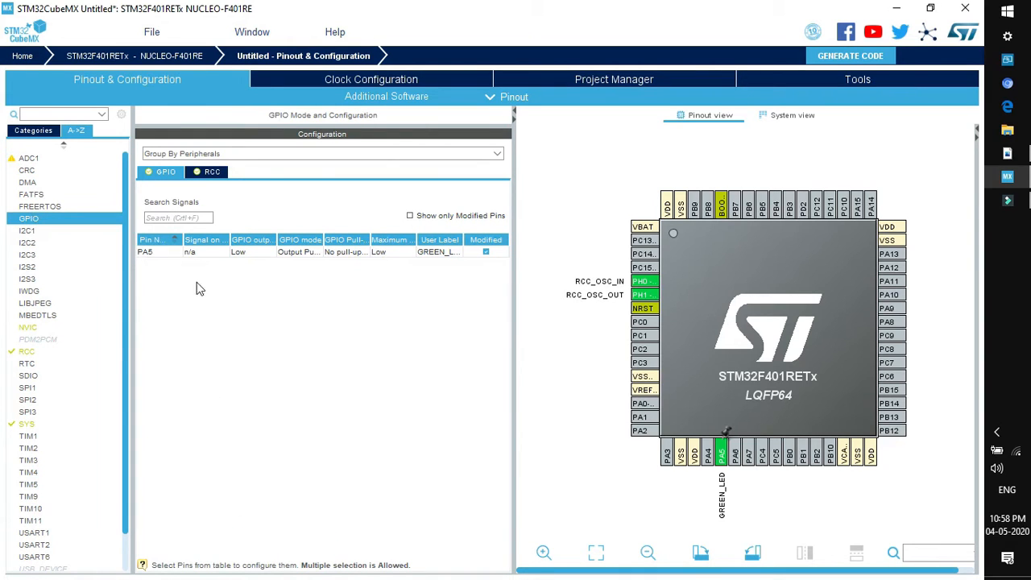
{"action": "mouse_move", "coordinate": [315, 409]}
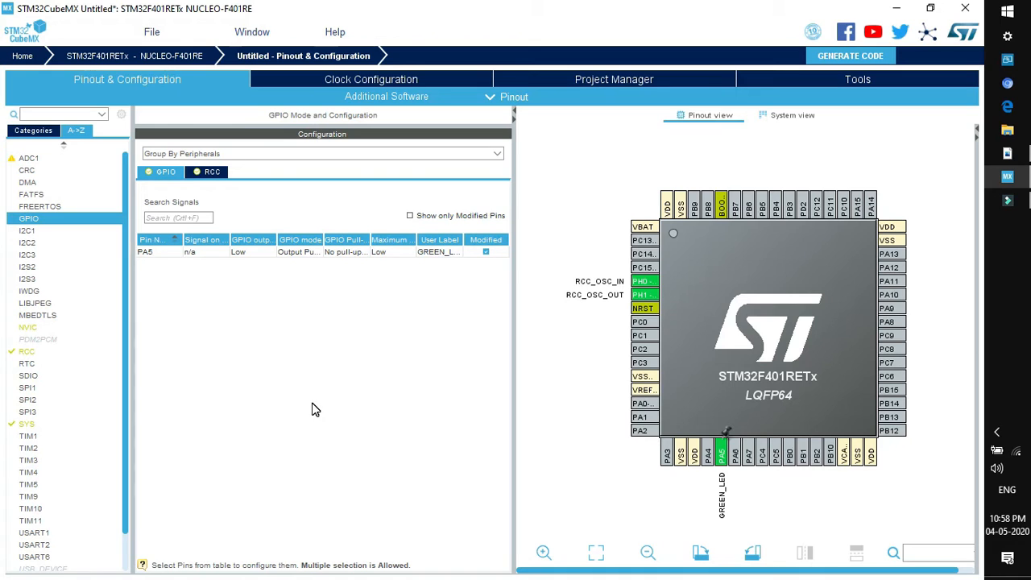
{"action": "mouse_move", "coordinate": [157, 254]}
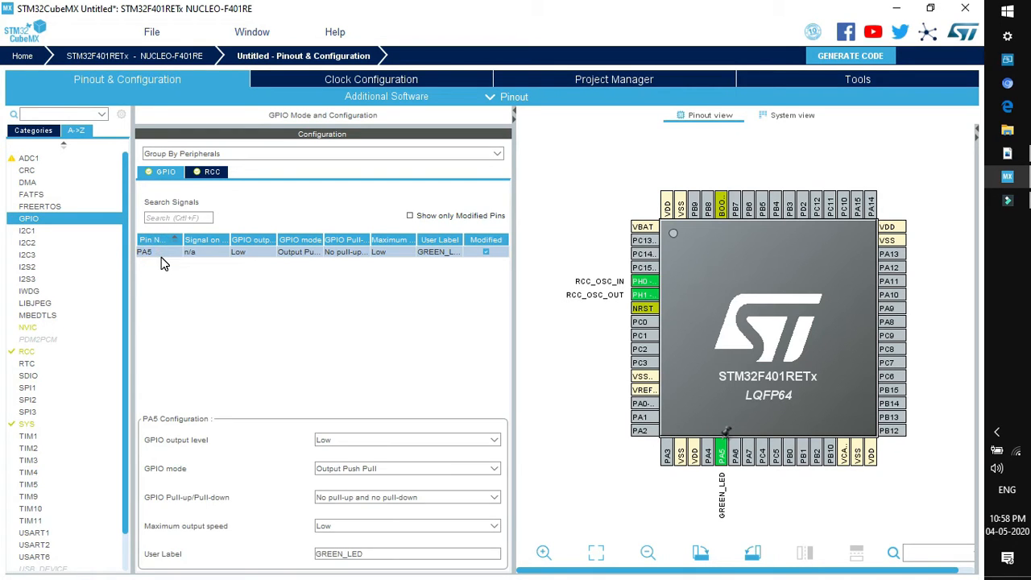
{"action": "mouse_move", "coordinate": [306, 384]}
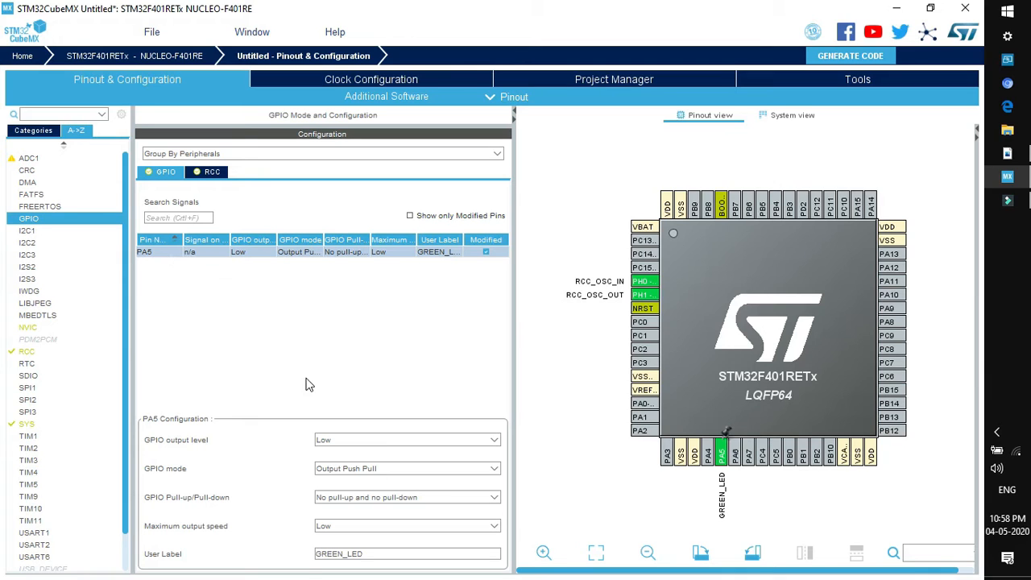
{"action": "mouse_move", "coordinate": [406, 567]}
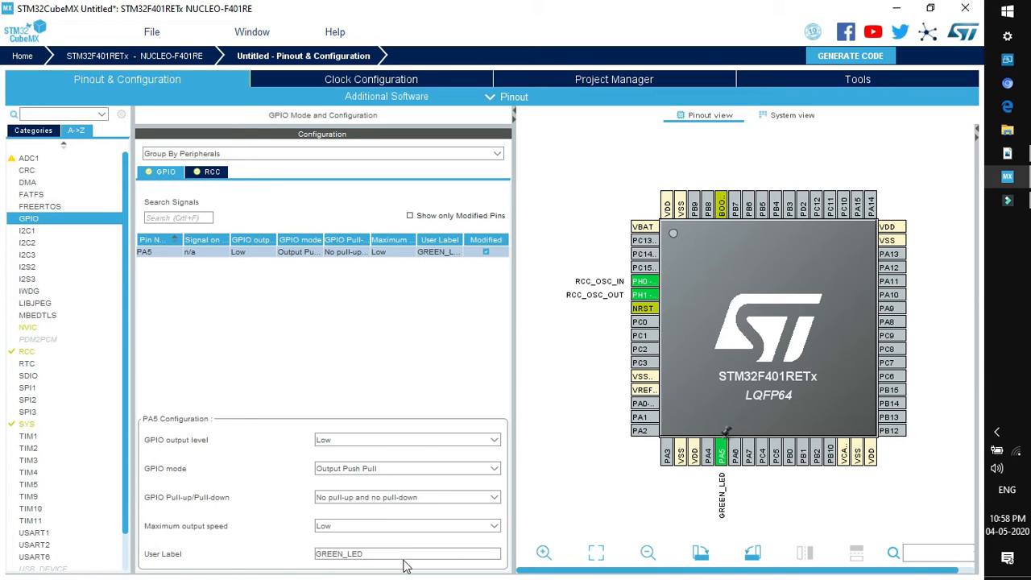
{"action": "mouse_move", "coordinate": [226, 458]}
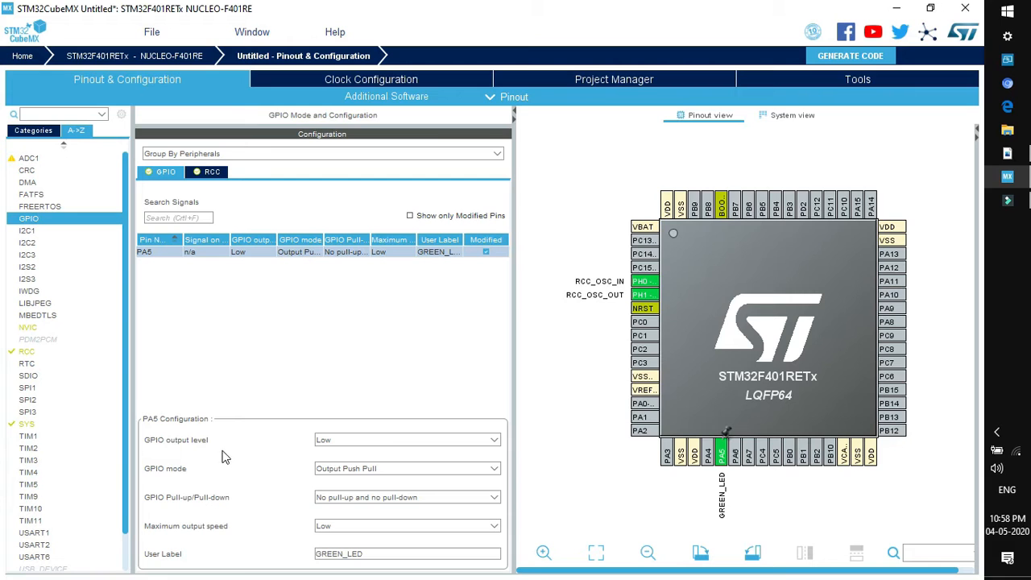
{"action": "mouse_move", "coordinate": [288, 410]}
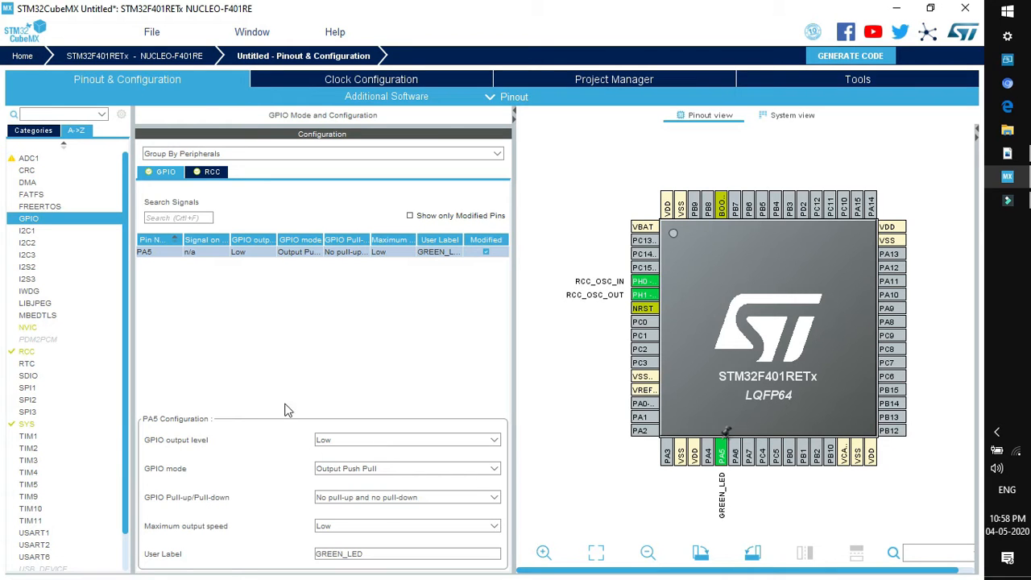
{"action": "mouse_move", "coordinate": [295, 434]}
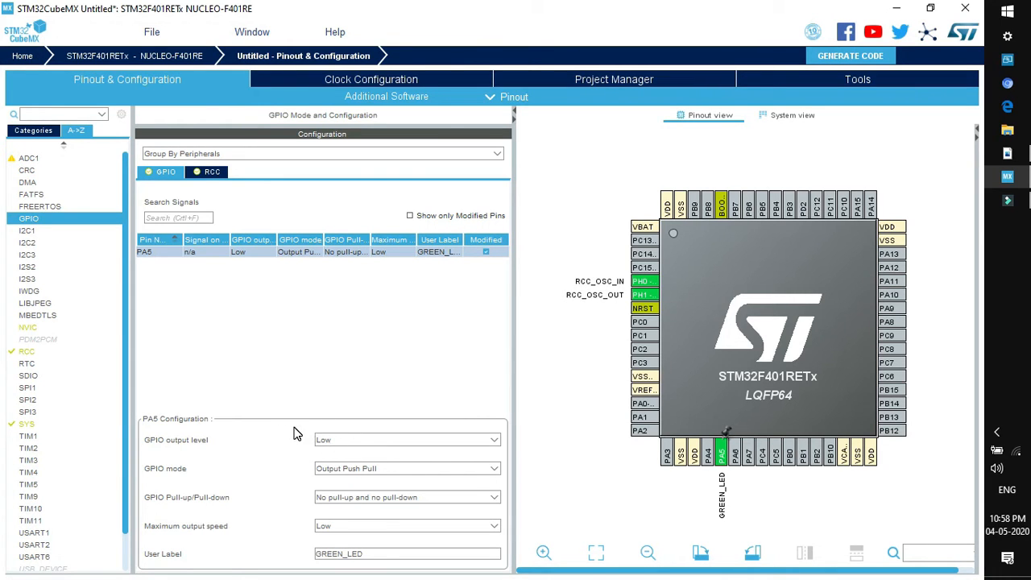
{"action": "mouse_move", "coordinate": [203, 480]}
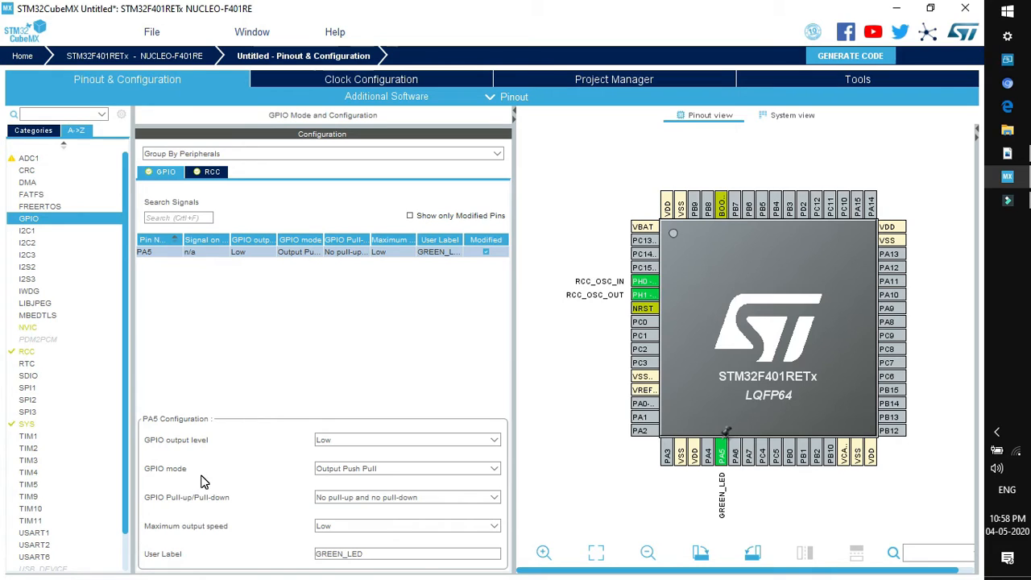
{"action": "mouse_move", "coordinate": [380, 478]}
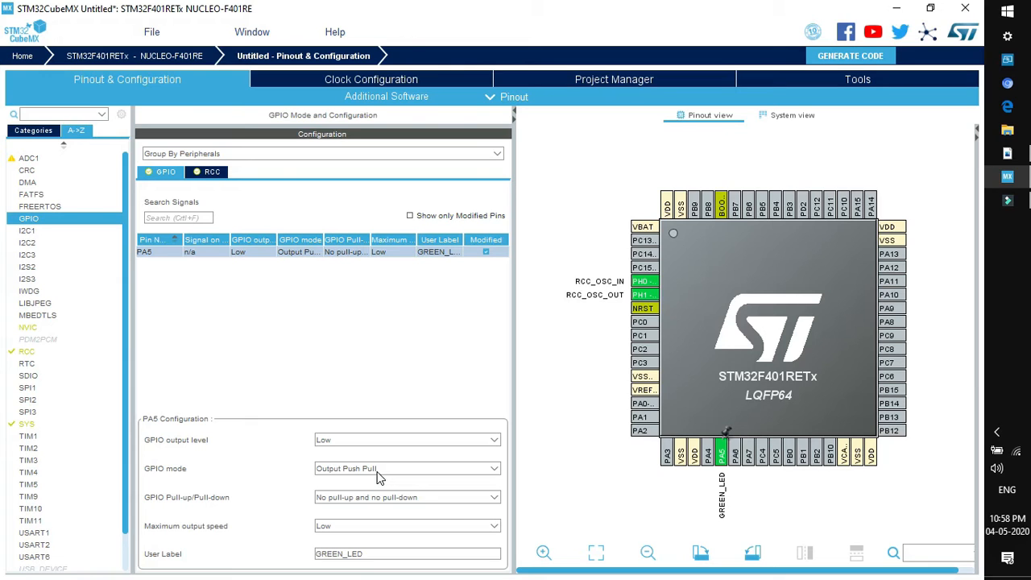
{"action": "mouse_move", "coordinate": [245, 516]}
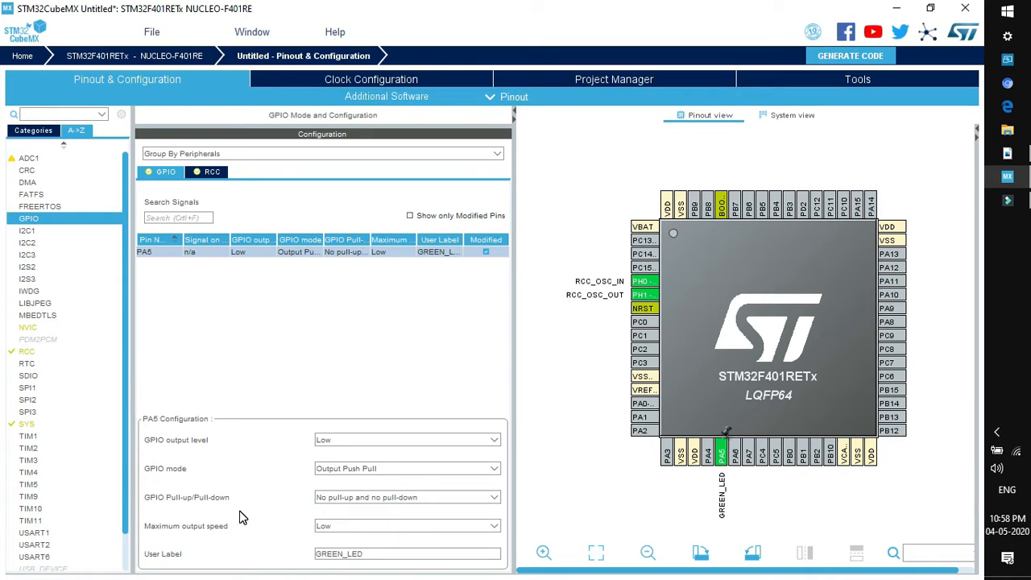
{"action": "mouse_move", "coordinate": [419, 488]}
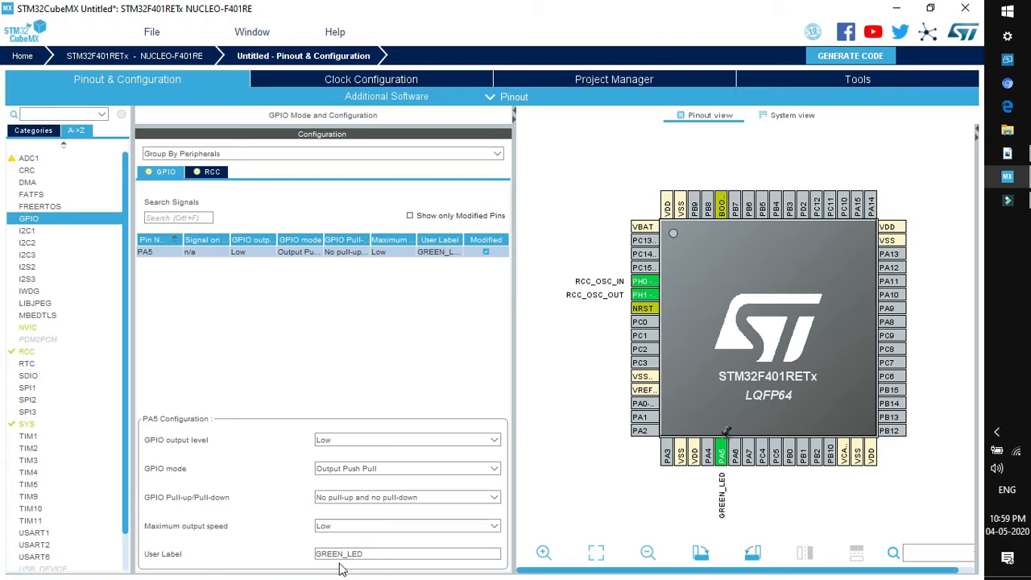
{"action": "left_click", "coordinate": [406, 555]}
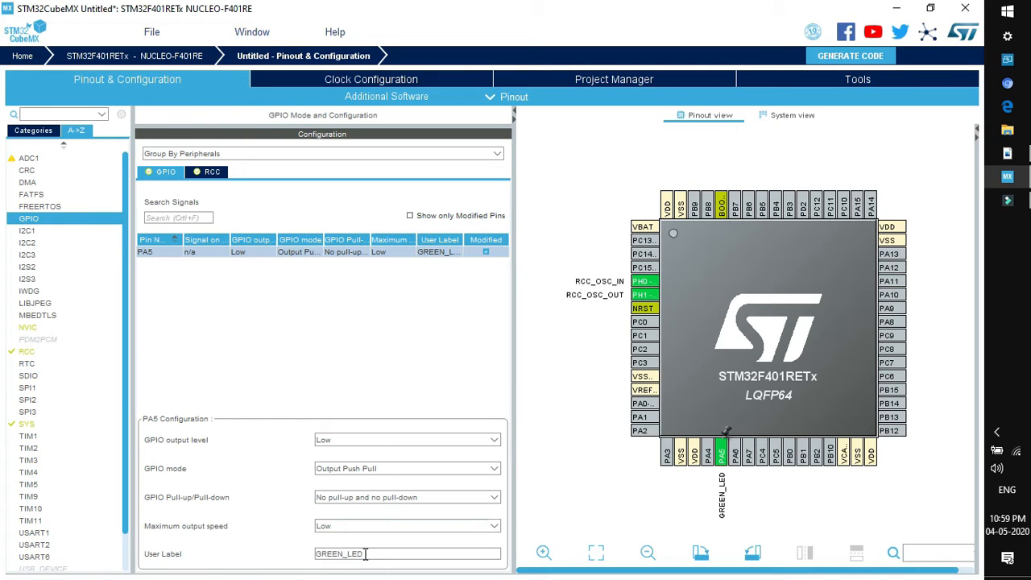
{"action": "mouse_move", "coordinate": [943, 396]}
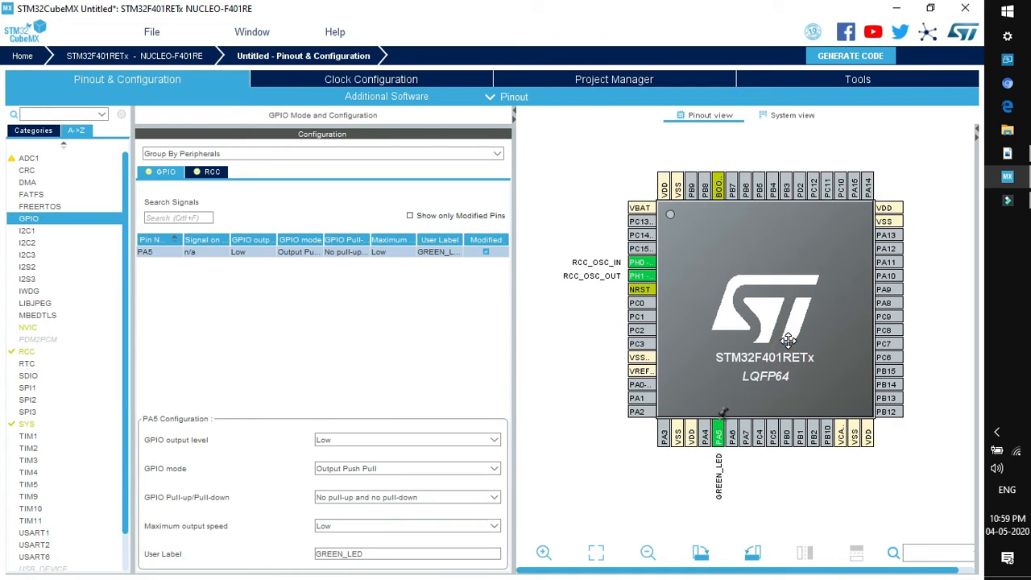
{"action": "mouse_move", "coordinate": [789, 347]}
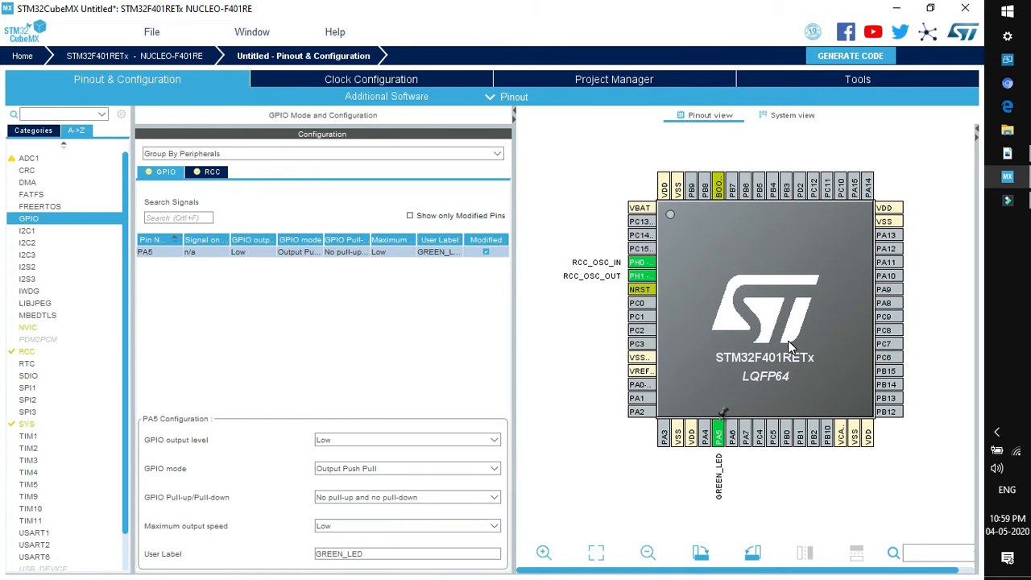
- Feed the PLL from HSE and set HCLK to 84 MHz in the clock configuration
{"action": "left_click", "coordinate": [371, 79]}
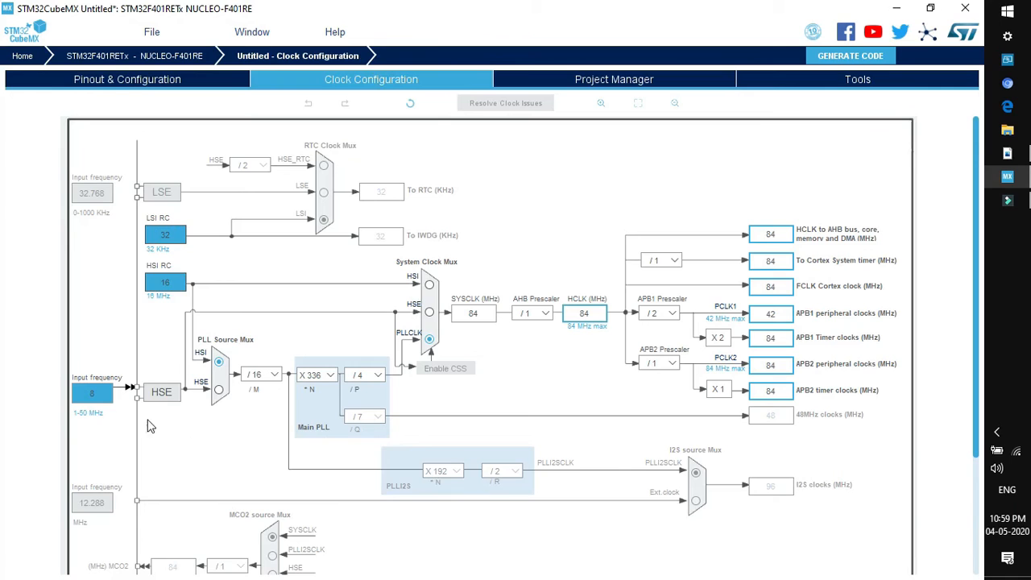
{"action": "mouse_move", "coordinate": [155, 406]}
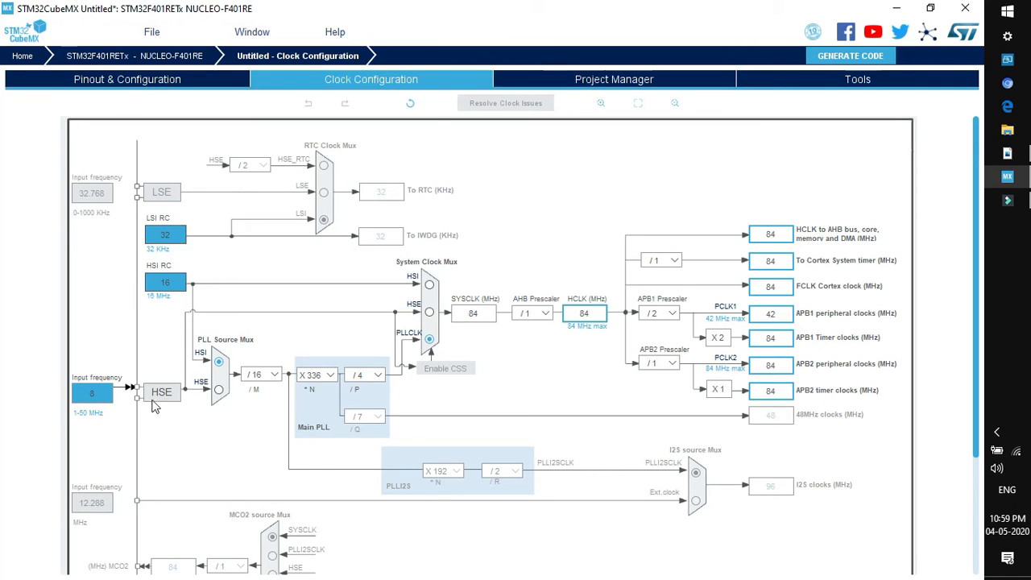
{"action": "mouse_move", "coordinate": [215, 395]}
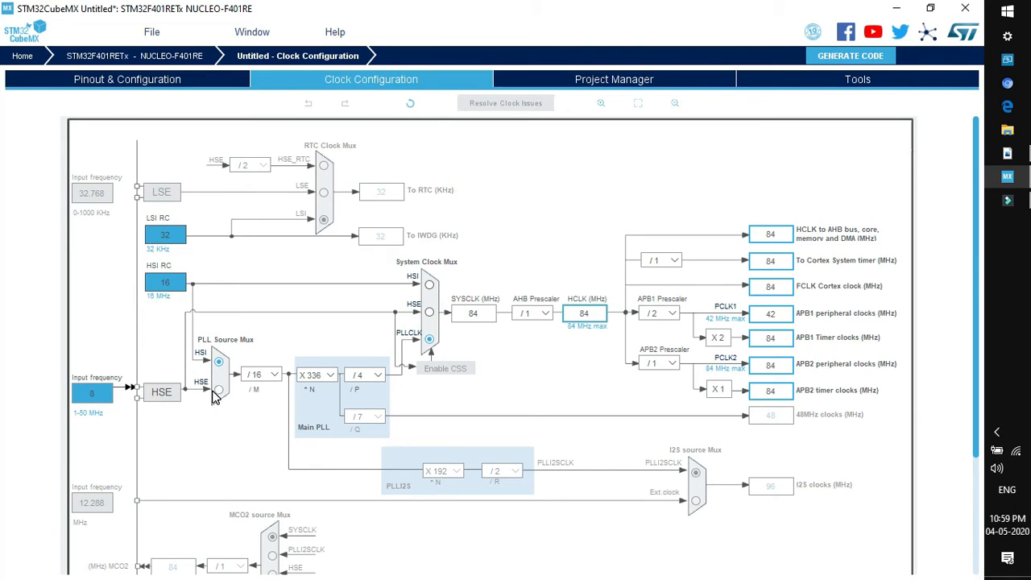
{"action": "left_click", "coordinate": [220, 393]}
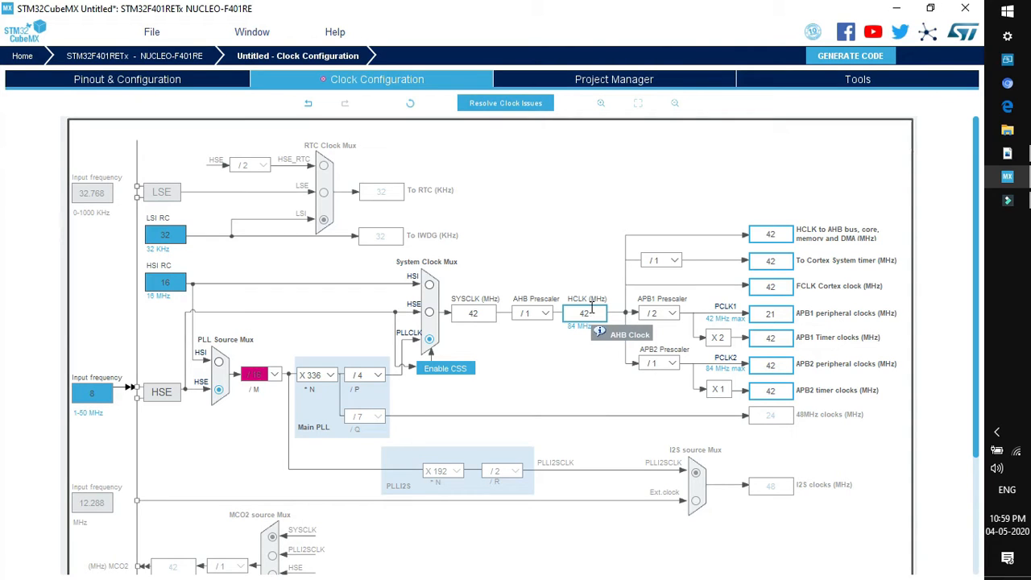
{"action": "mouse_move", "coordinate": [583, 288]}
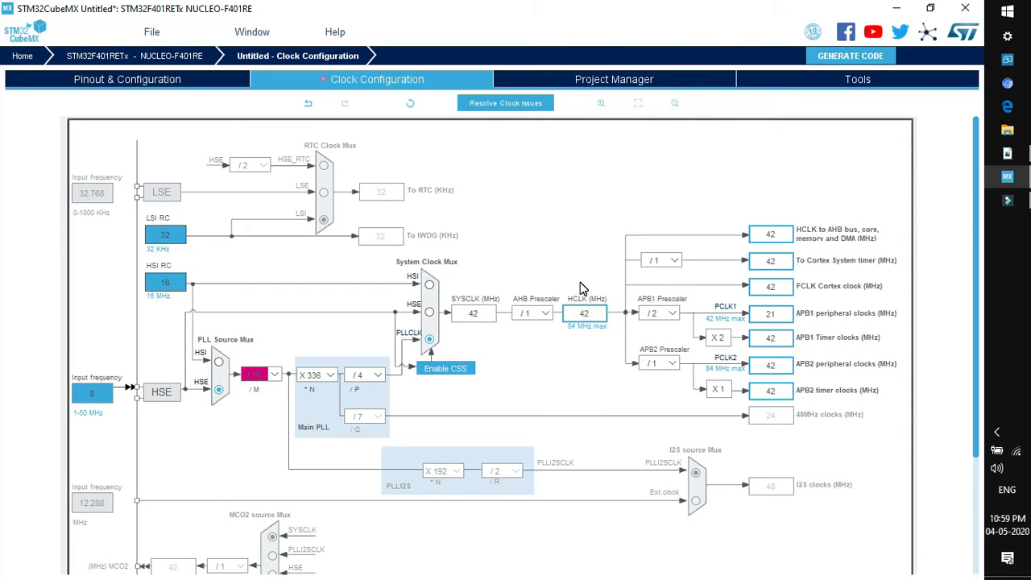
{"action": "mouse_move", "coordinate": [632, 337]}
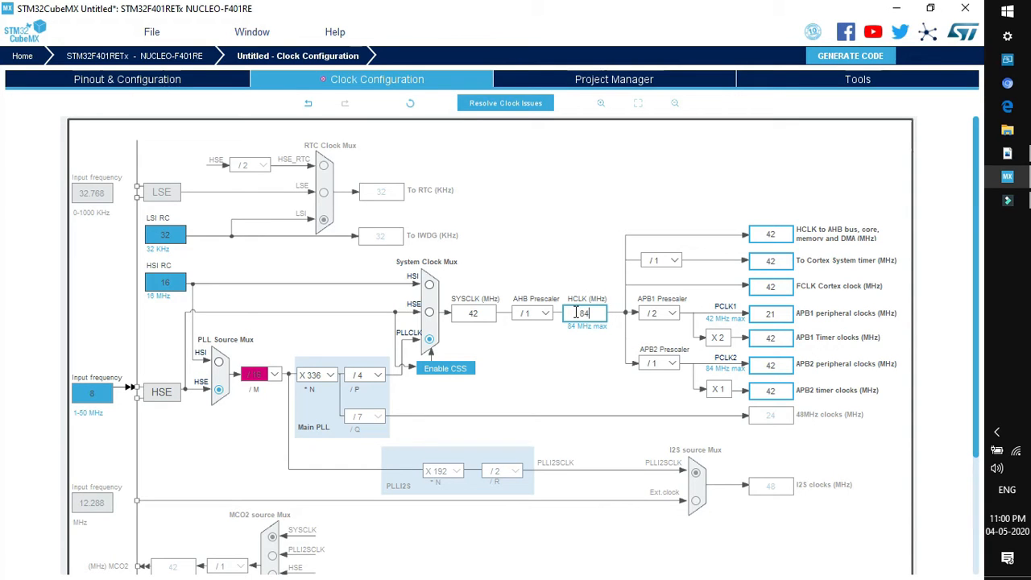
{"action": "type", "text": "84"}
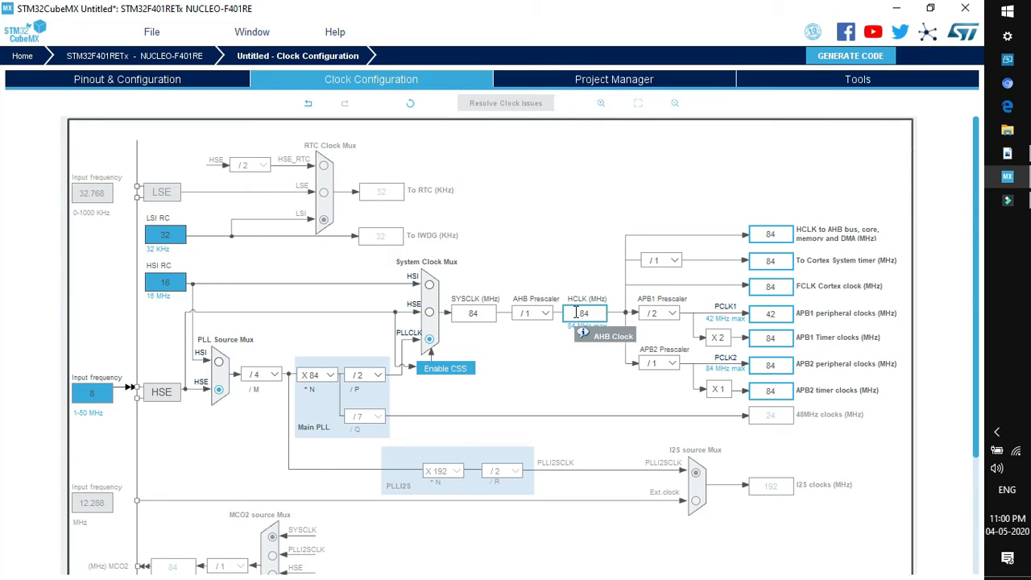
{"action": "mouse_move", "coordinate": [588, 361]}
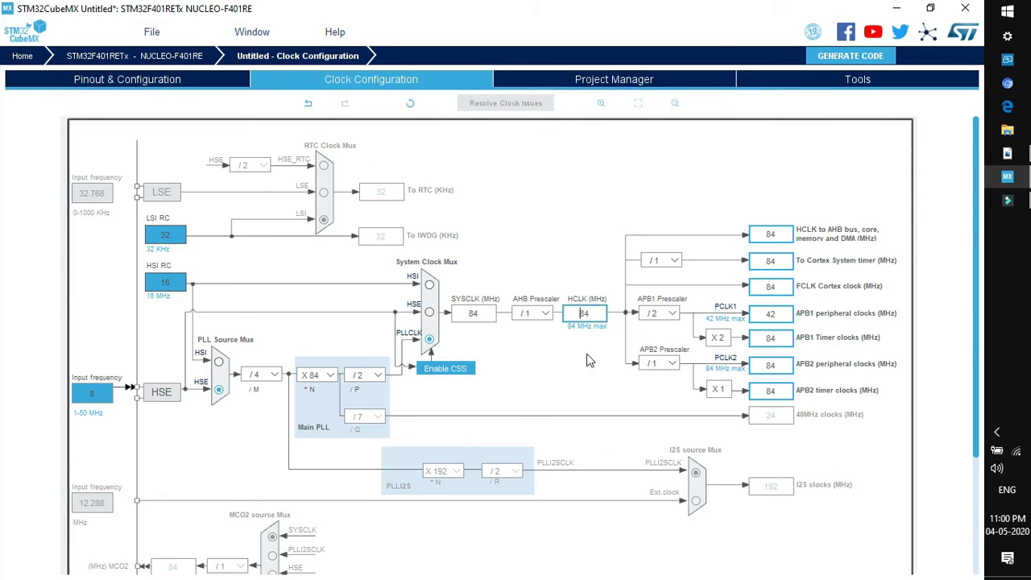
{"action": "left_click", "coordinate": [614, 79]}
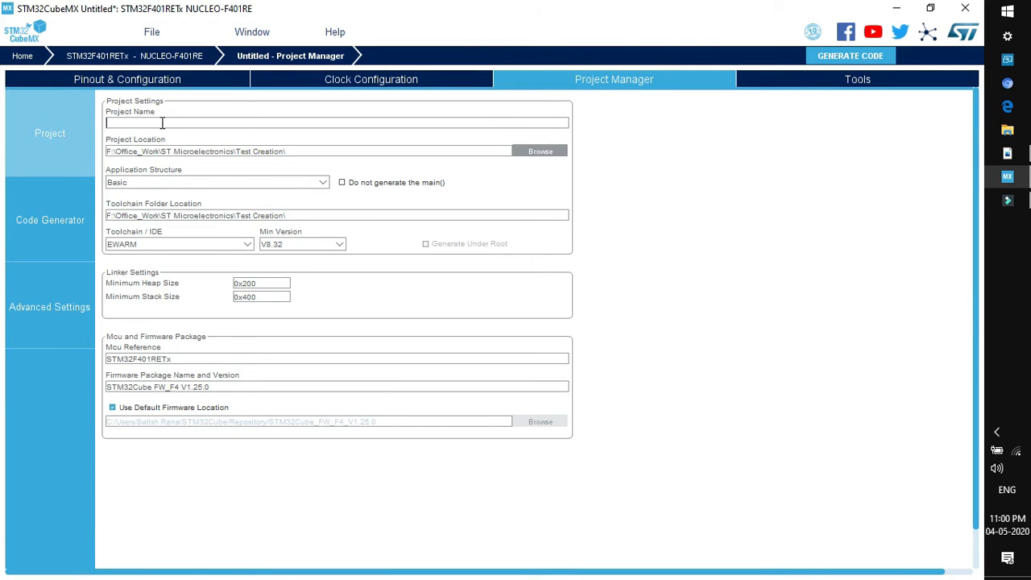
- Name the project LED_Blink in Project Manager
{"action": "type", "text": "LED_"}
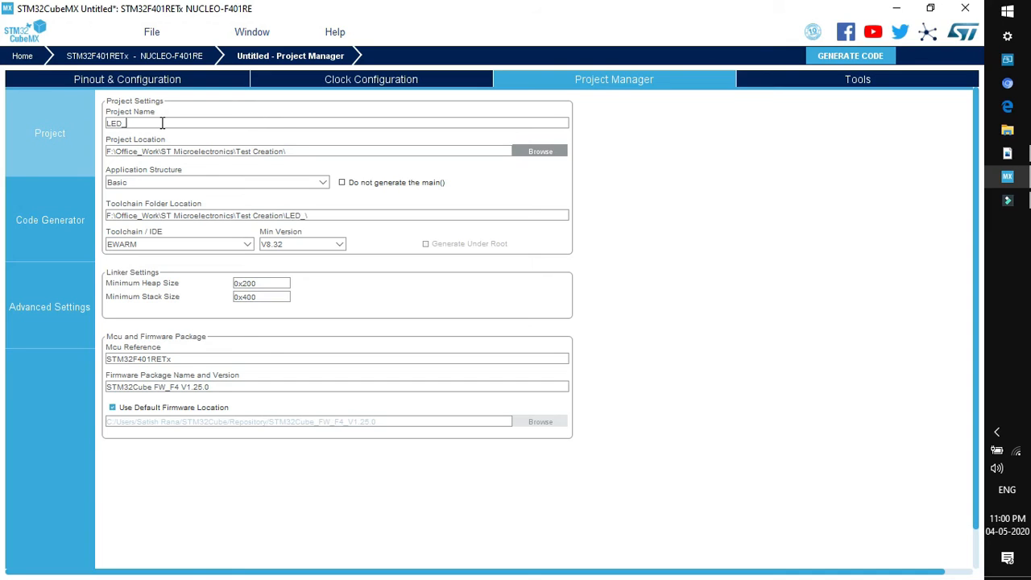
{"action": "type", "text": "Blink"}
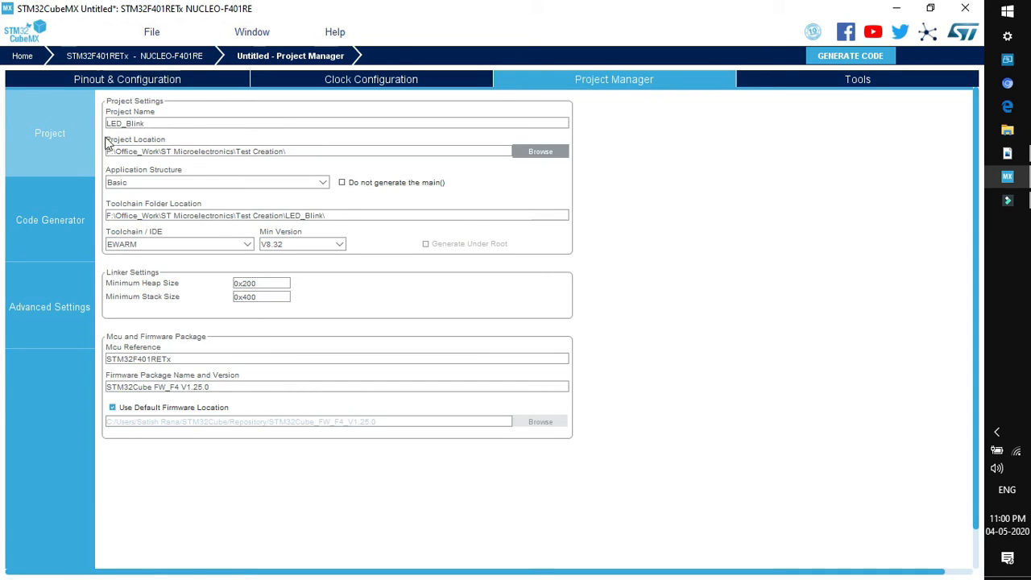
{"action": "mouse_move", "coordinate": [249, 164]}
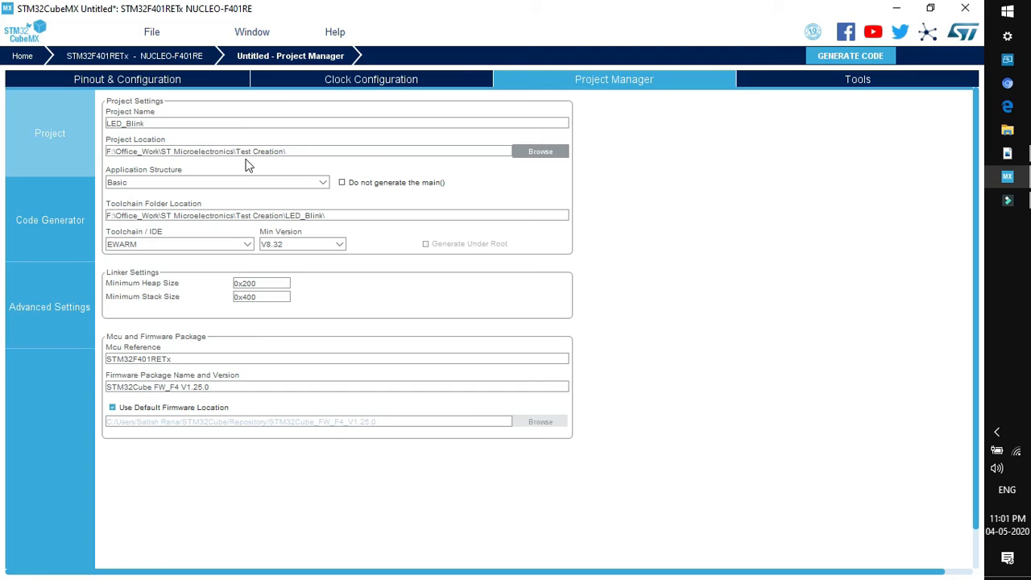
{"action": "mouse_move", "coordinate": [296, 164]}
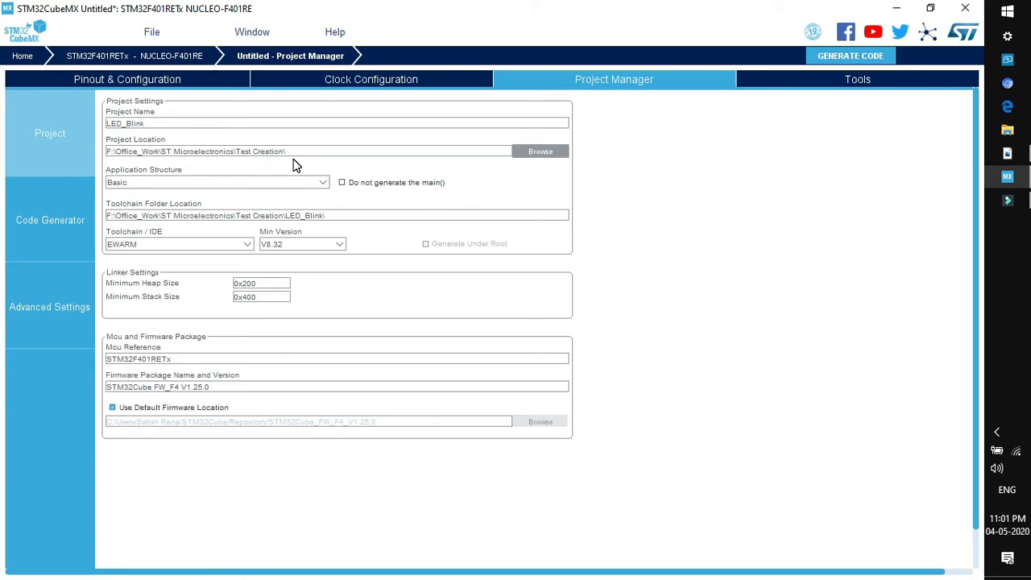
{"action": "mouse_move", "coordinate": [209, 194]}
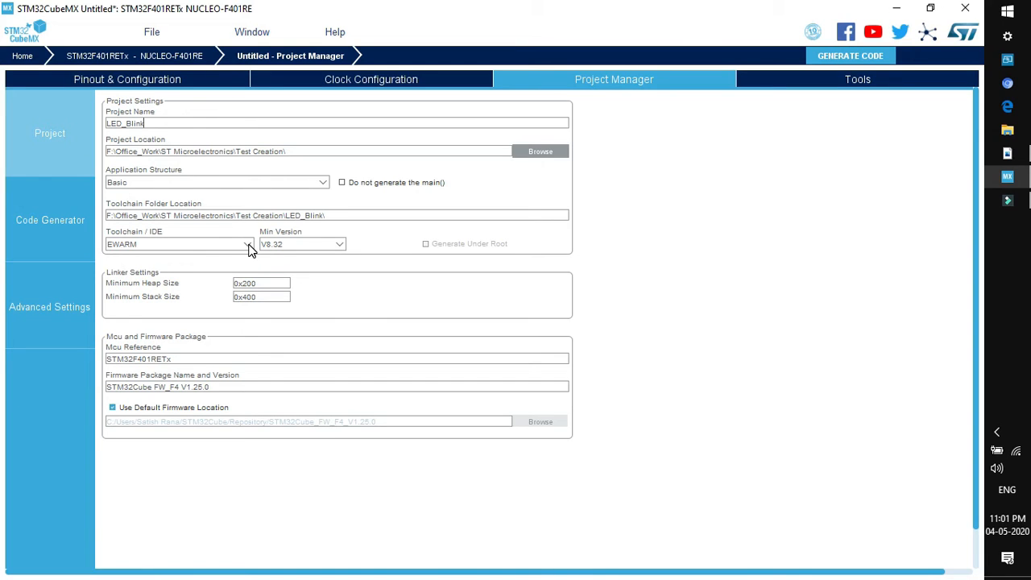
- Choose STM32CubeIDE as Toolchain/IDE and keep Generate Under Root enabled
{"action": "left_click", "coordinate": [248, 245]}
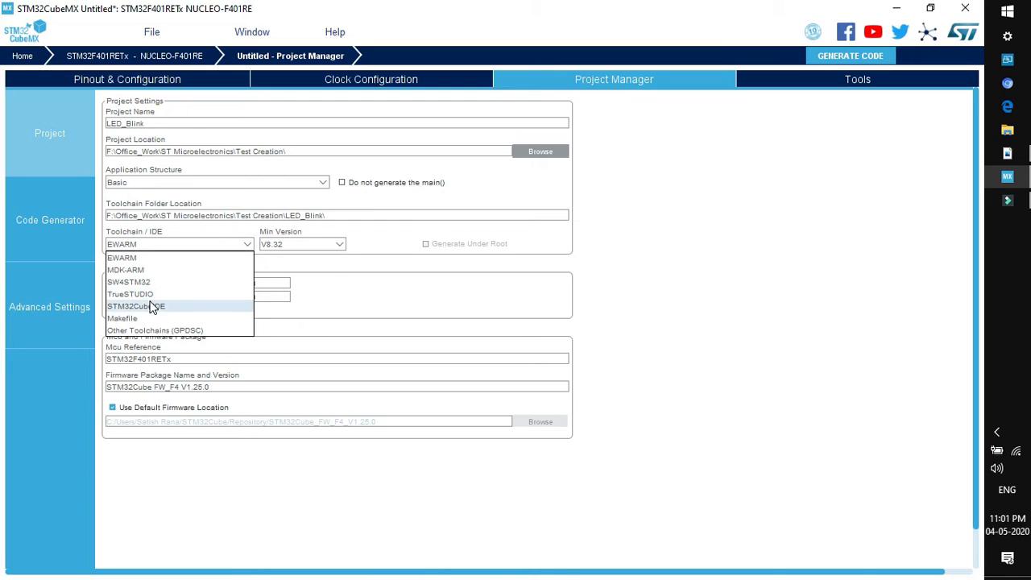
{"action": "left_click", "coordinate": [136, 306]}
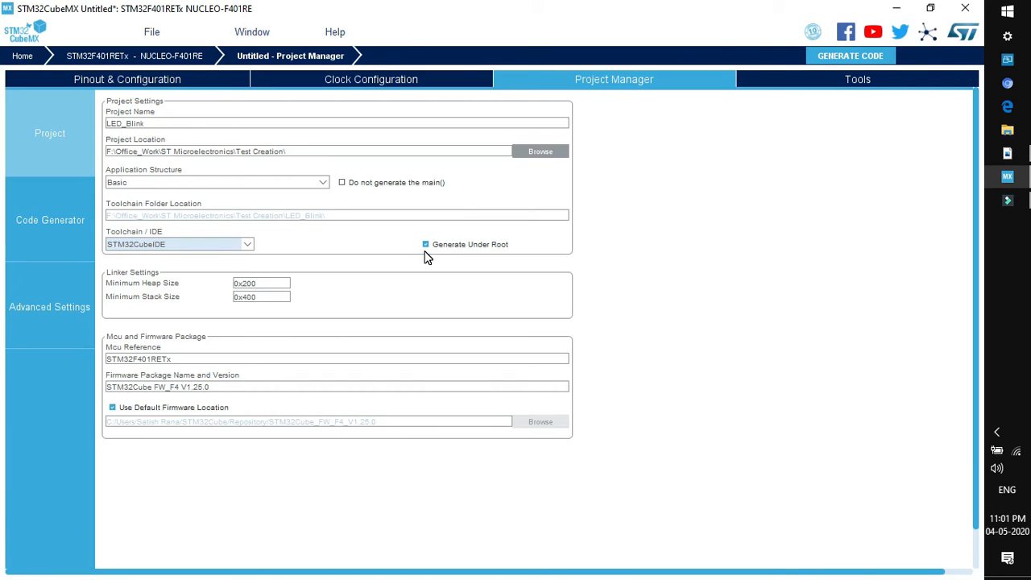
{"action": "left_click", "coordinate": [425, 245]}
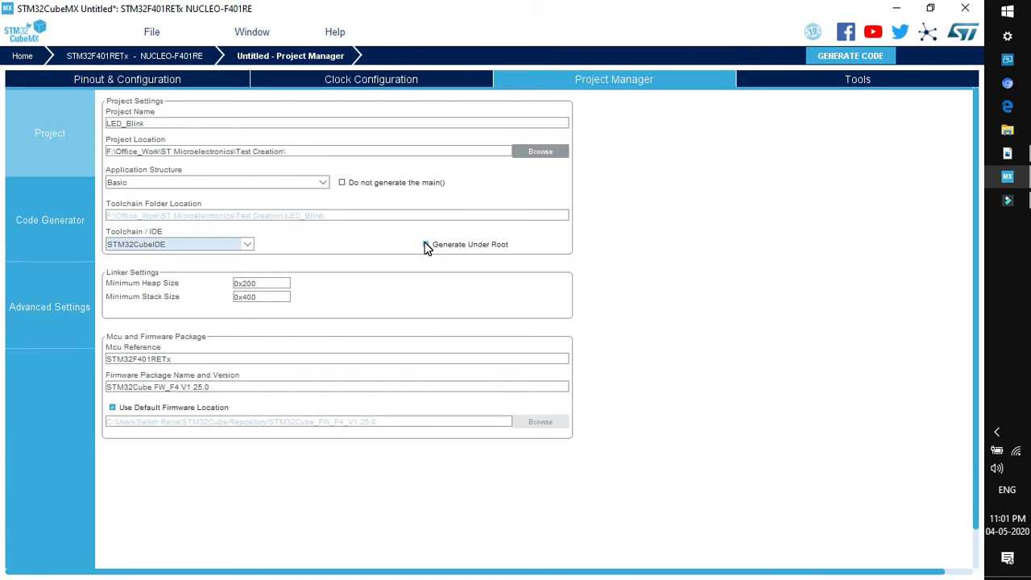
{"action": "mouse_move", "coordinate": [427, 245]}
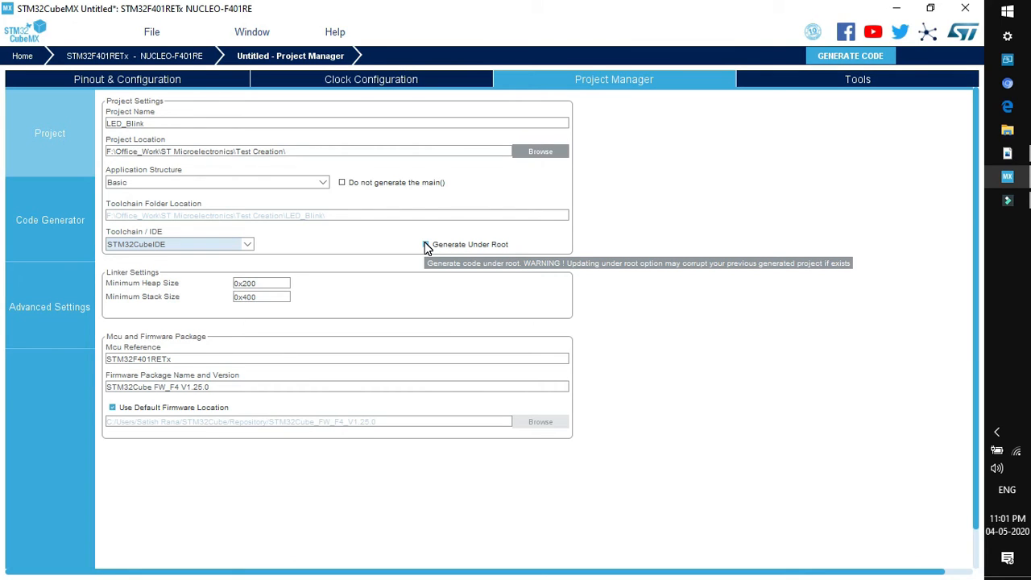
{"action": "left_click", "coordinate": [425, 245]}
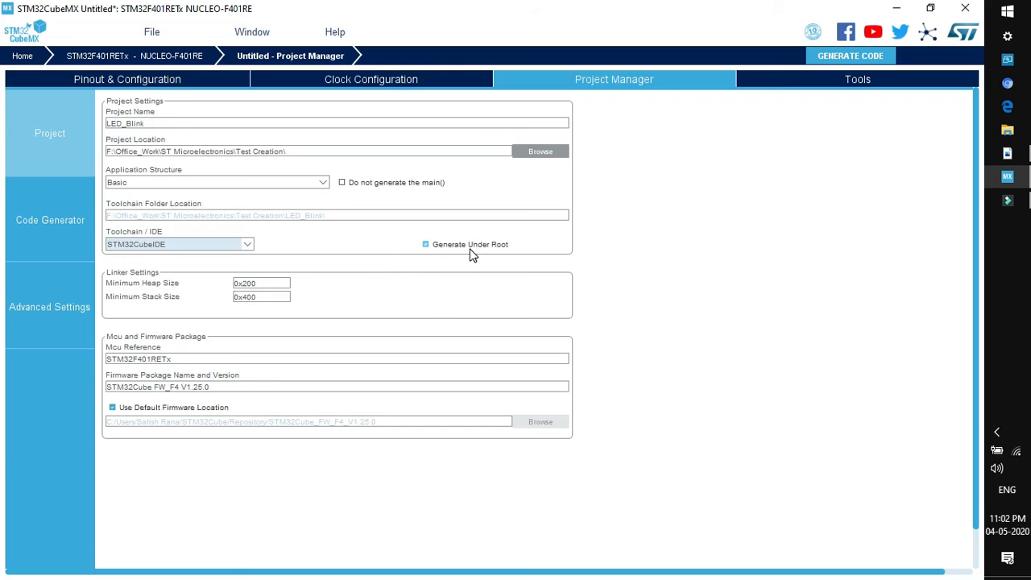
{"action": "mouse_move", "coordinate": [470, 245]}
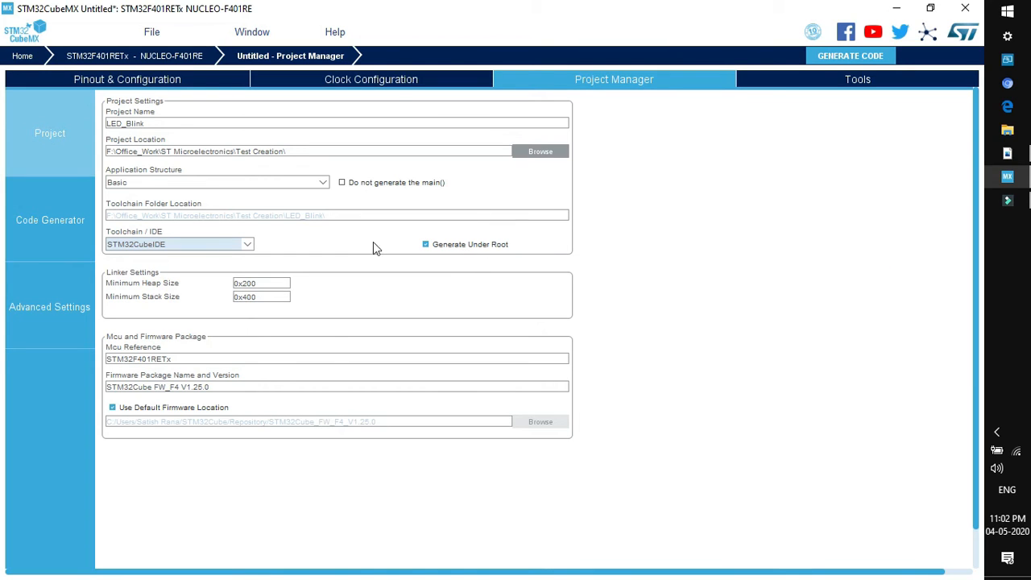
{"action": "mouse_move", "coordinate": [187, 291]}
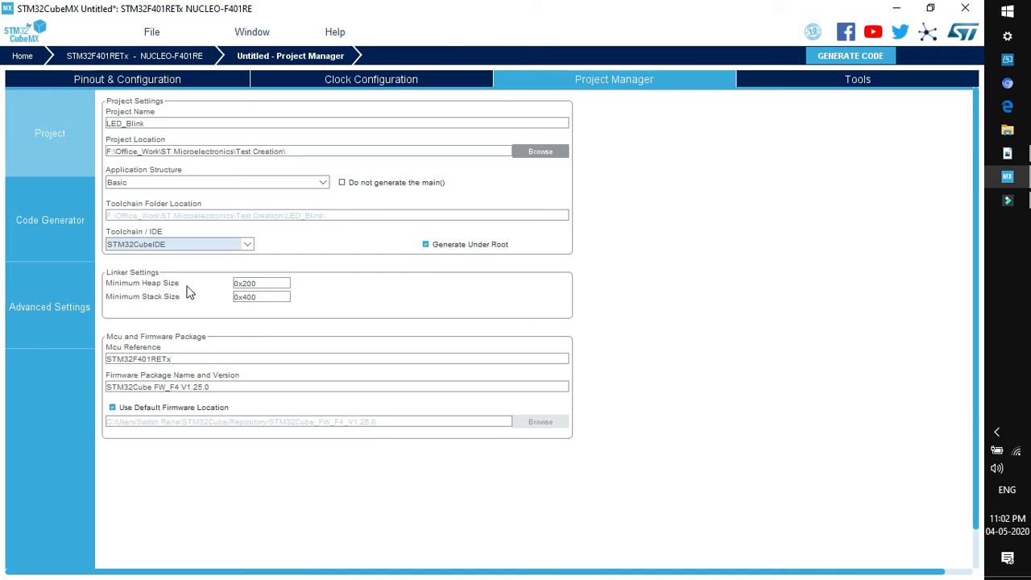
{"action": "mouse_move", "coordinate": [74, 337]}
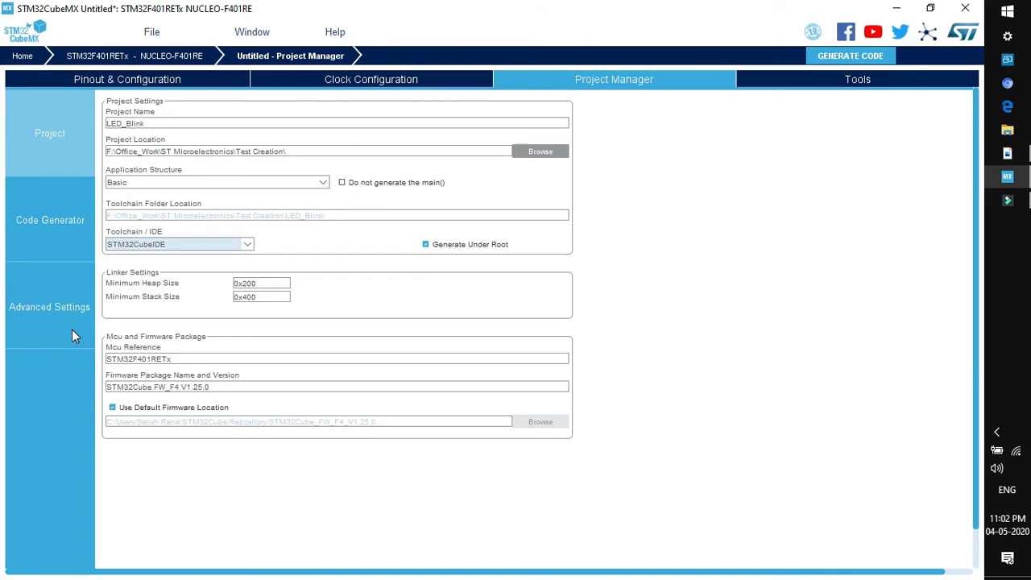
{"action": "mouse_move", "coordinate": [261, 374]}
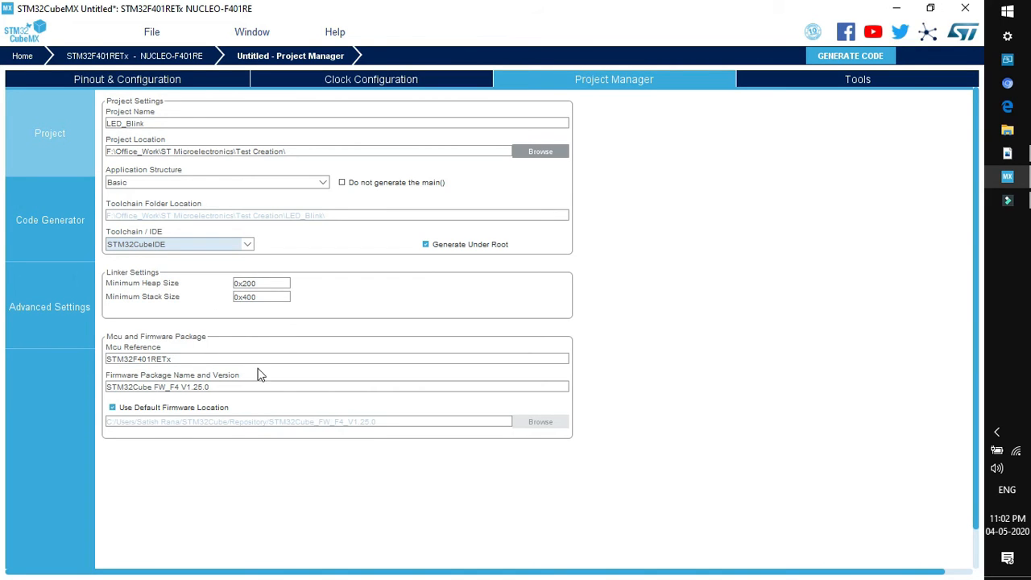
{"action": "mouse_move", "coordinate": [225, 380]}
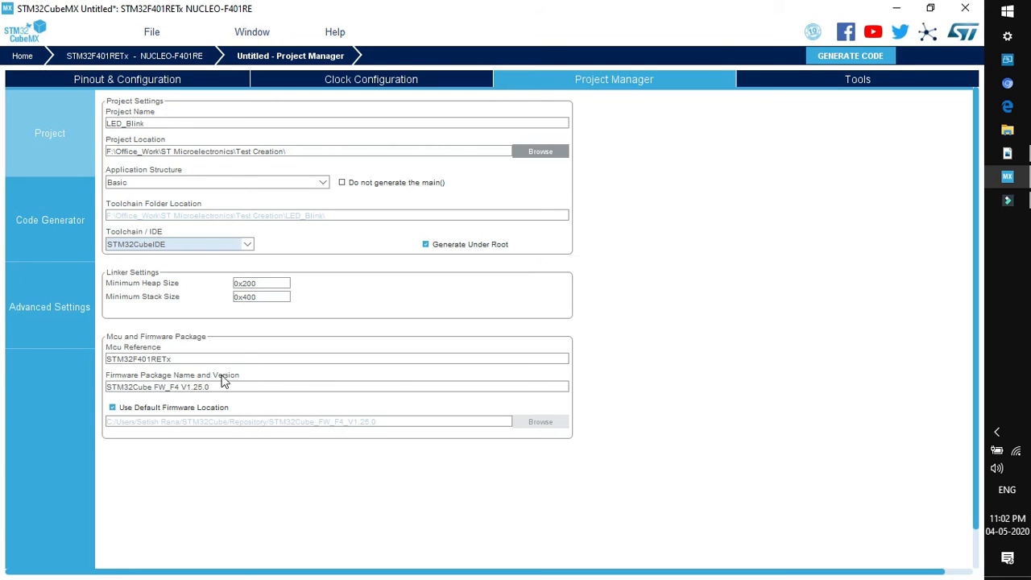
{"action": "left_click", "coordinate": [49, 220]}
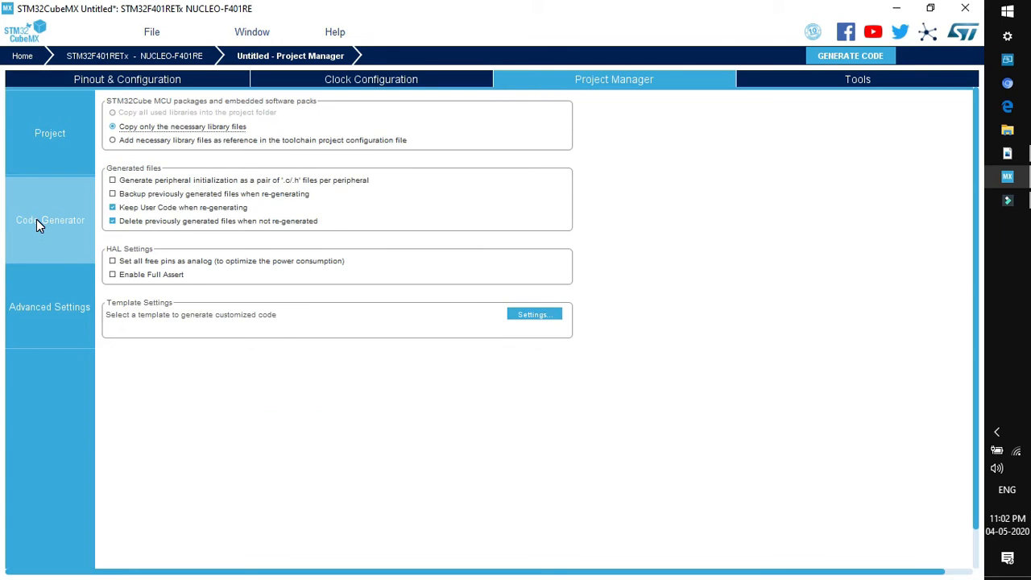
{"action": "left_click", "coordinate": [48, 306]}
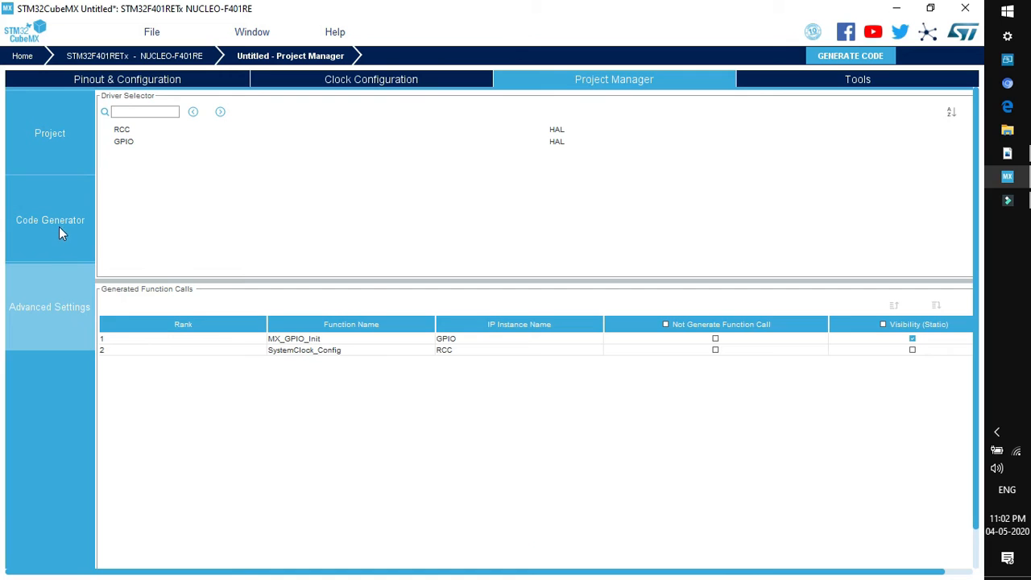
{"action": "left_click", "coordinate": [48, 133]}
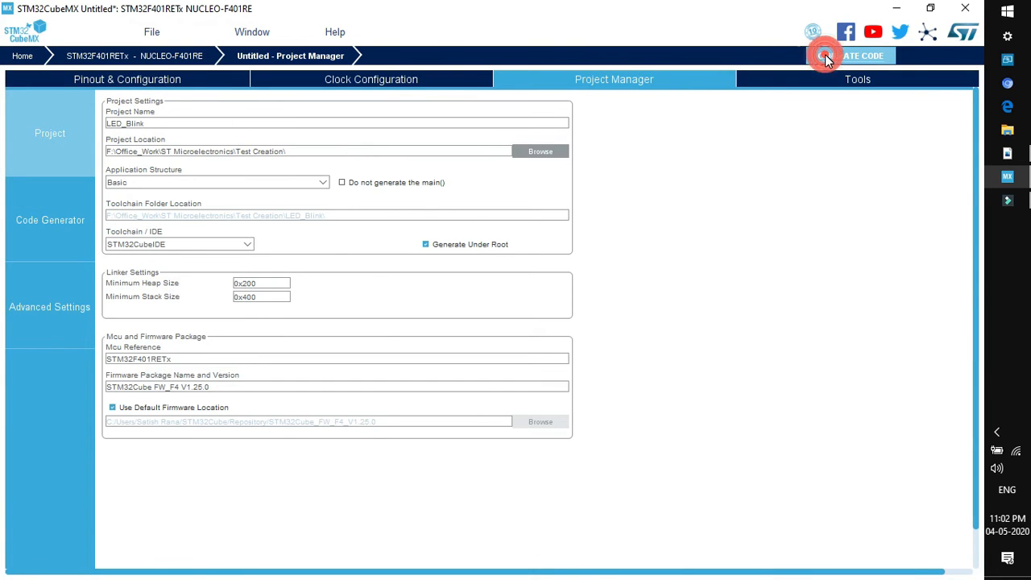
- Generate the LED_Blink code and open the generated project in STM32CubeIDE
{"action": "left_click", "coordinate": [848, 55]}
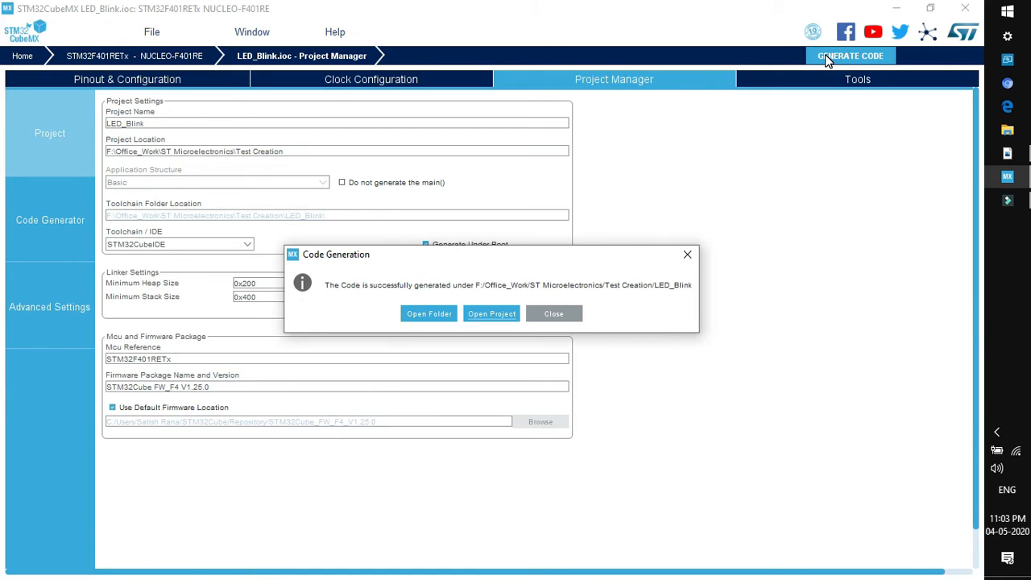
{"action": "left_click", "coordinate": [492, 312]}
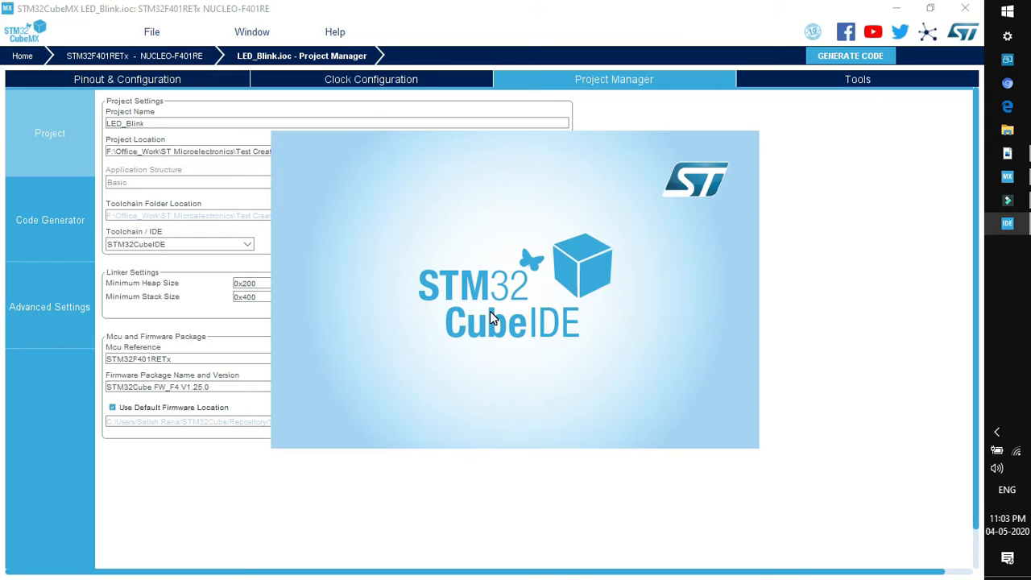
- Expand LED_Blink > Src in Project Explorer and open main.c in the editor
{"action": "left_click", "coordinate": [851, 55]}
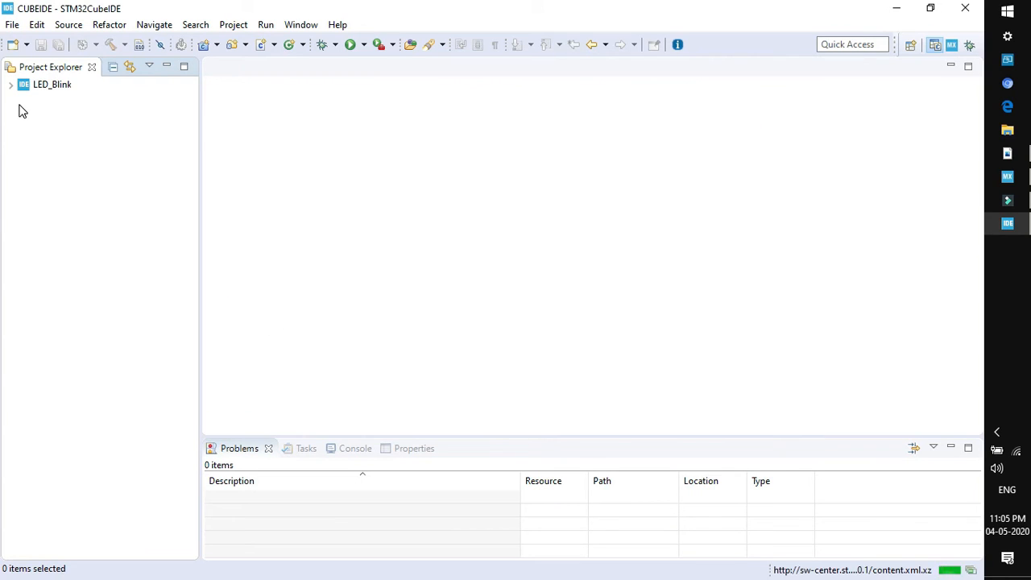
{"action": "left_click", "coordinate": [11, 84]}
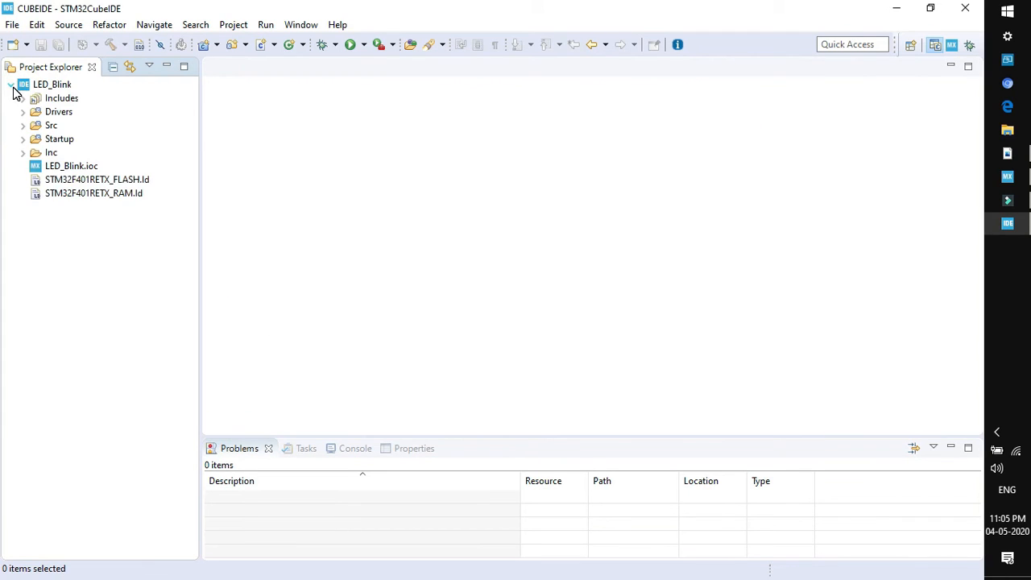
{"action": "mouse_move", "coordinate": [57, 226]}
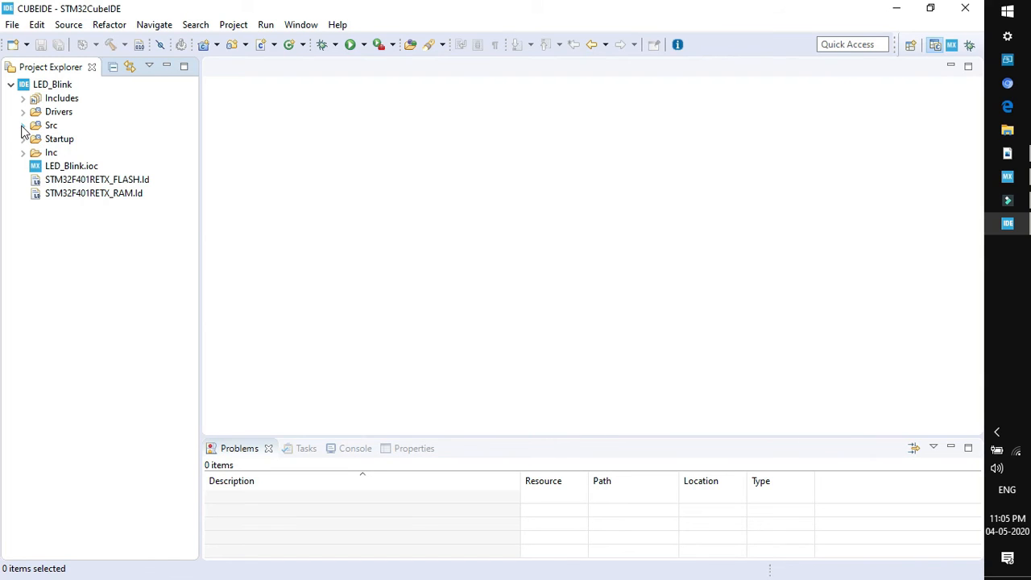
{"action": "left_click", "coordinate": [24, 126]}
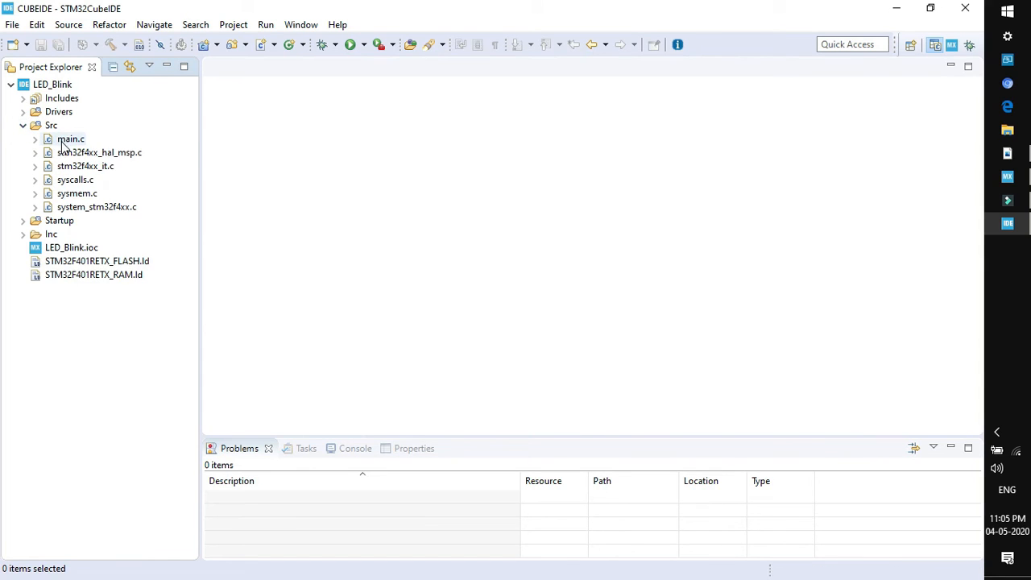
{"action": "double_click", "coordinate": [71, 139]}
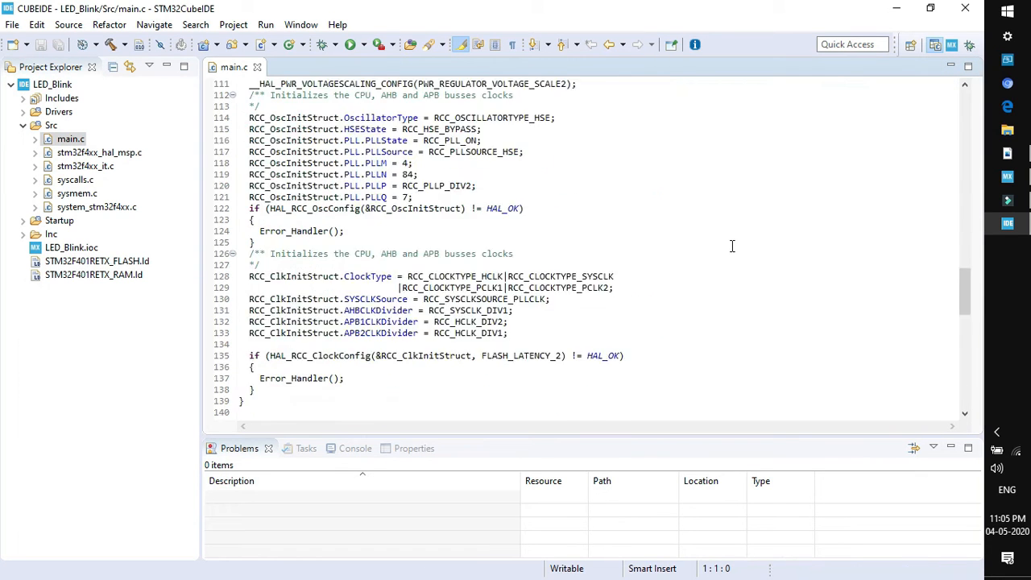
{"action": "scroll", "scroll_direction": "down", "scroll_amount": 3}
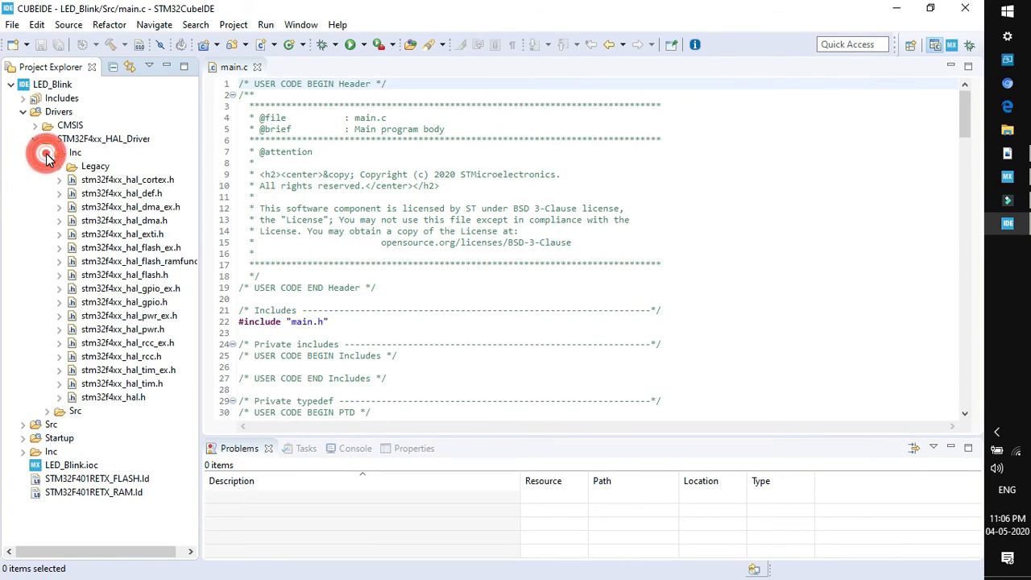
- Open stm32f4xx_hal_gpio.h from Drivers > STM32F4xx_HAL_Driver > Inc and locate the IO operation functions
{"action": "left_click", "coordinate": [48, 151]}
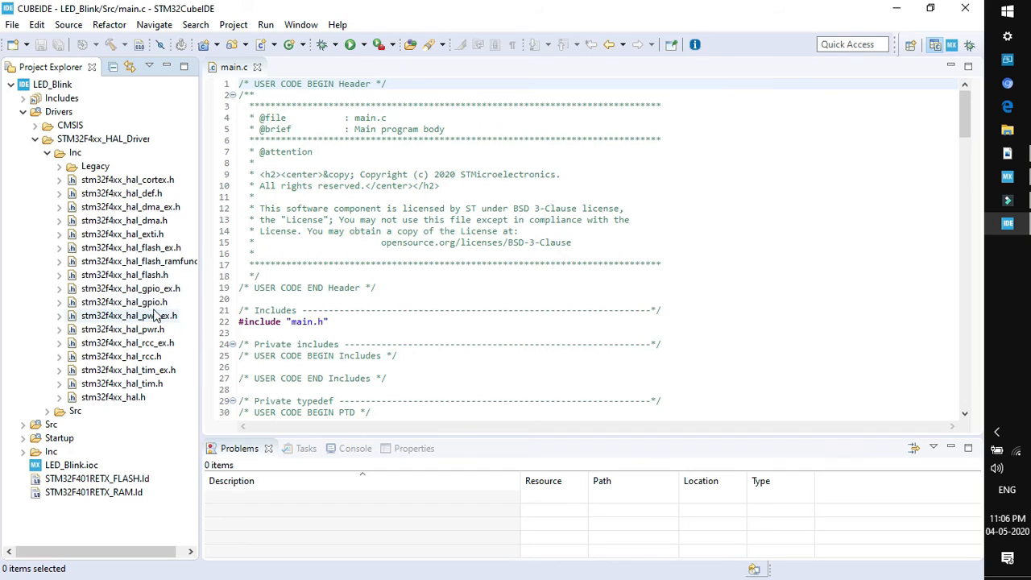
{"action": "left_click", "coordinate": [124, 301]}
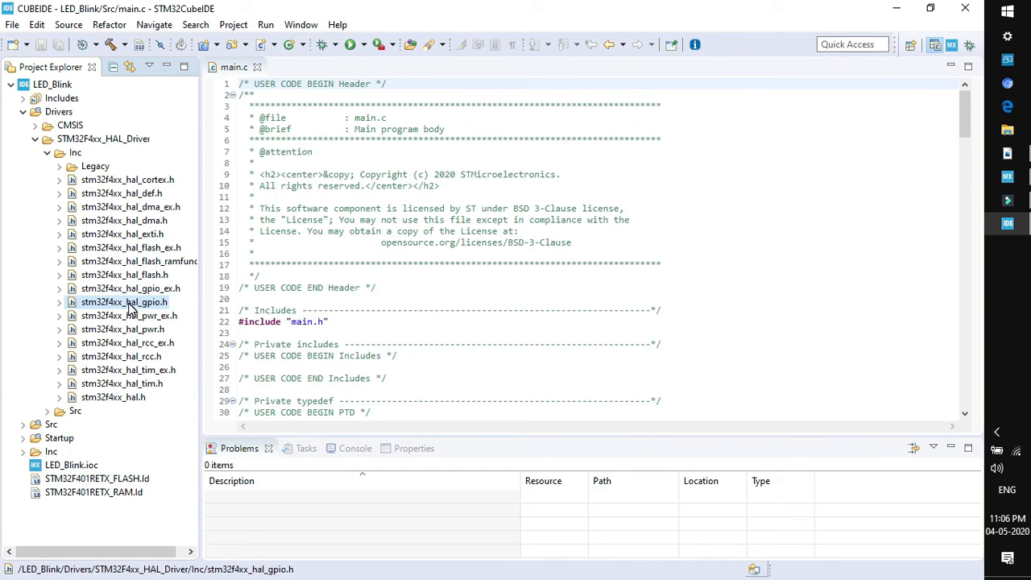
{"action": "double_click", "coordinate": [124, 301]}
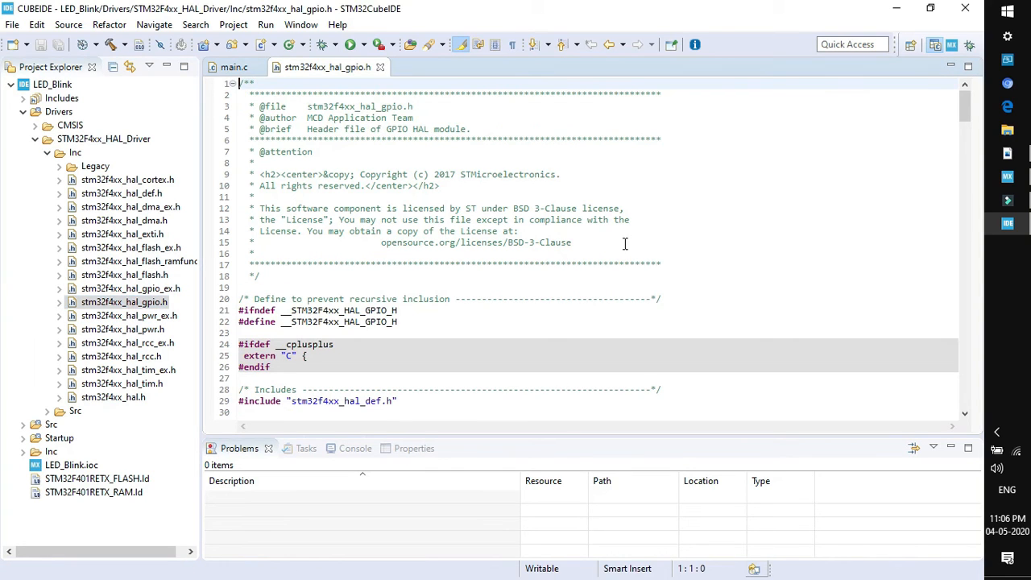
{"action": "scroll", "scroll_direction": "down", "scroll_amount": 3}
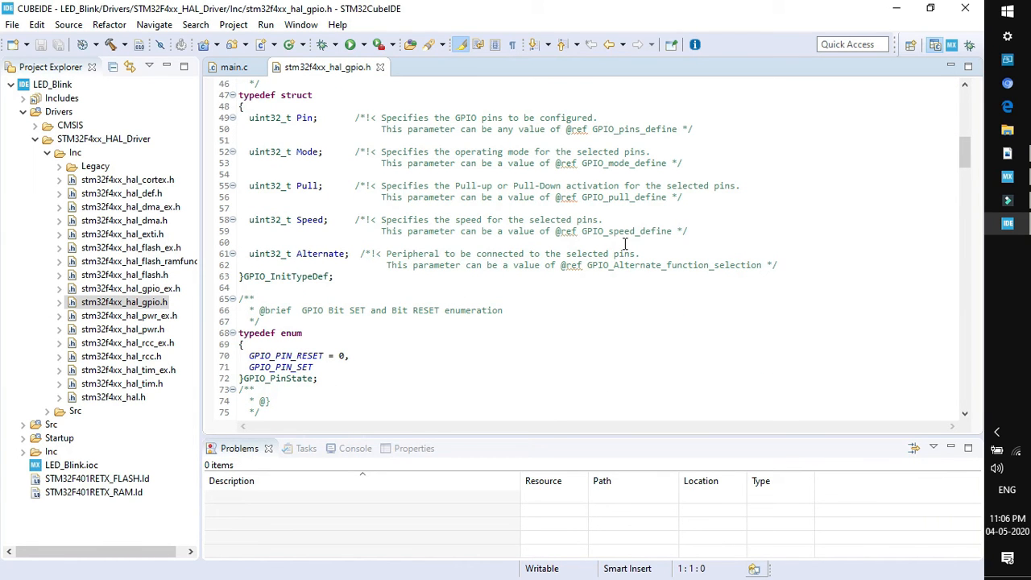
{"action": "scroll", "scroll_direction": "down", "scroll_amount": 3}
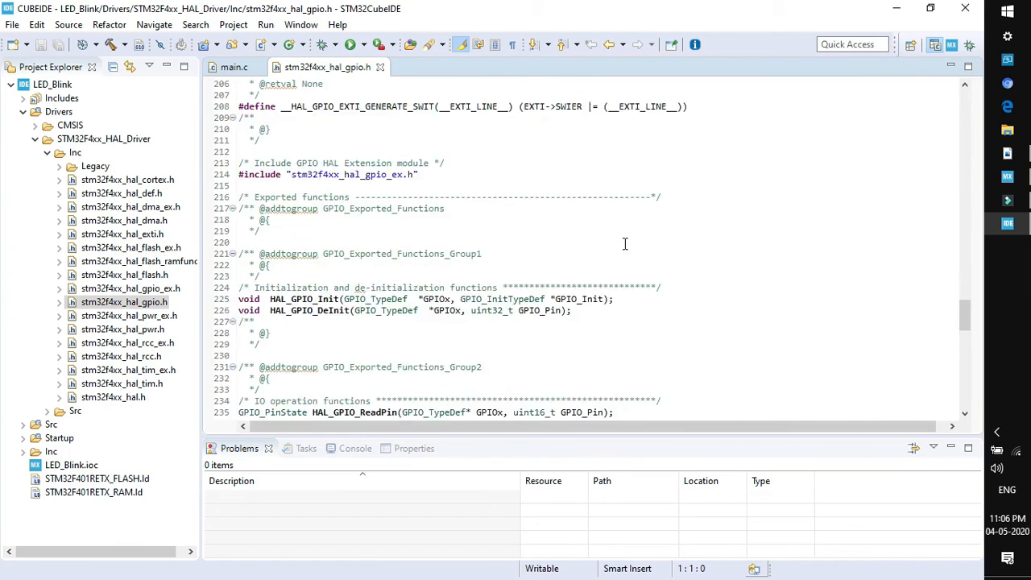
{"action": "scroll", "scroll_direction": "down", "scroll_amount": 3}
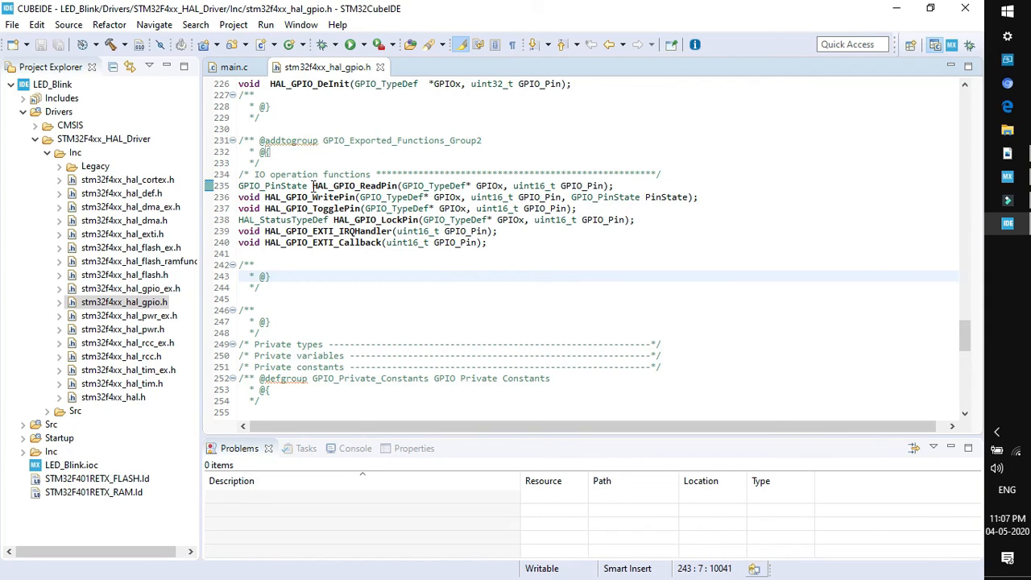
{"action": "double_click", "coordinate": [338, 185]}
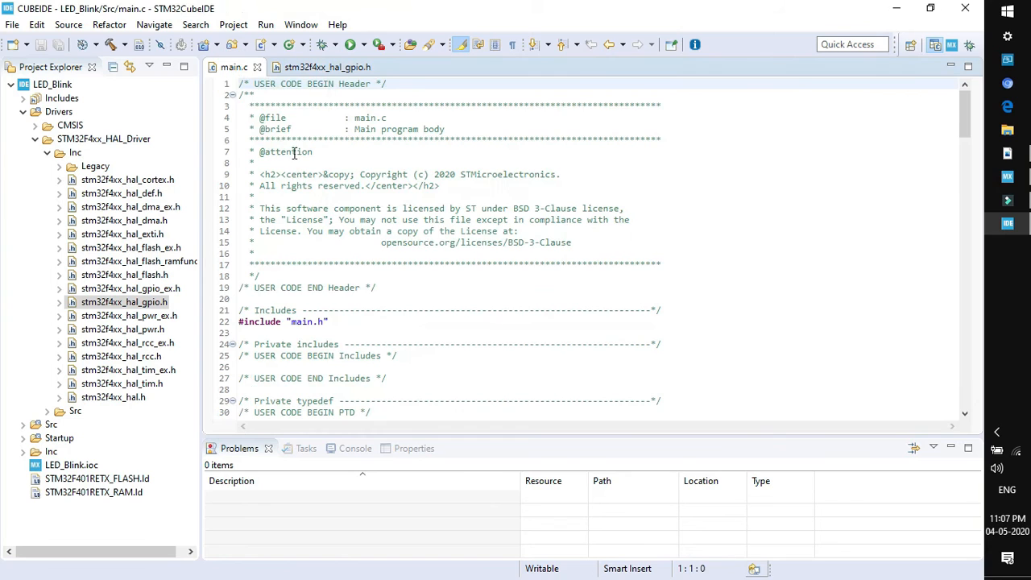
{"action": "scroll", "scroll_direction": "down", "scroll_amount": 3}
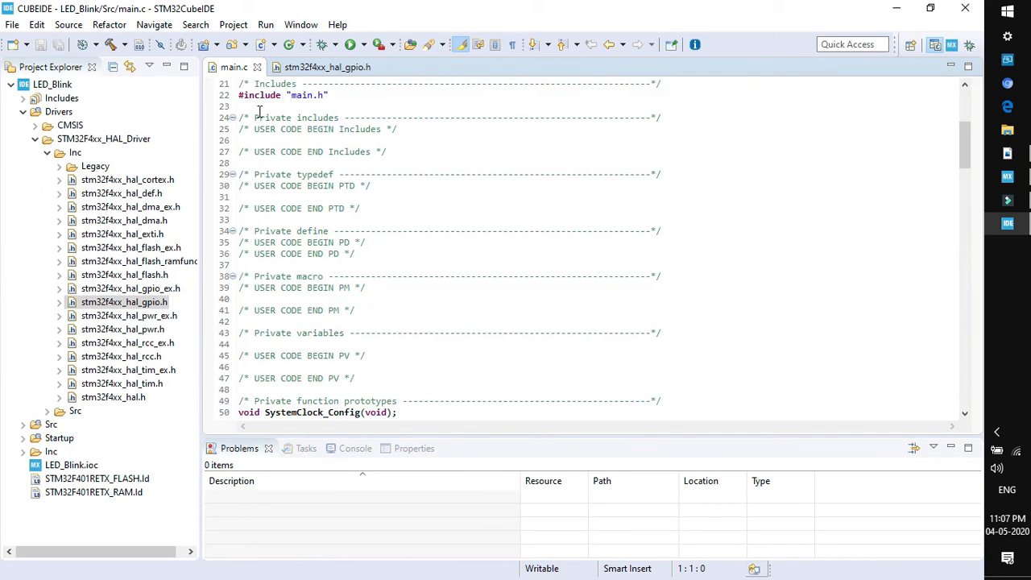
{"action": "mouse_move", "coordinate": [318, 129]}
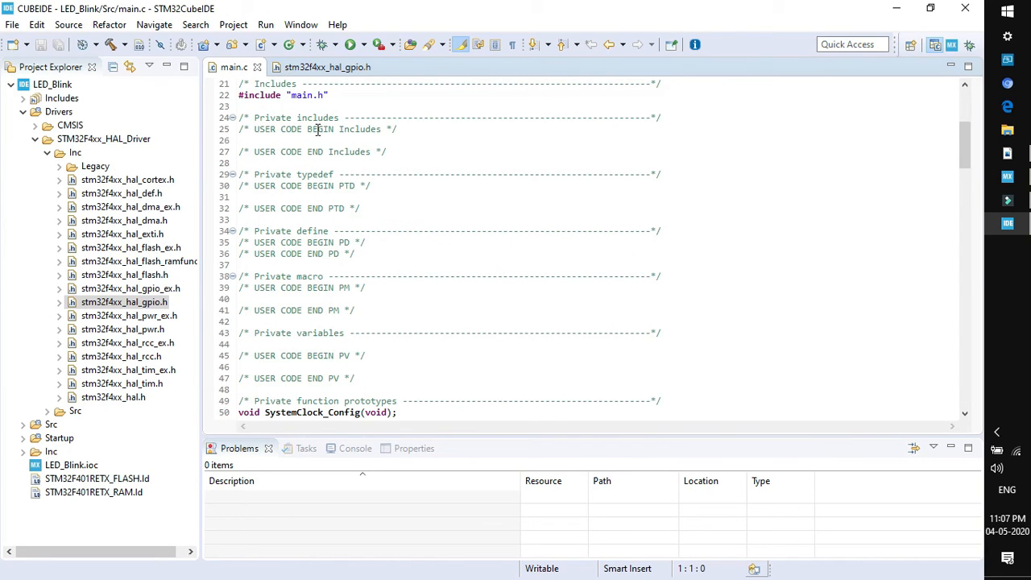
{"action": "mouse_move", "coordinate": [377, 152]}
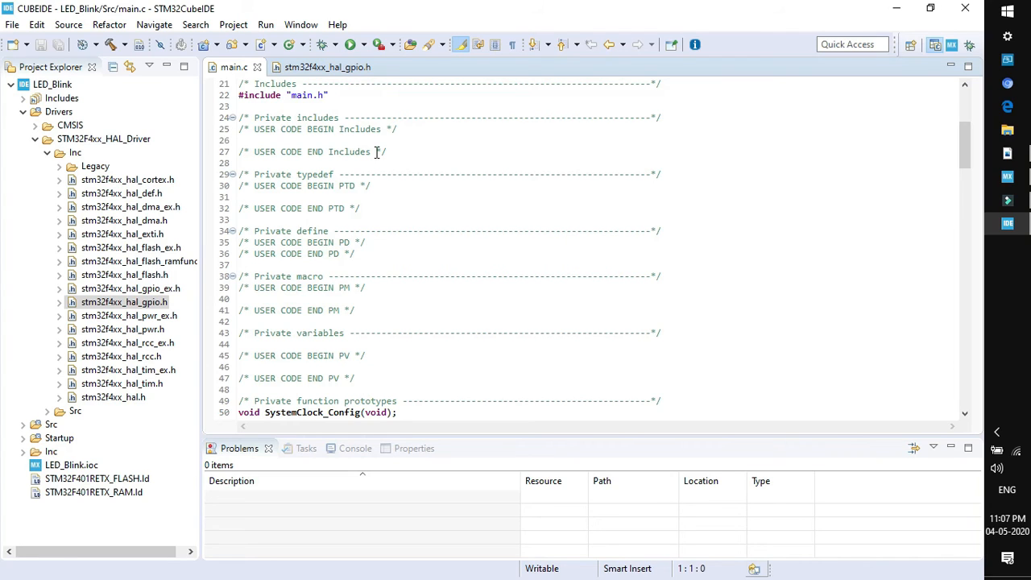
{"action": "mouse_move", "coordinate": [253, 139]}
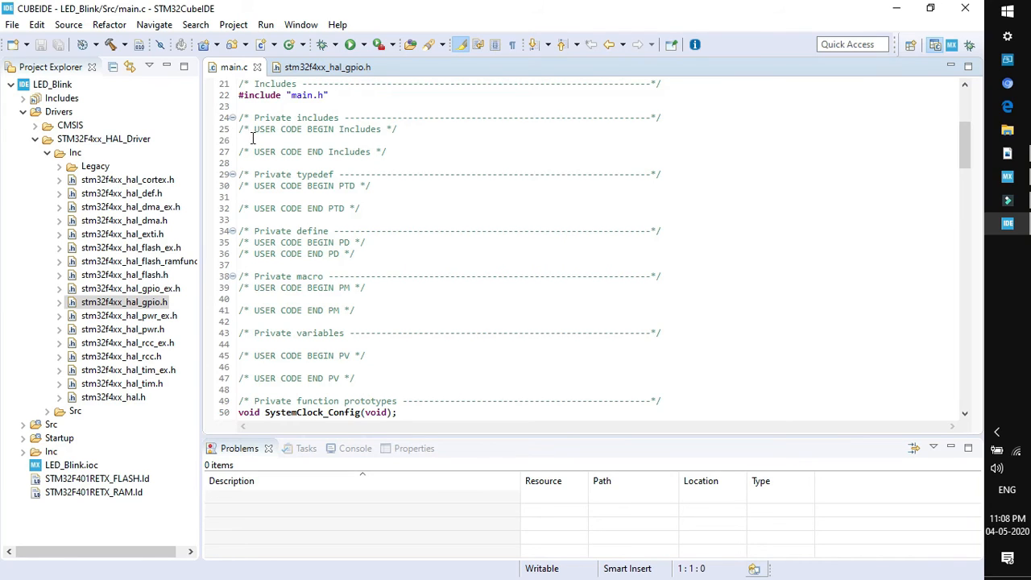
{"action": "left_click", "coordinate": [250, 141]}
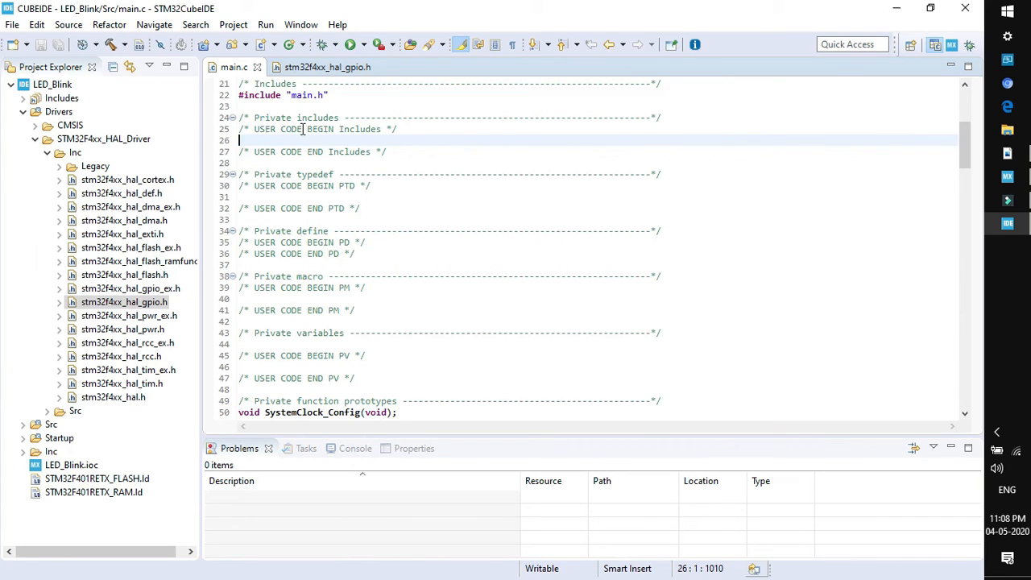
{"action": "mouse_move", "coordinate": [345, 162]}
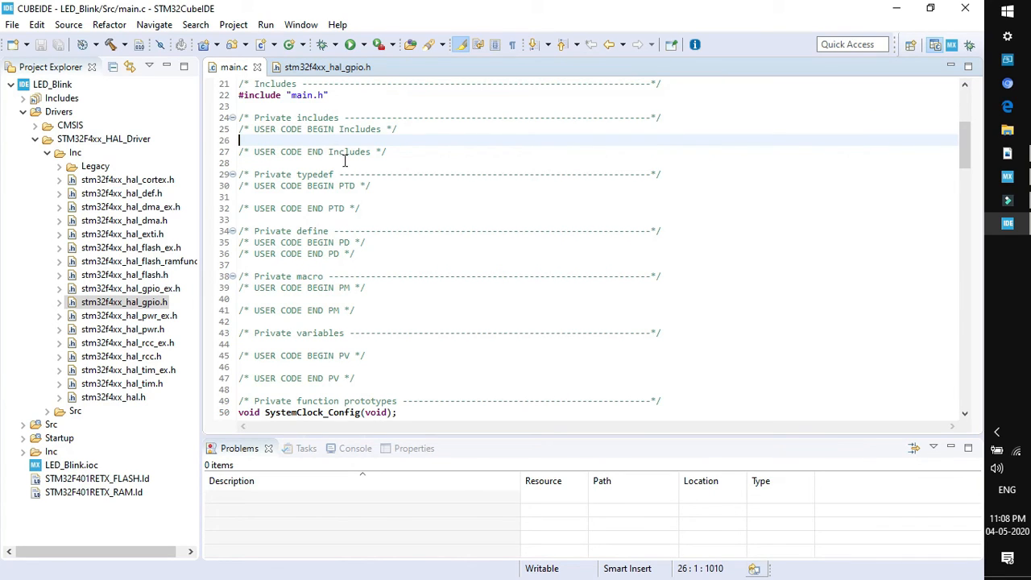
{"action": "mouse_move", "coordinate": [364, 137]}
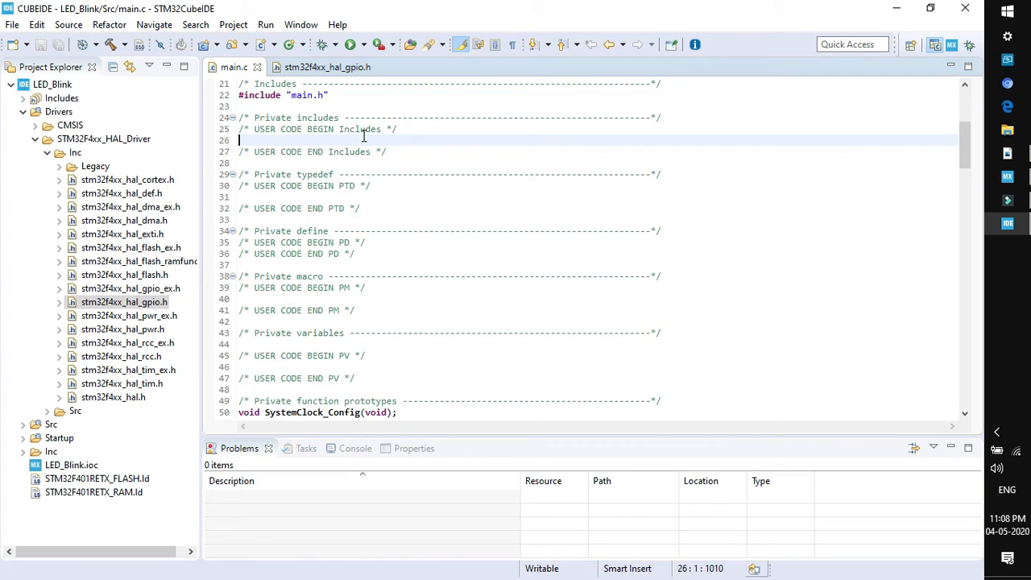
{"action": "mouse_move", "coordinate": [333, 200]}
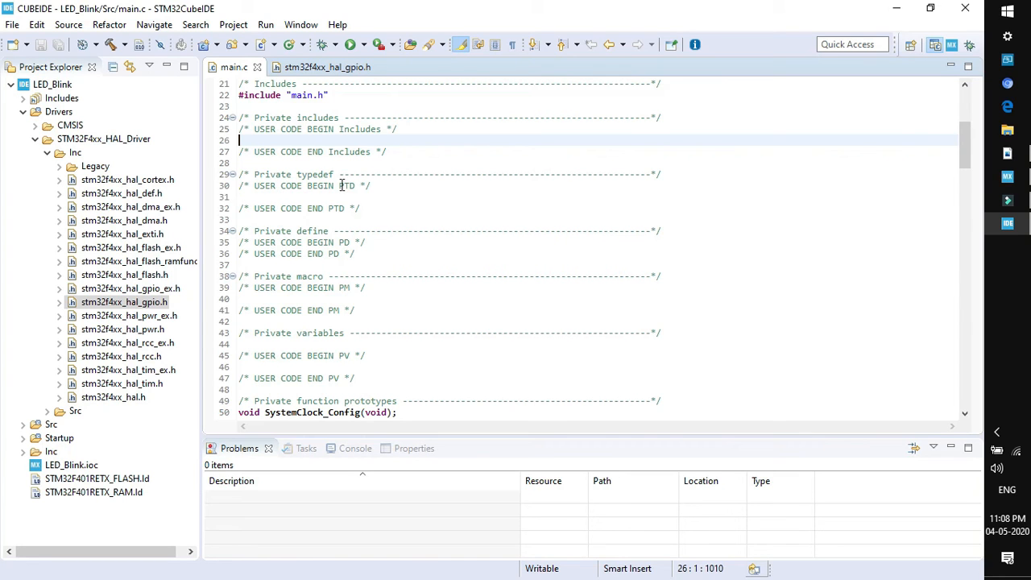
{"action": "scroll", "scroll_direction": "down", "scroll_amount": 3}
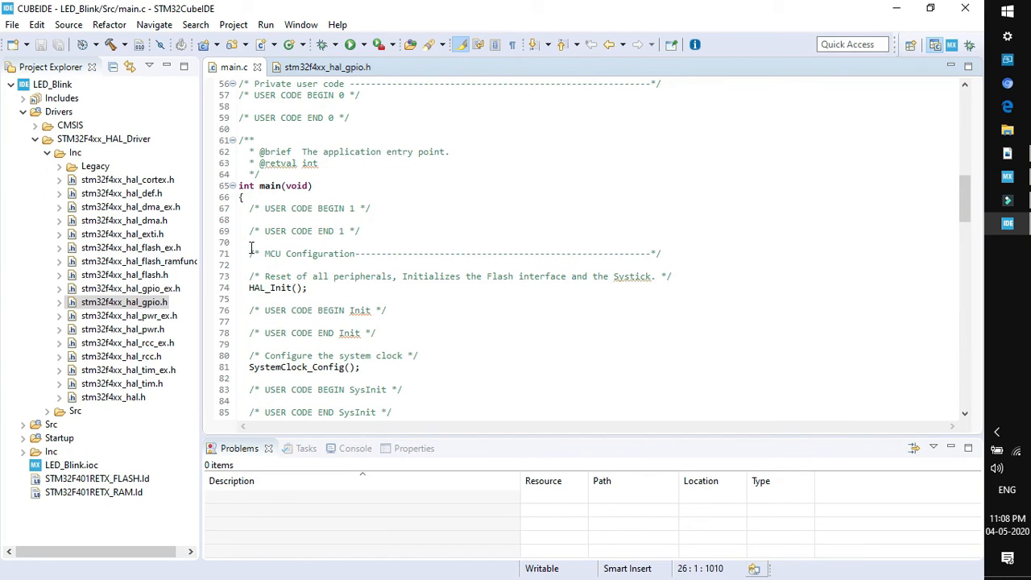
{"action": "scroll", "scroll_direction": "down", "scroll_amount": 3}
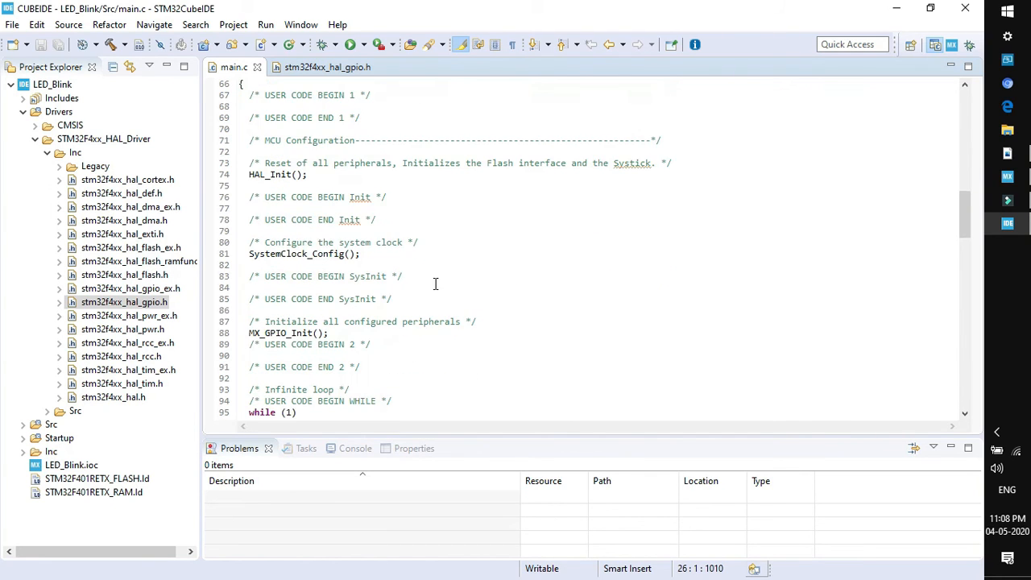
{"action": "mouse_move", "coordinate": [352, 337]}
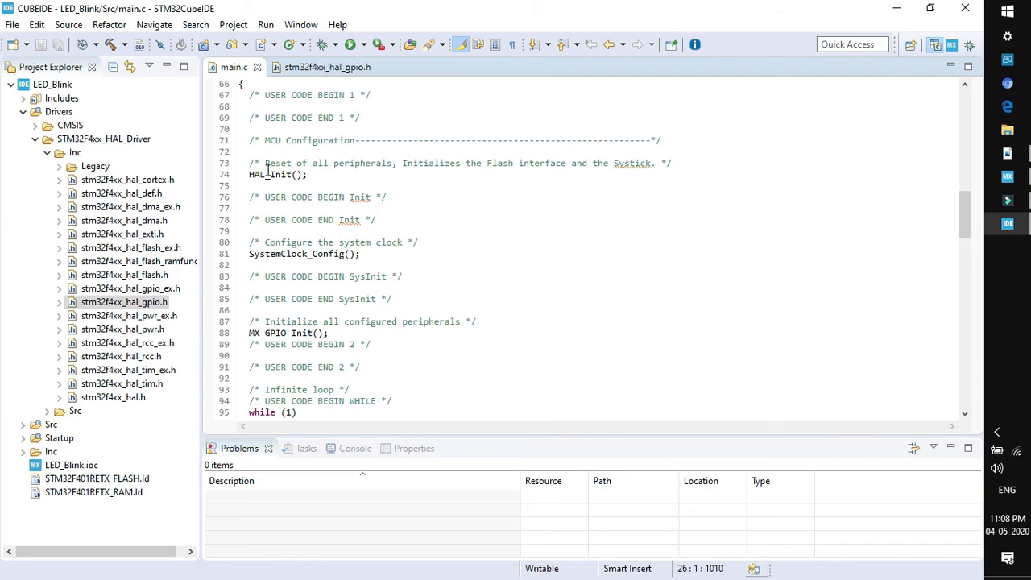
{"action": "scroll", "scroll_direction": "down", "scroll_amount": 3}
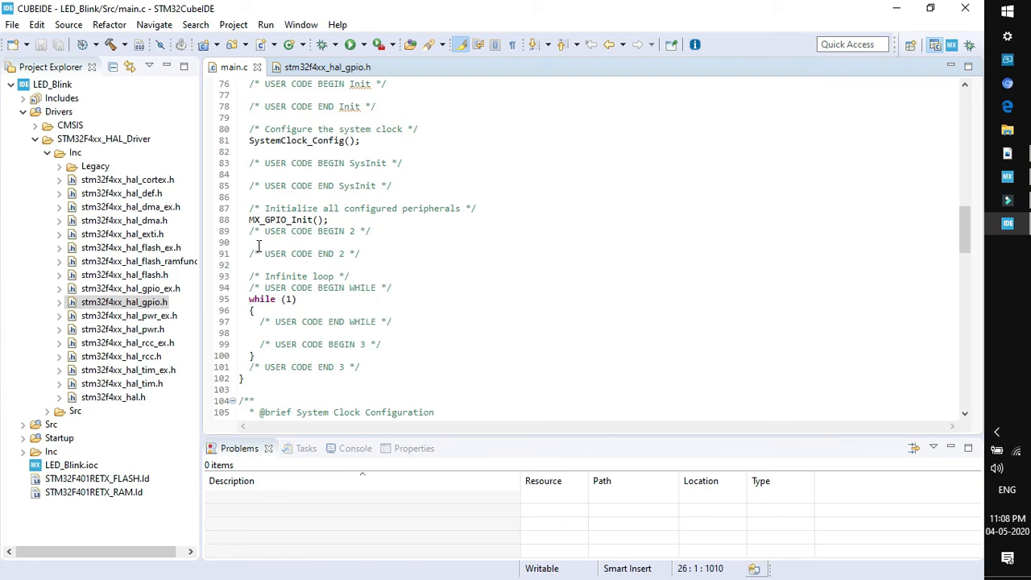
{"action": "left_click", "coordinate": [257, 242]}
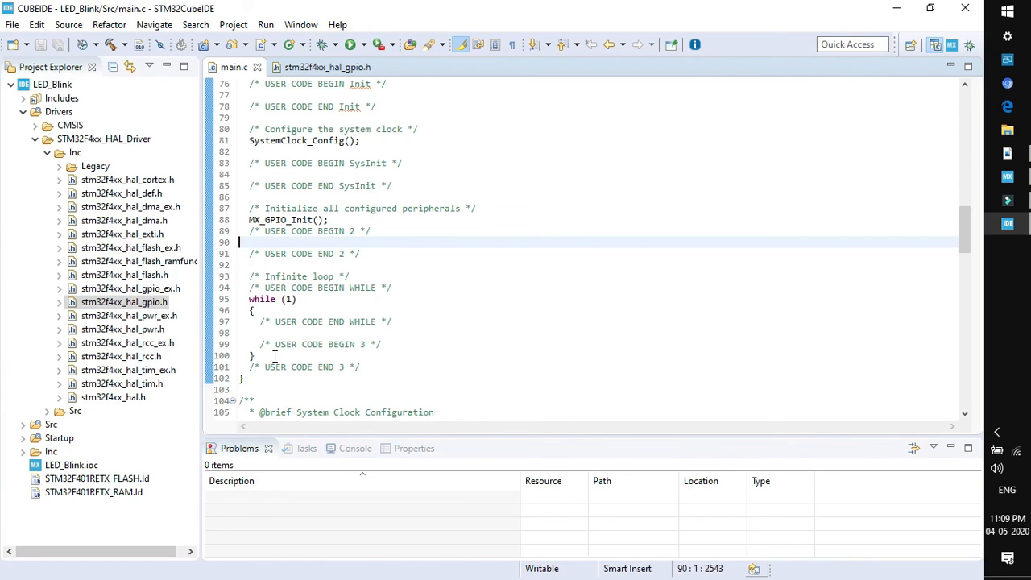
{"action": "left_click", "coordinate": [380, 345]}
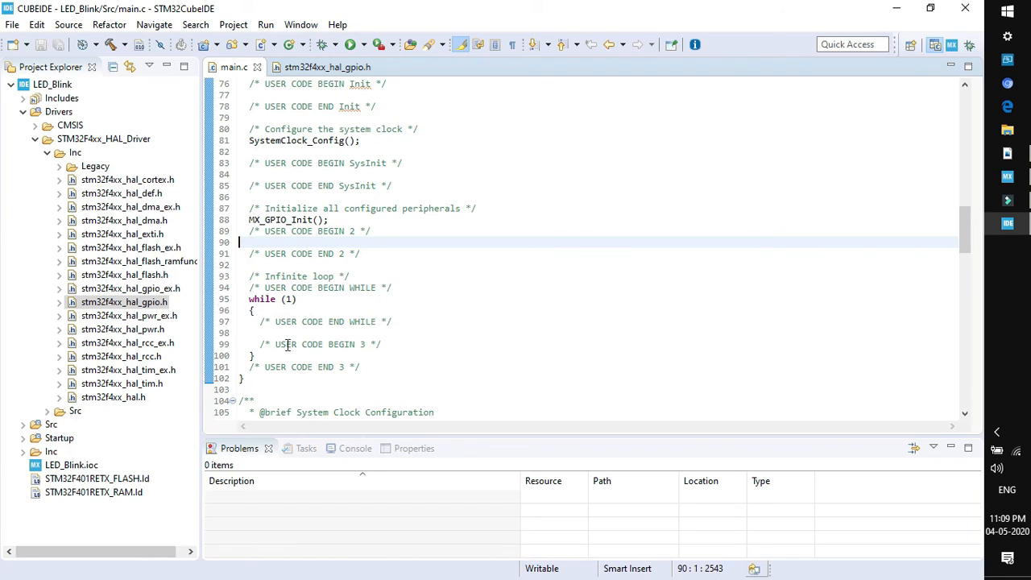
{"action": "left_click", "coordinate": [251, 310]}
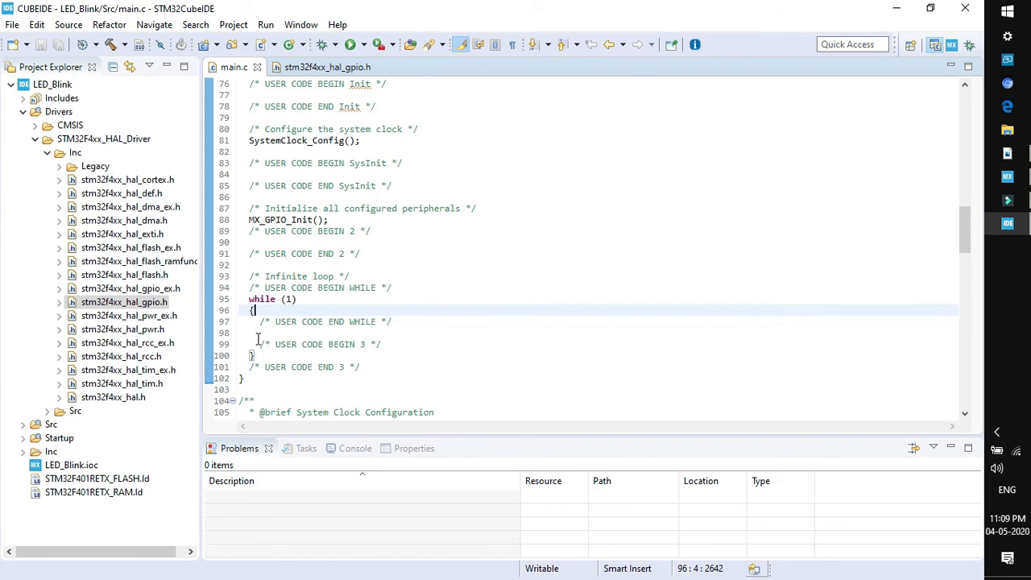
{"action": "mouse_move", "coordinate": [339, 287]}
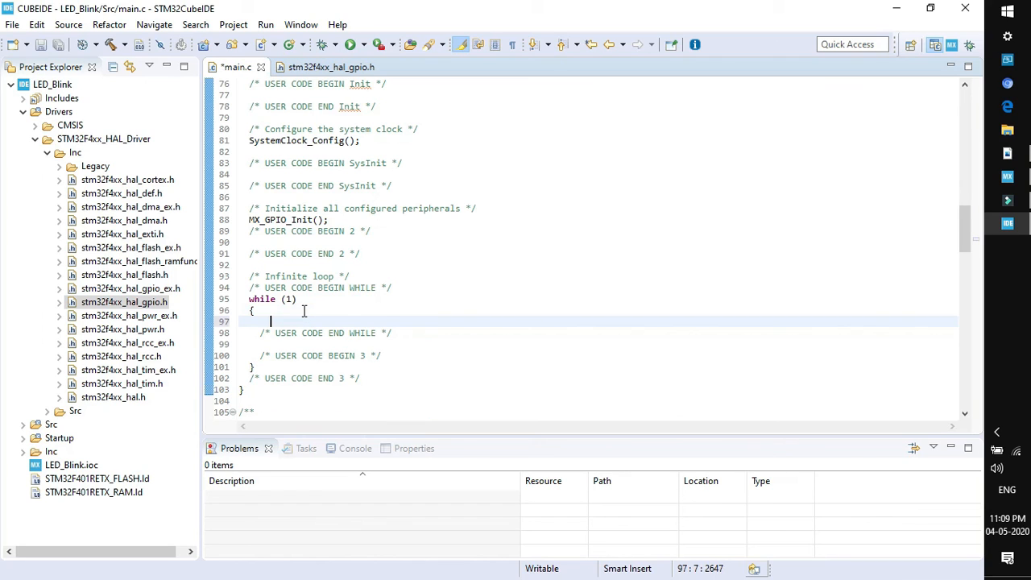
- Write HAL_GPIO_WritePin(GPIOA, GREEN_LED_Pin, GPIO_PIN_SET); with a 'writing high logic' comment inside while (1)
{"action": "type", "text": "HAL_GPIO_WritePin(GPIO_TypeDef* GPIOx, uint16_t GPIO_Pin, GPIO_PinState PinState);"}
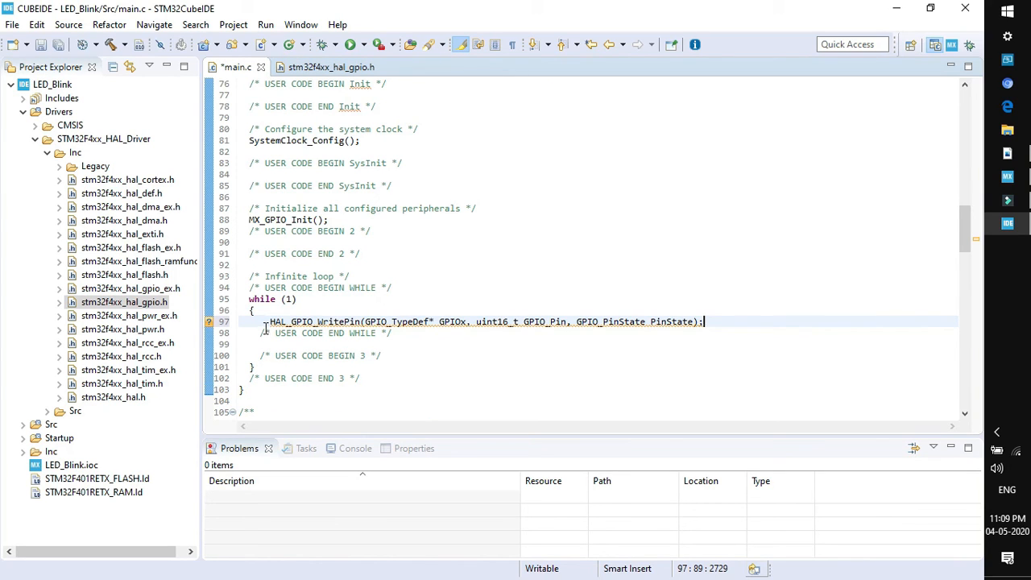
{"action": "mouse_move", "coordinate": [417, 322]}
{"action": "type", "text": "A"}
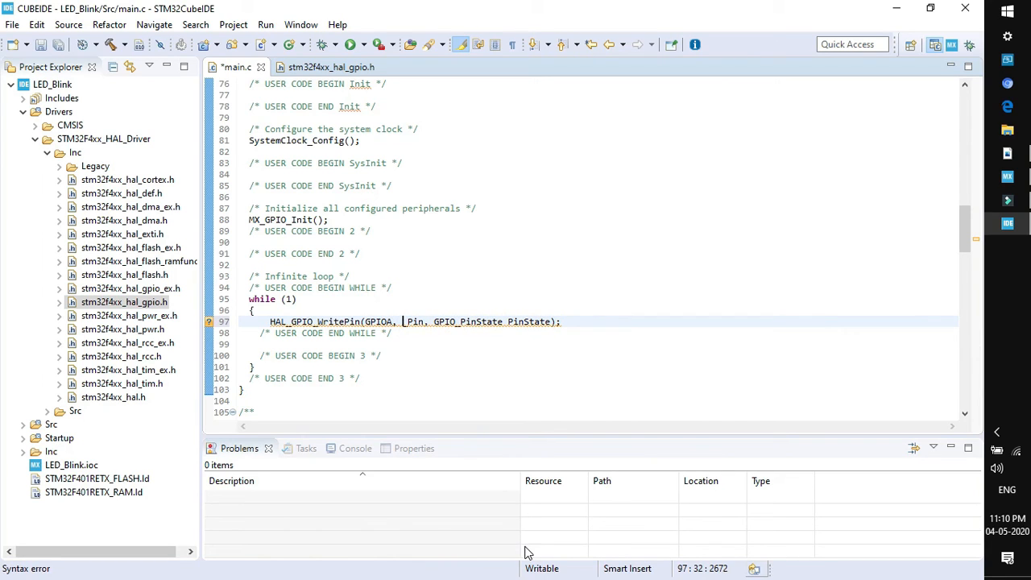
{"action": "type", "text": "GREEN_LED_"}
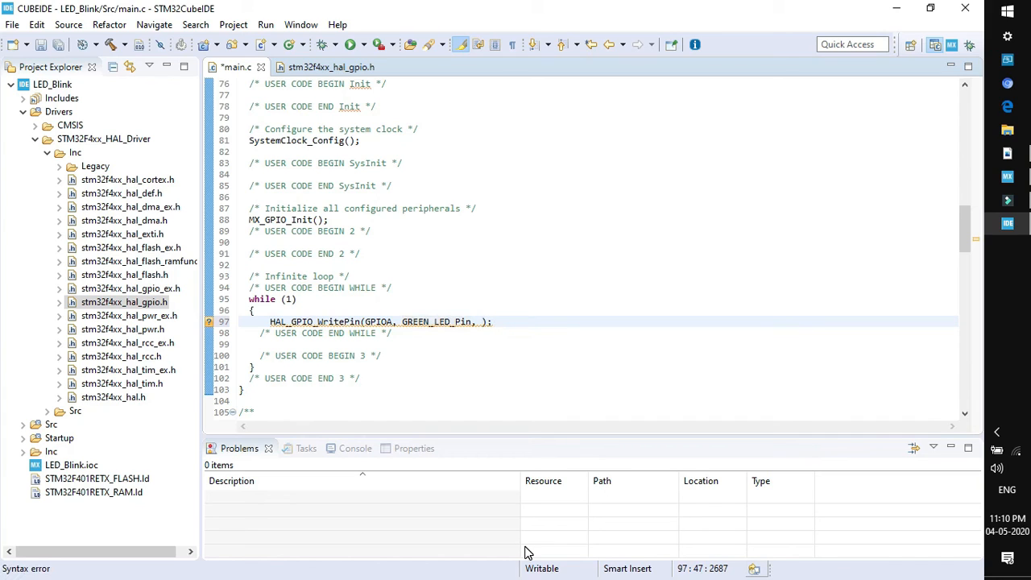
{"action": "type", "text": "GPIO_PIN_SET"}
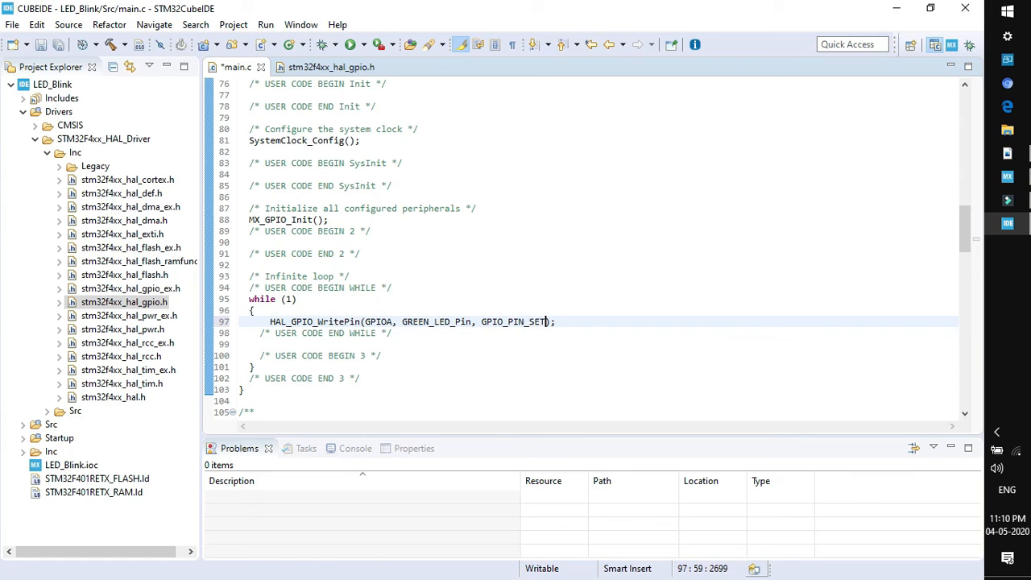
{"action": "type", "text": "//"}
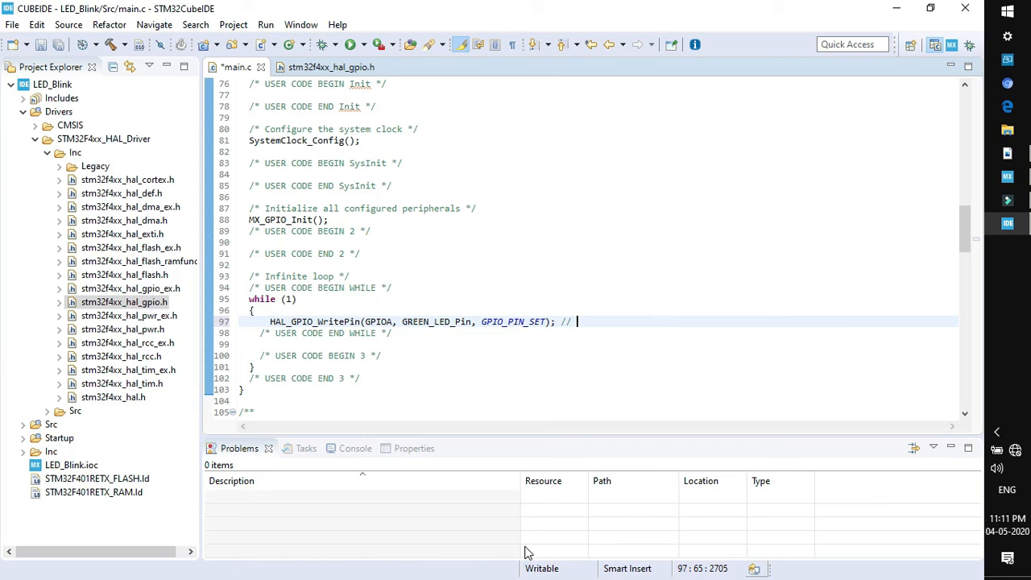
{"action": "type", "text": "writing high logic to PIN PA5"}
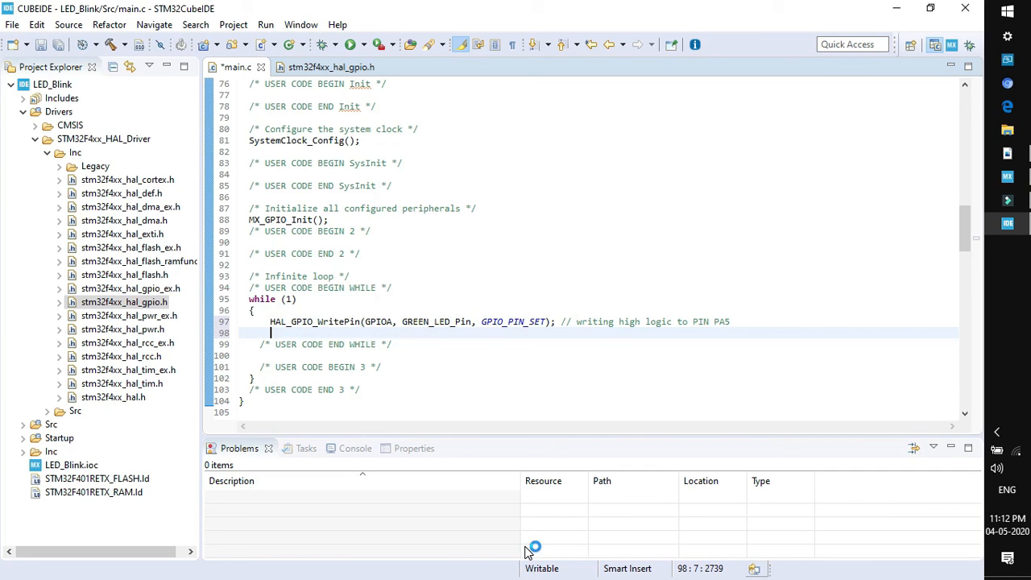
- Add HAL_Delay(500); with a 'delay of 500 mili' comment below the pin-write line
{"action": "type", "text": "H"}
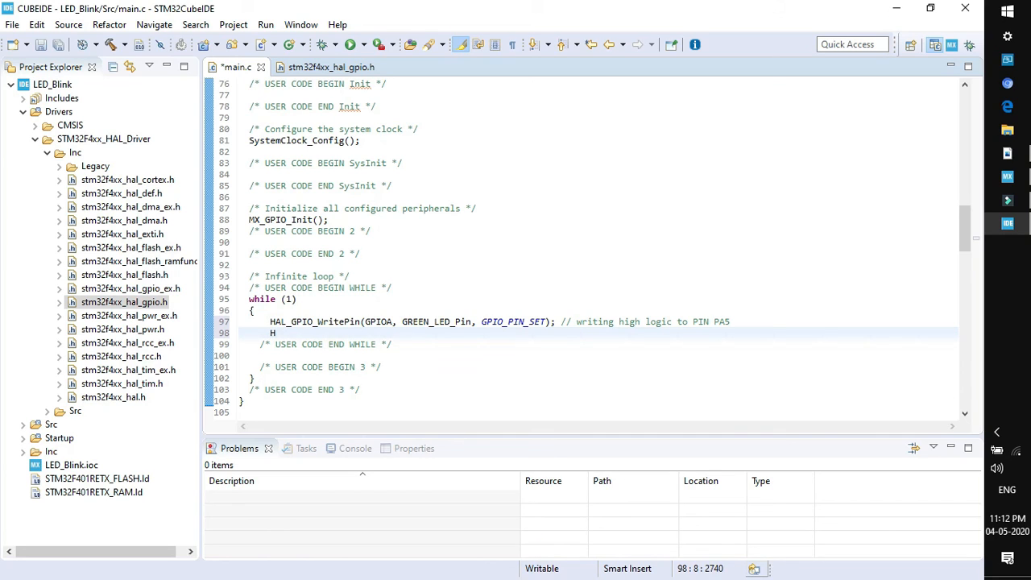
{"action": "type", "text": "AL_Delay();"}
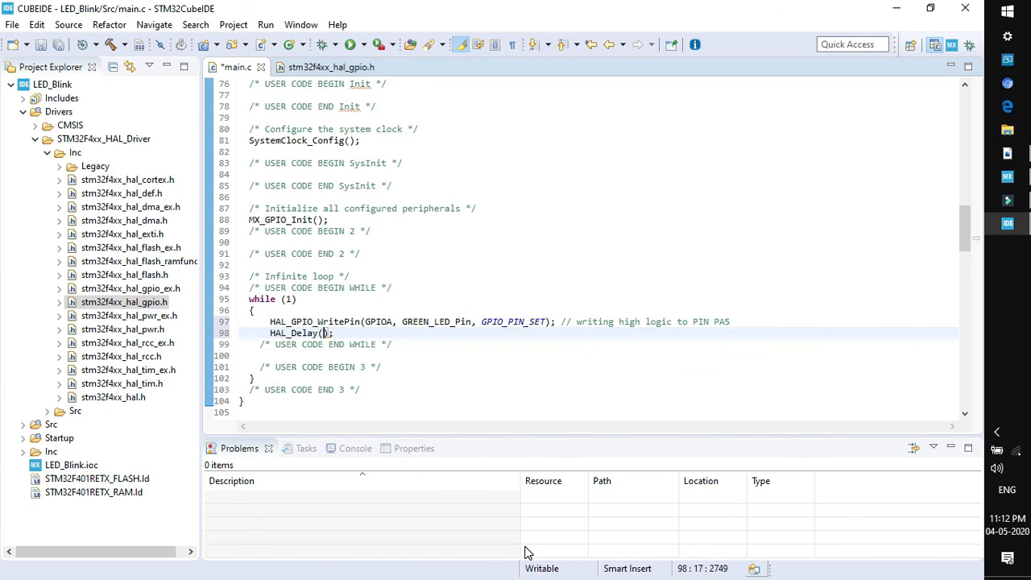
{"action": "type", "text": "500"}
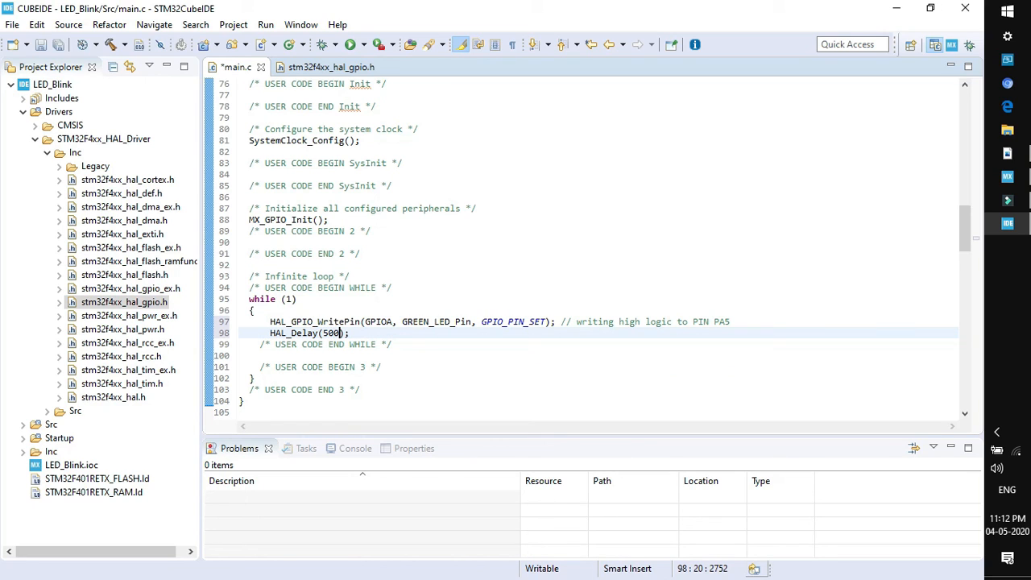
{"action": "type", "text": "// delay of 500 mili"}
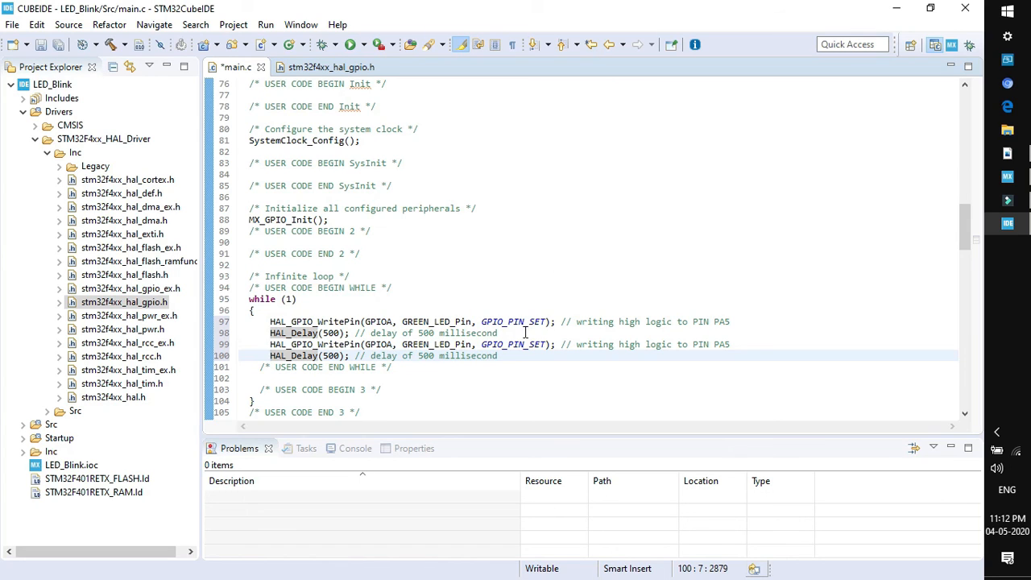
{"action": "left_click", "coordinate": [411, 345]}
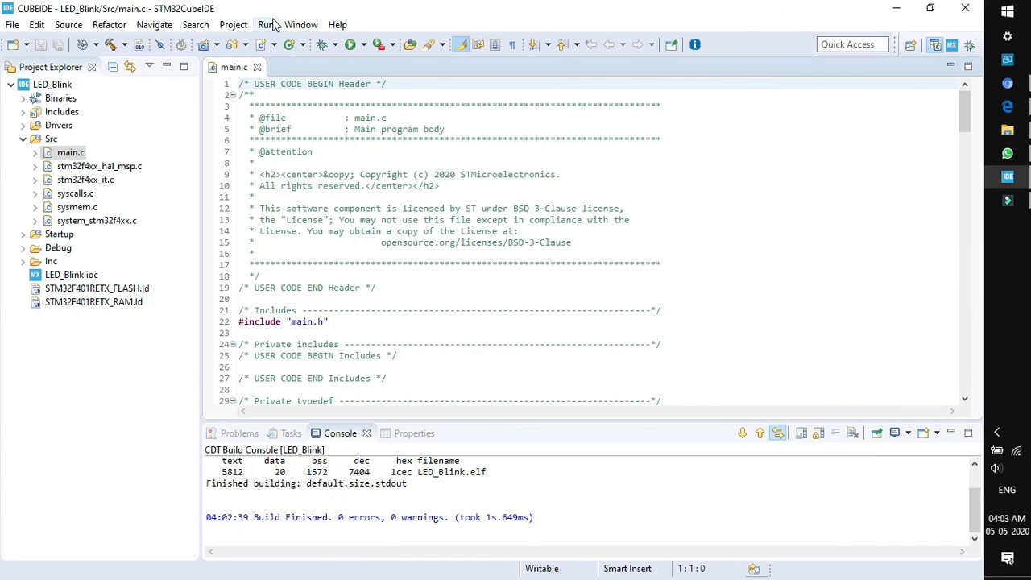
- Launch Debug As > STM32 Cortex-M C/C++ Application from the Run menu
{"action": "left_click", "coordinate": [266, 24]}
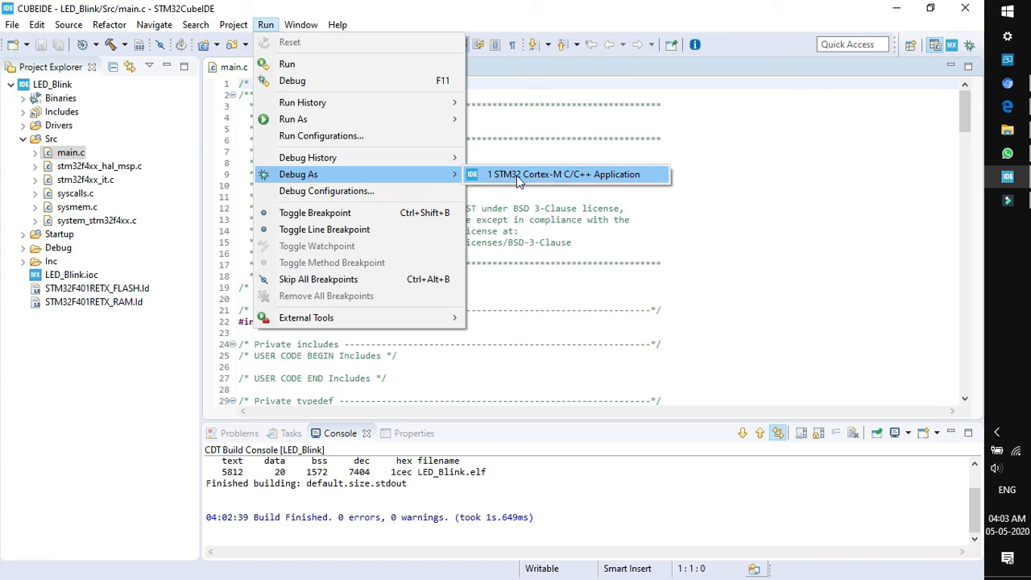
{"action": "mouse_move", "coordinate": [551, 179]}
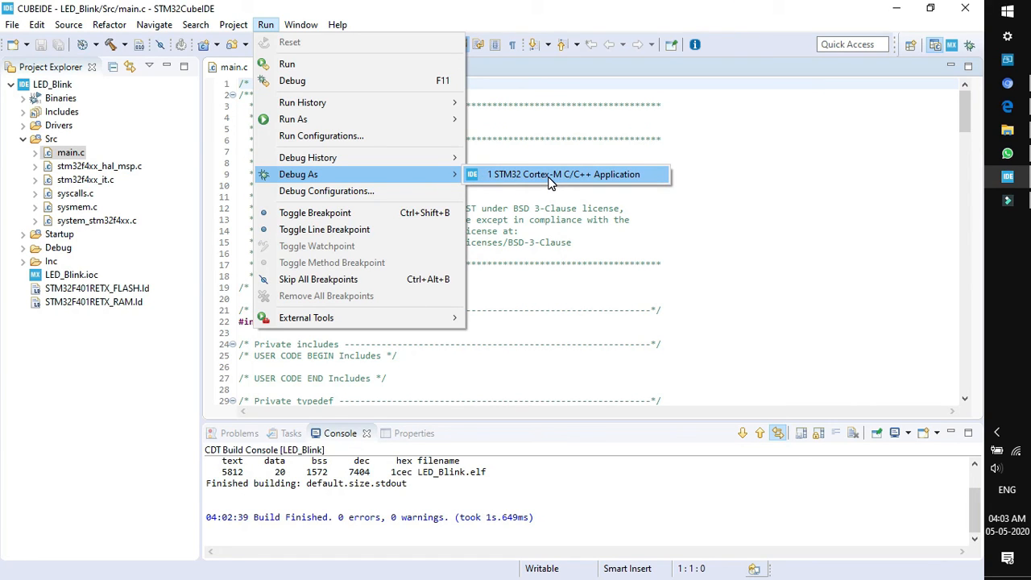
{"action": "left_click", "coordinate": [564, 174]}
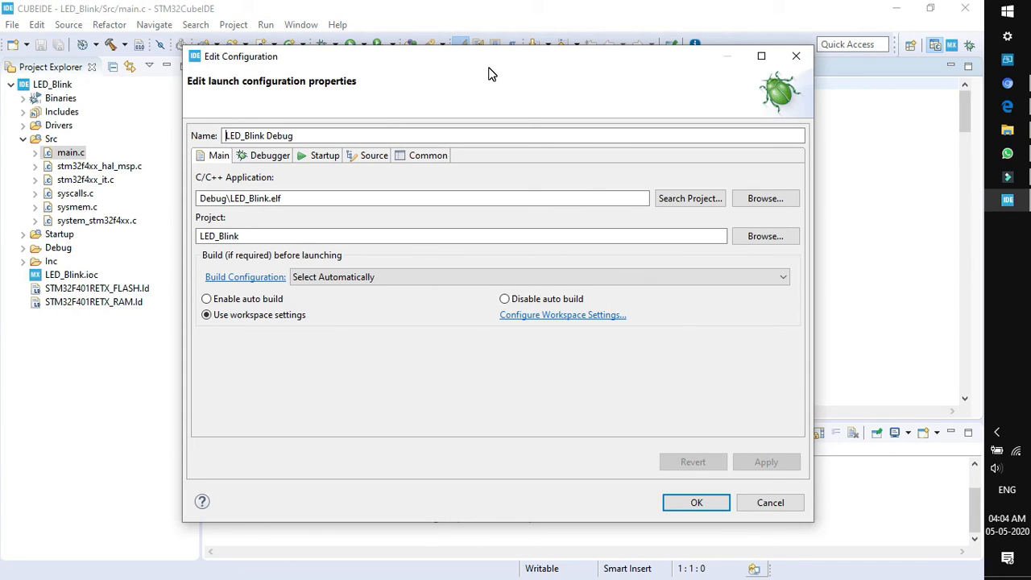
- Review the Debugger tab settings and accept the LED_Blink Debug configuration with OK
{"action": "left_click", "coordinate": [269, 154]}
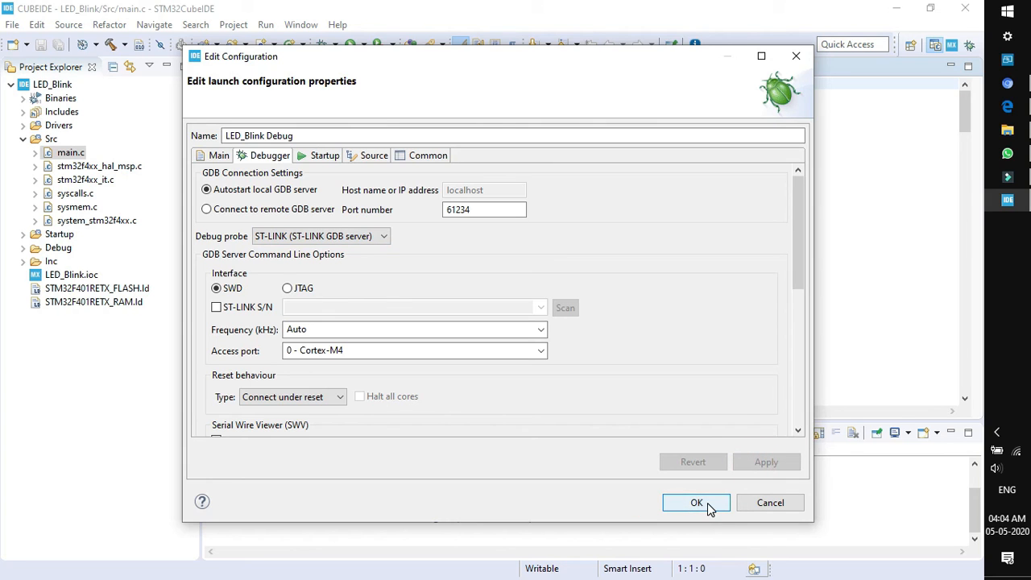
{"action": "left_click", "coordinate": [696, 503]}
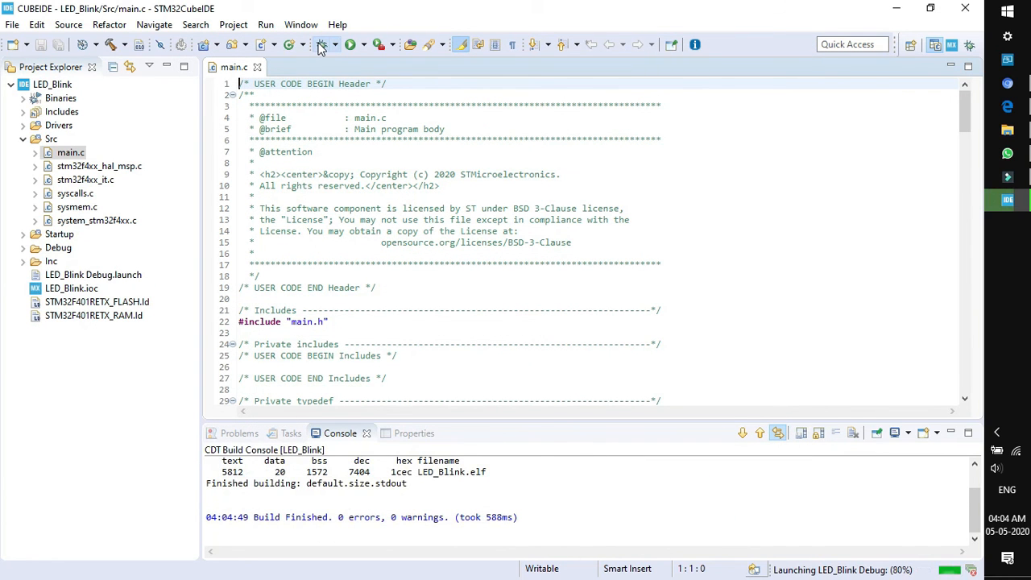
- Resume the LED_Blink debug session so the program runs on the Nucleo board
{"action": "left_click", "coordinate": [325, 45]}
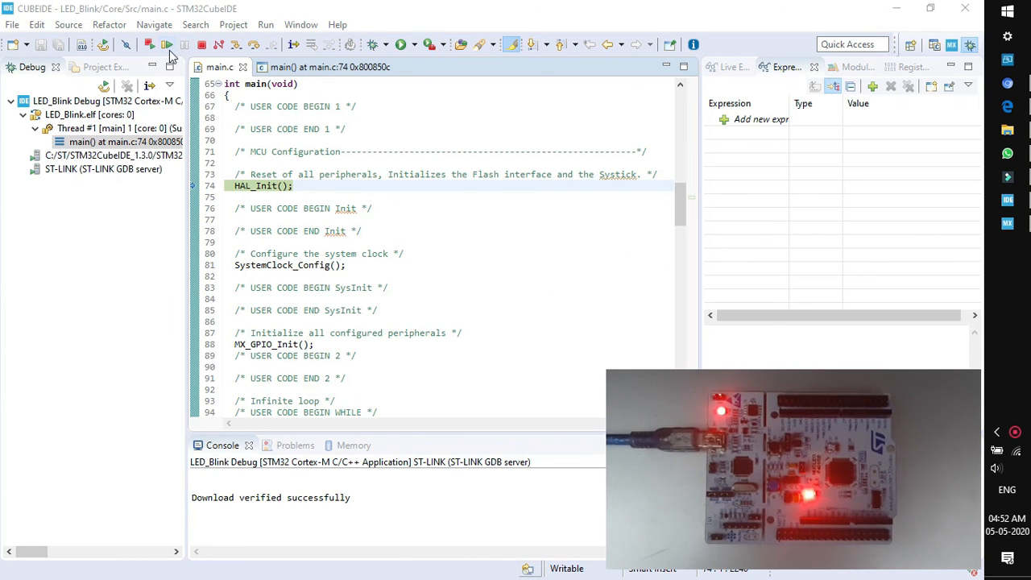
{"action": "left_click", "coordinate": [168, 45]}
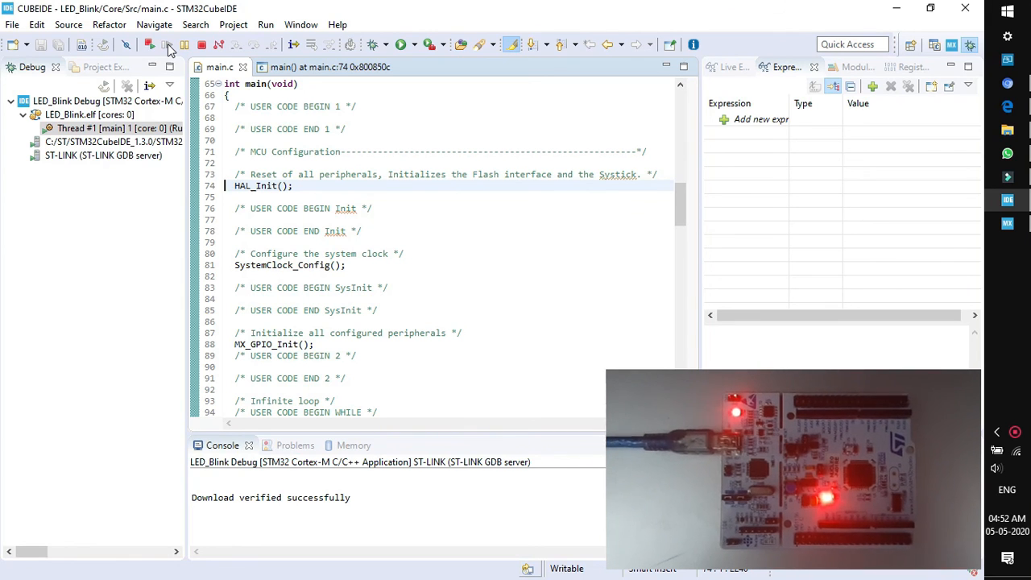
{"action": "left_click", "coordinate": [164, 45]}
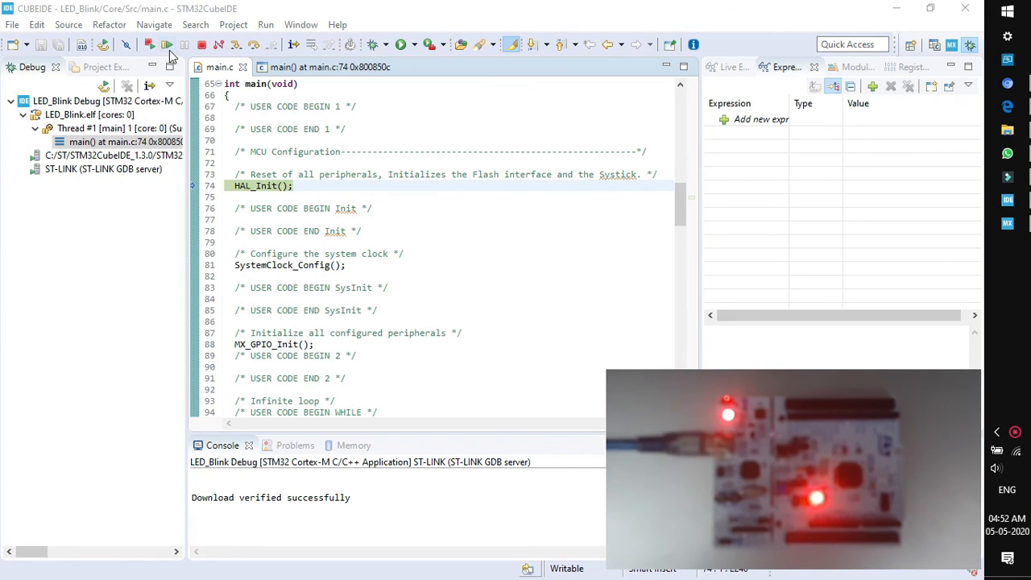
{"action": "left_click", "coordinate": [167, 46]}
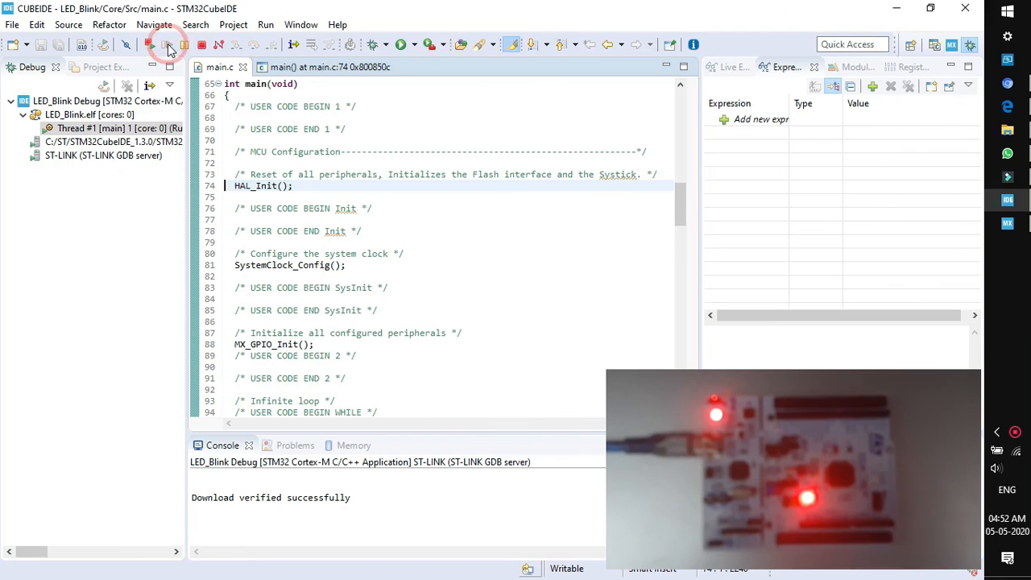